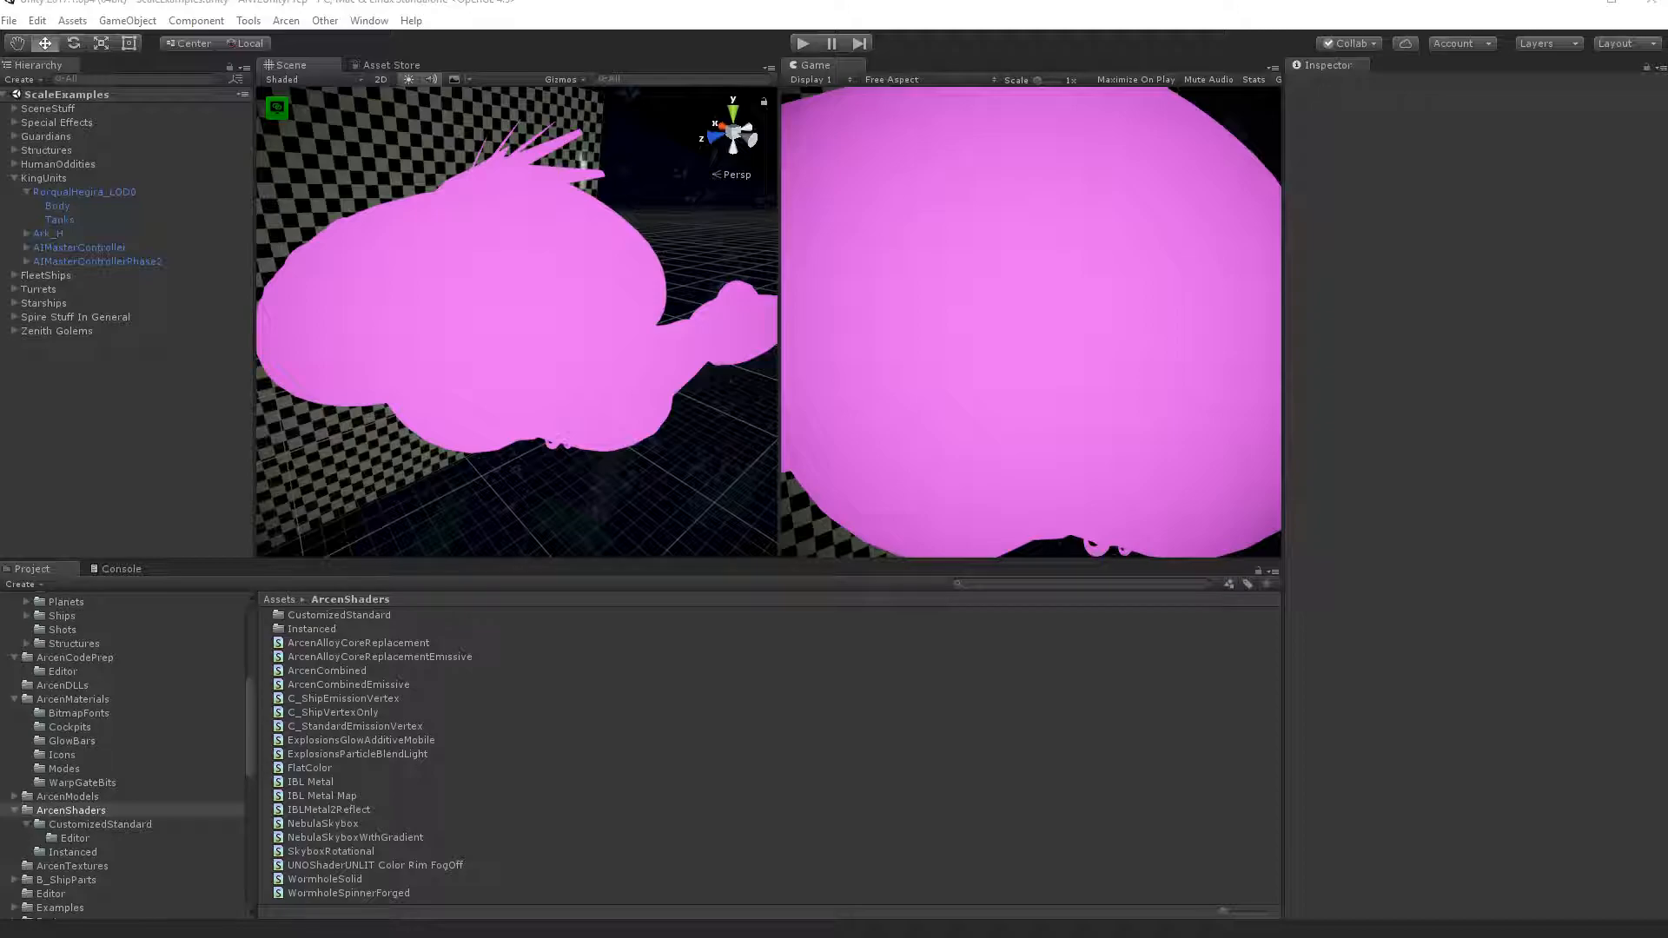
{"action": "mouse_move", "coordinate": [694, 194]}
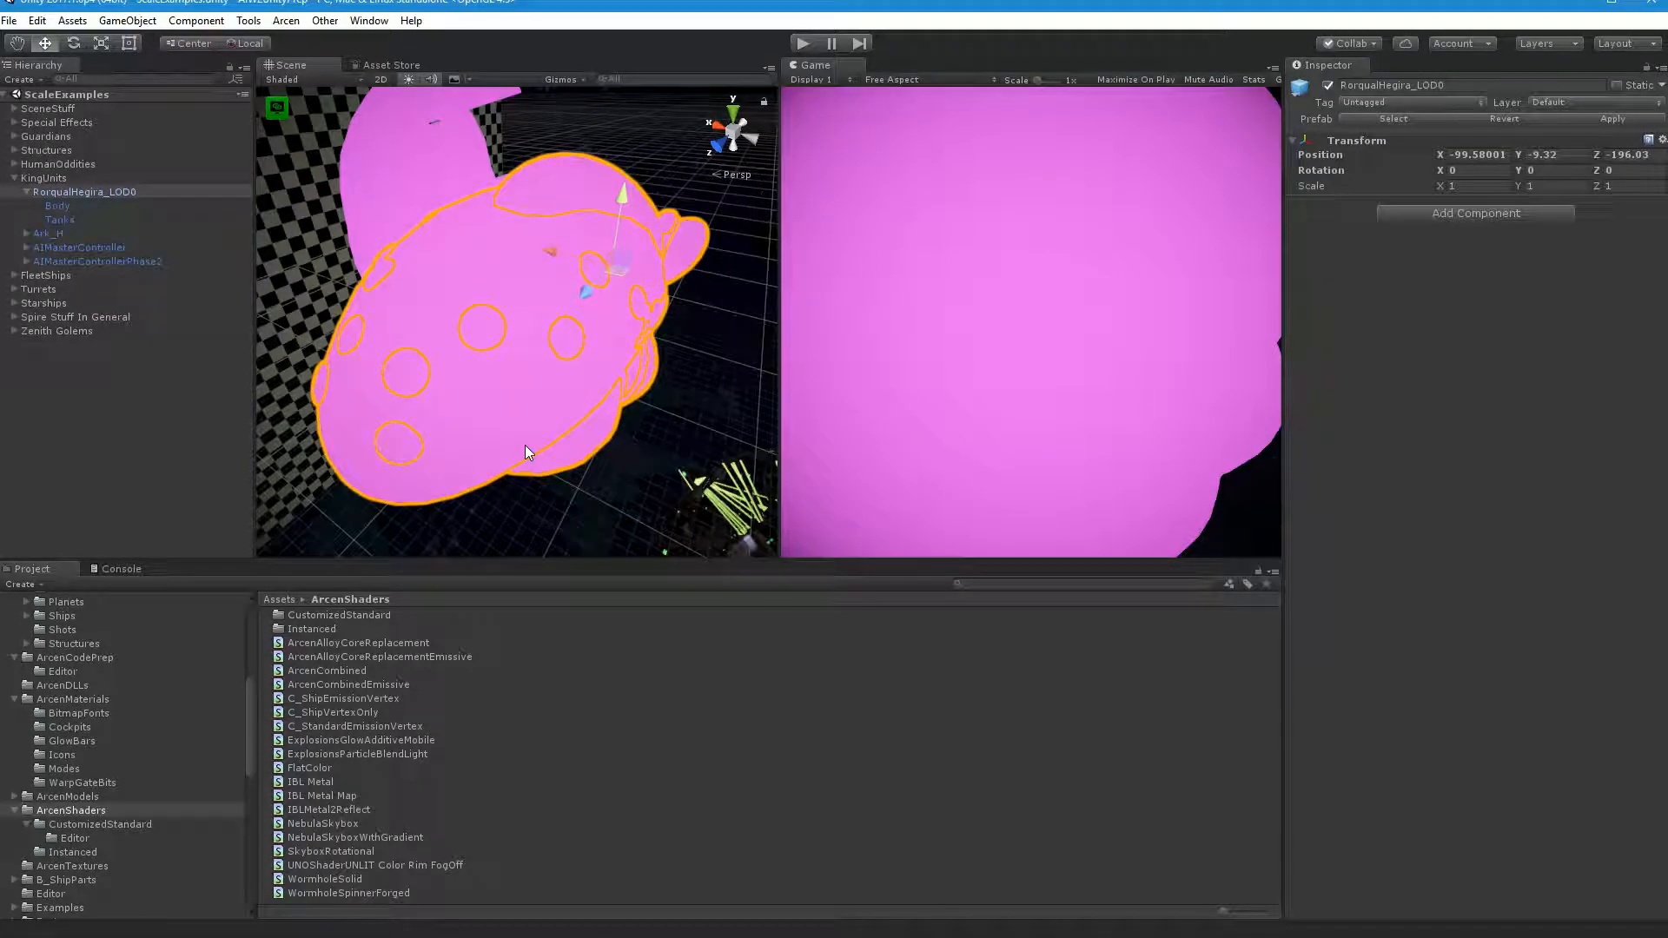
{"action": "mouse_move", "coordinate": [34, 216]}
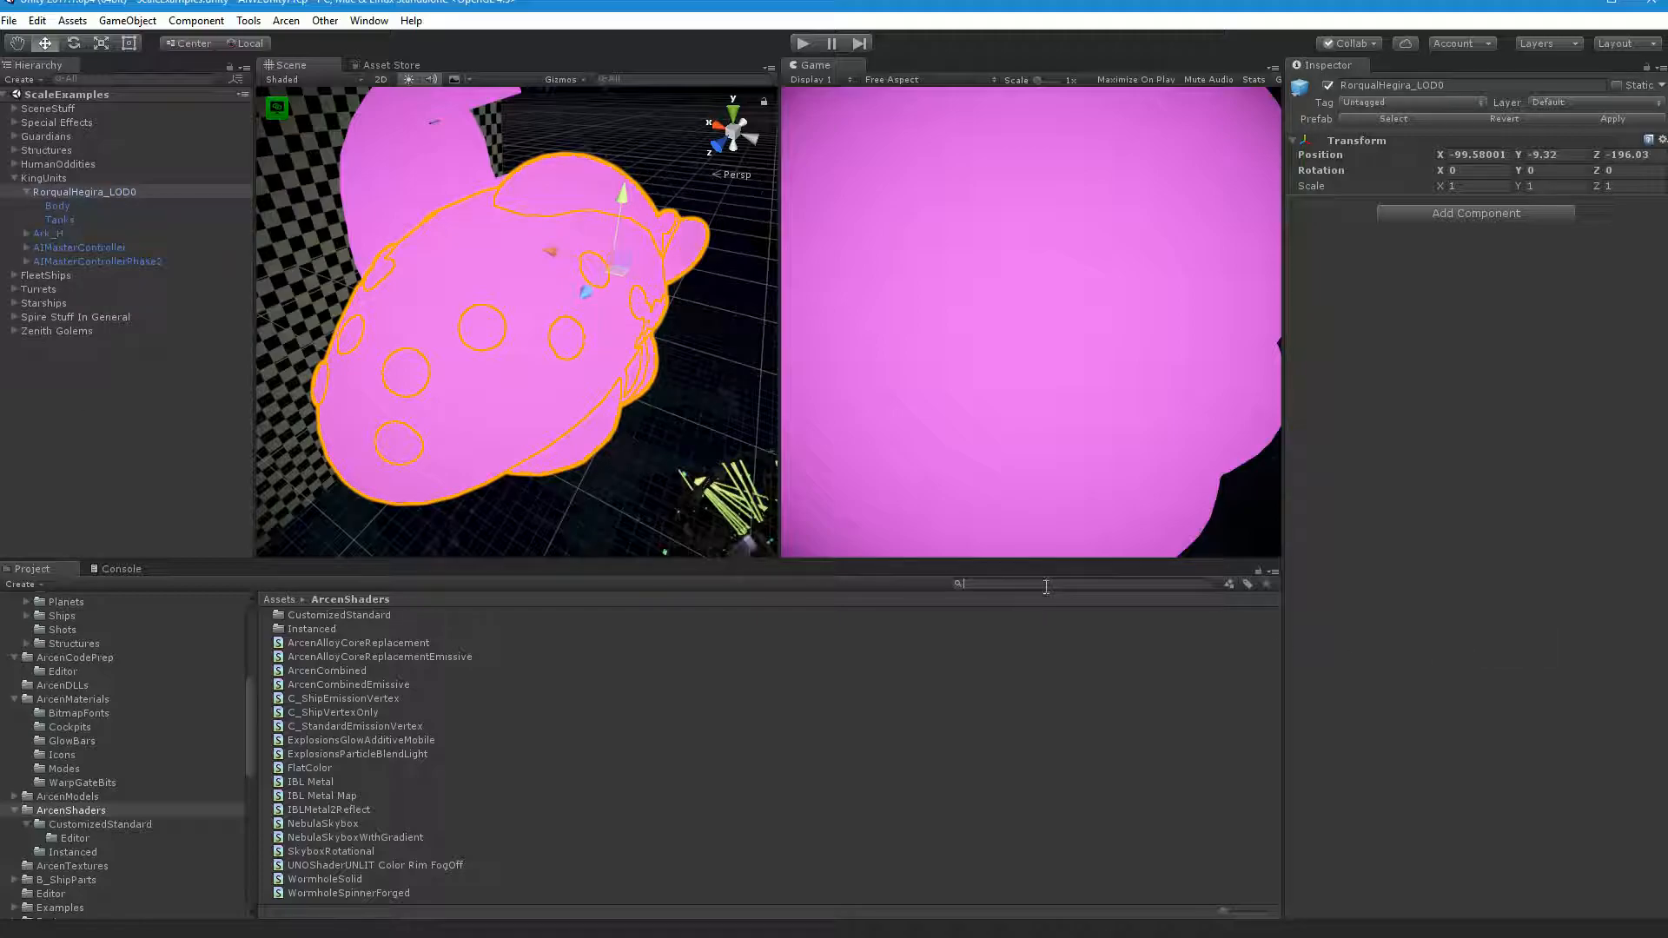
Step: Search 'alloyp' and delete the duplicate AlloyPM material assets
{"action": "type", "text": "alloyp"}
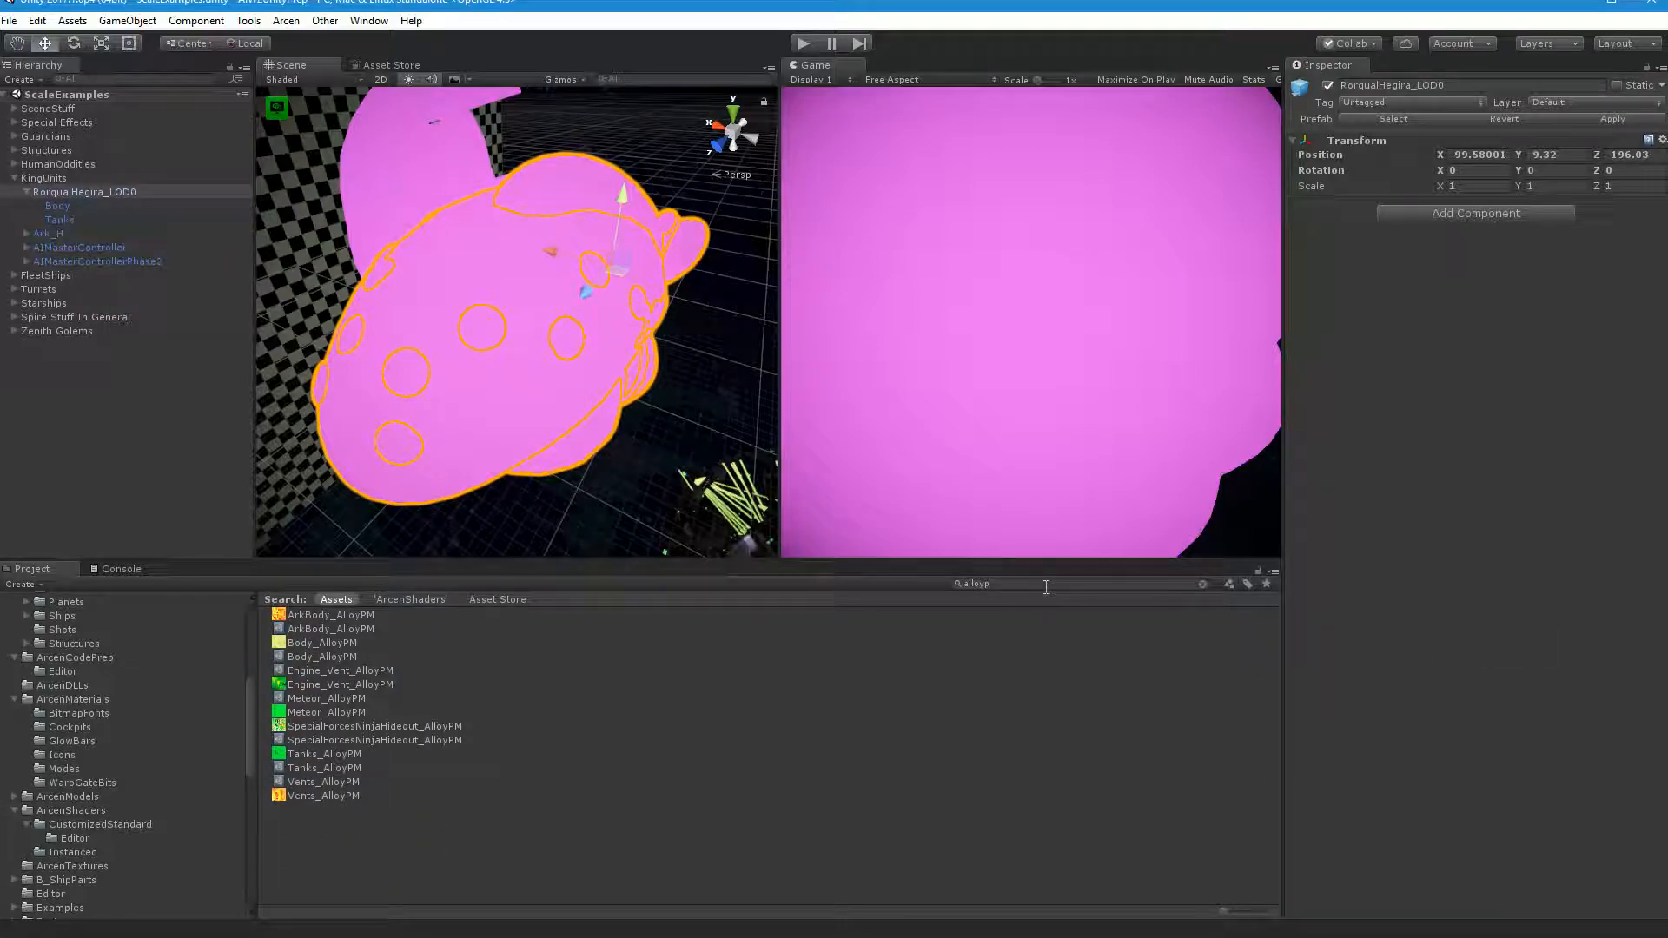
{"action": "left_click", "coordinate": [331, 627]}
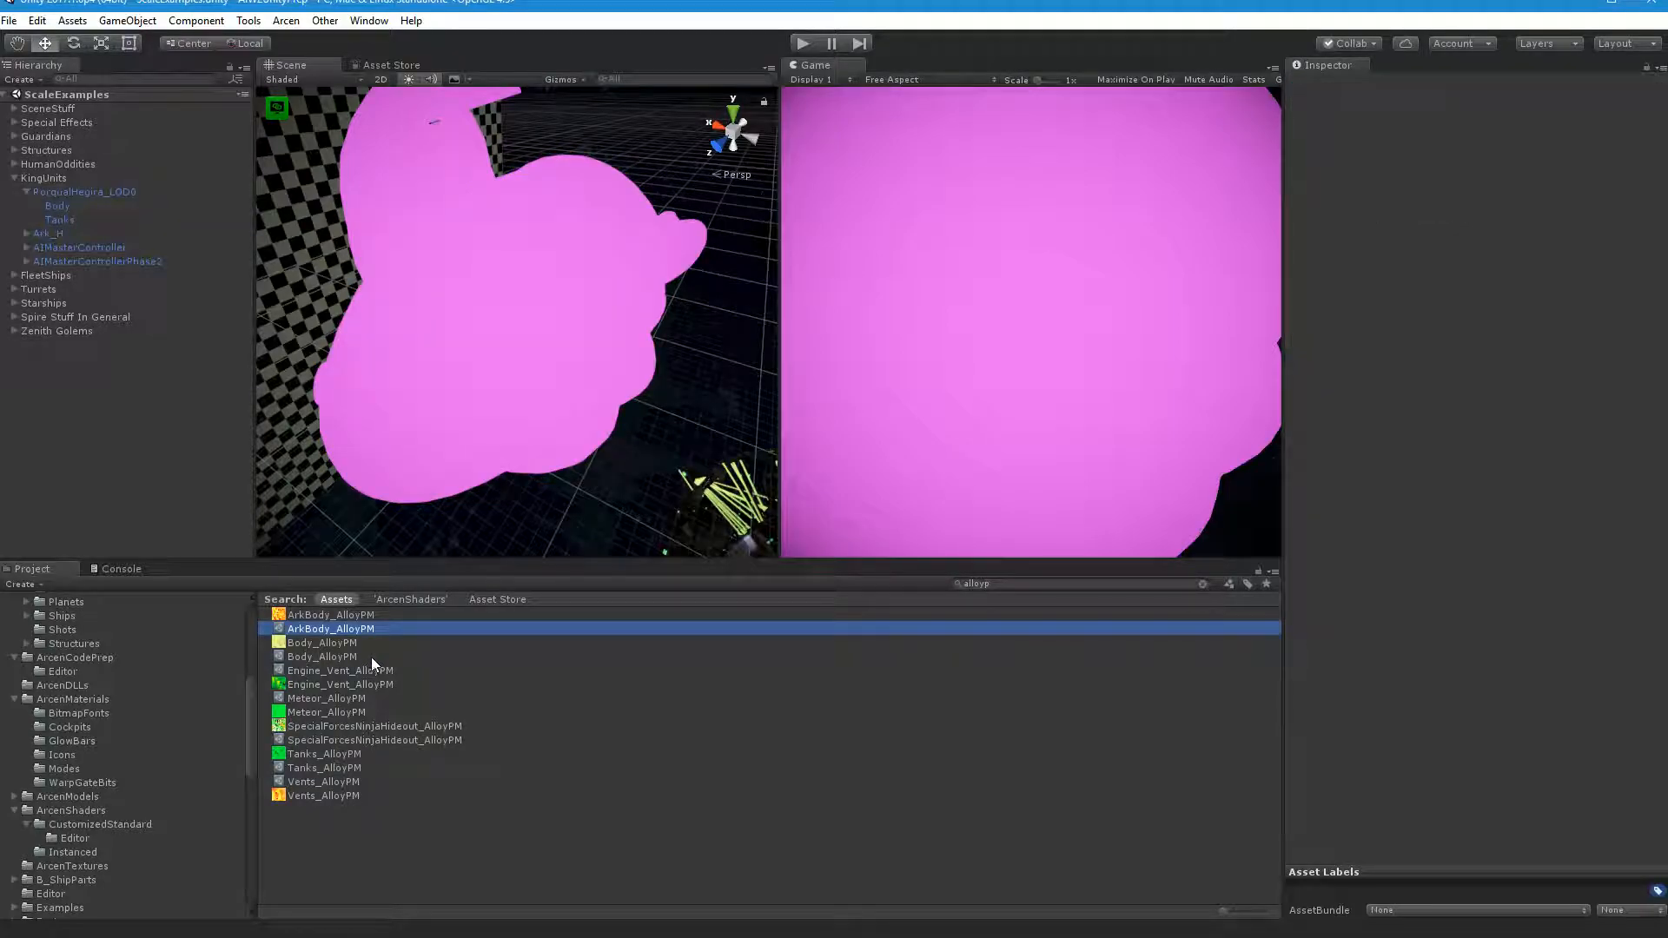
{"action": "left_click", "coordinate": [341, 670]}
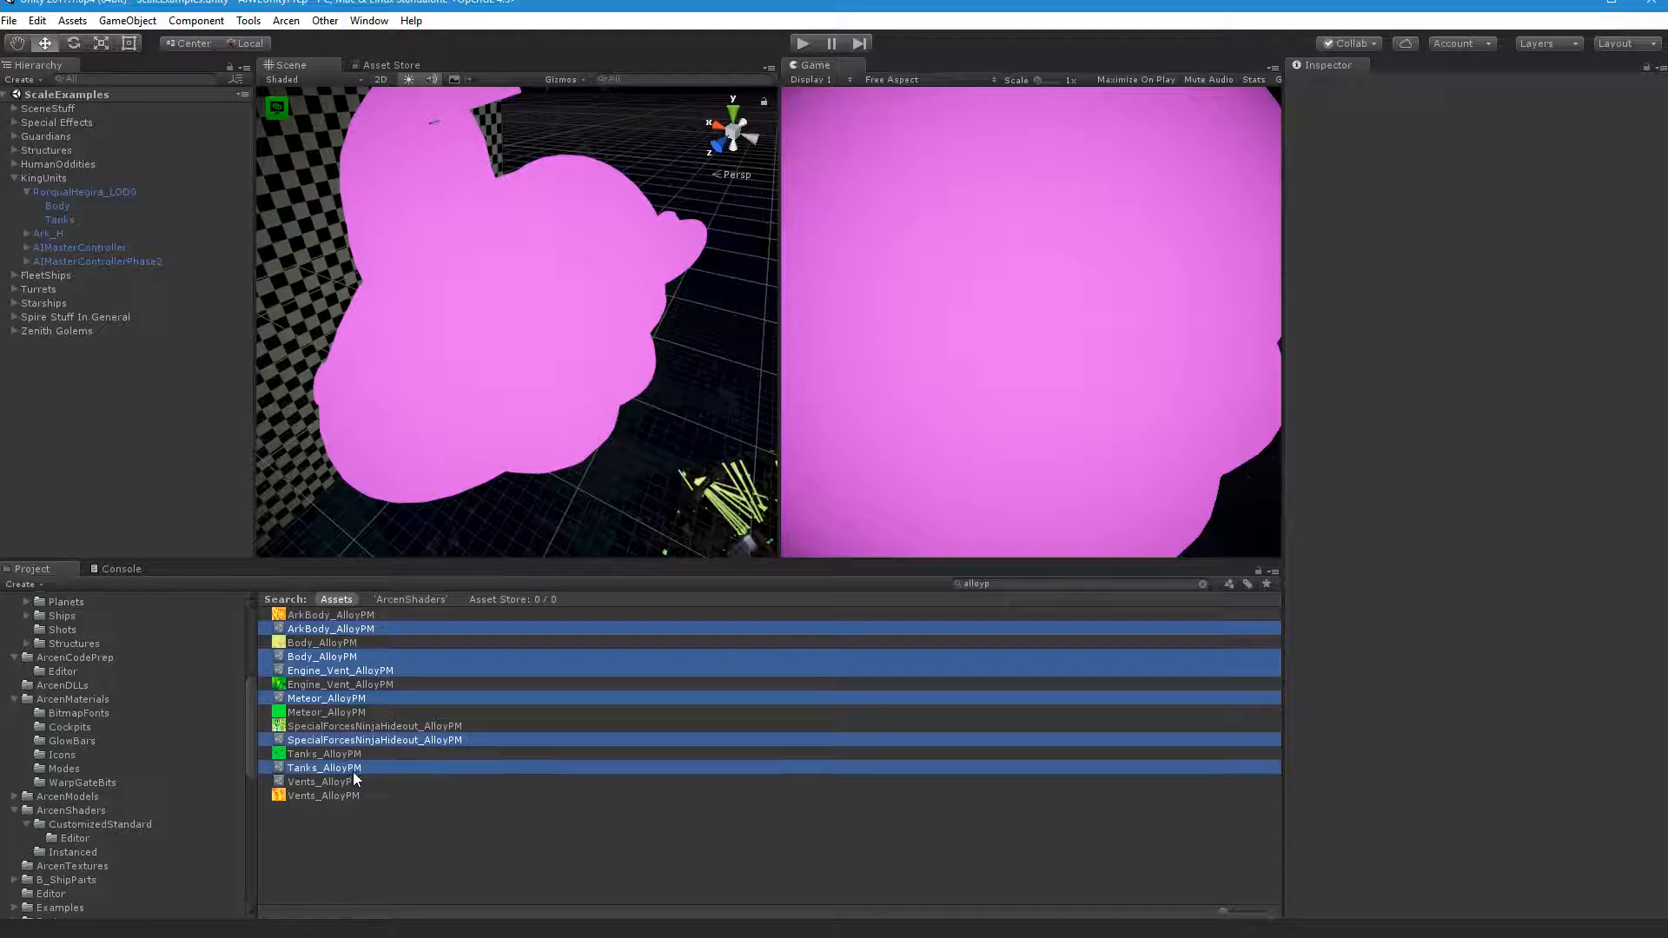
{"action": "key", "text": "Delete"}
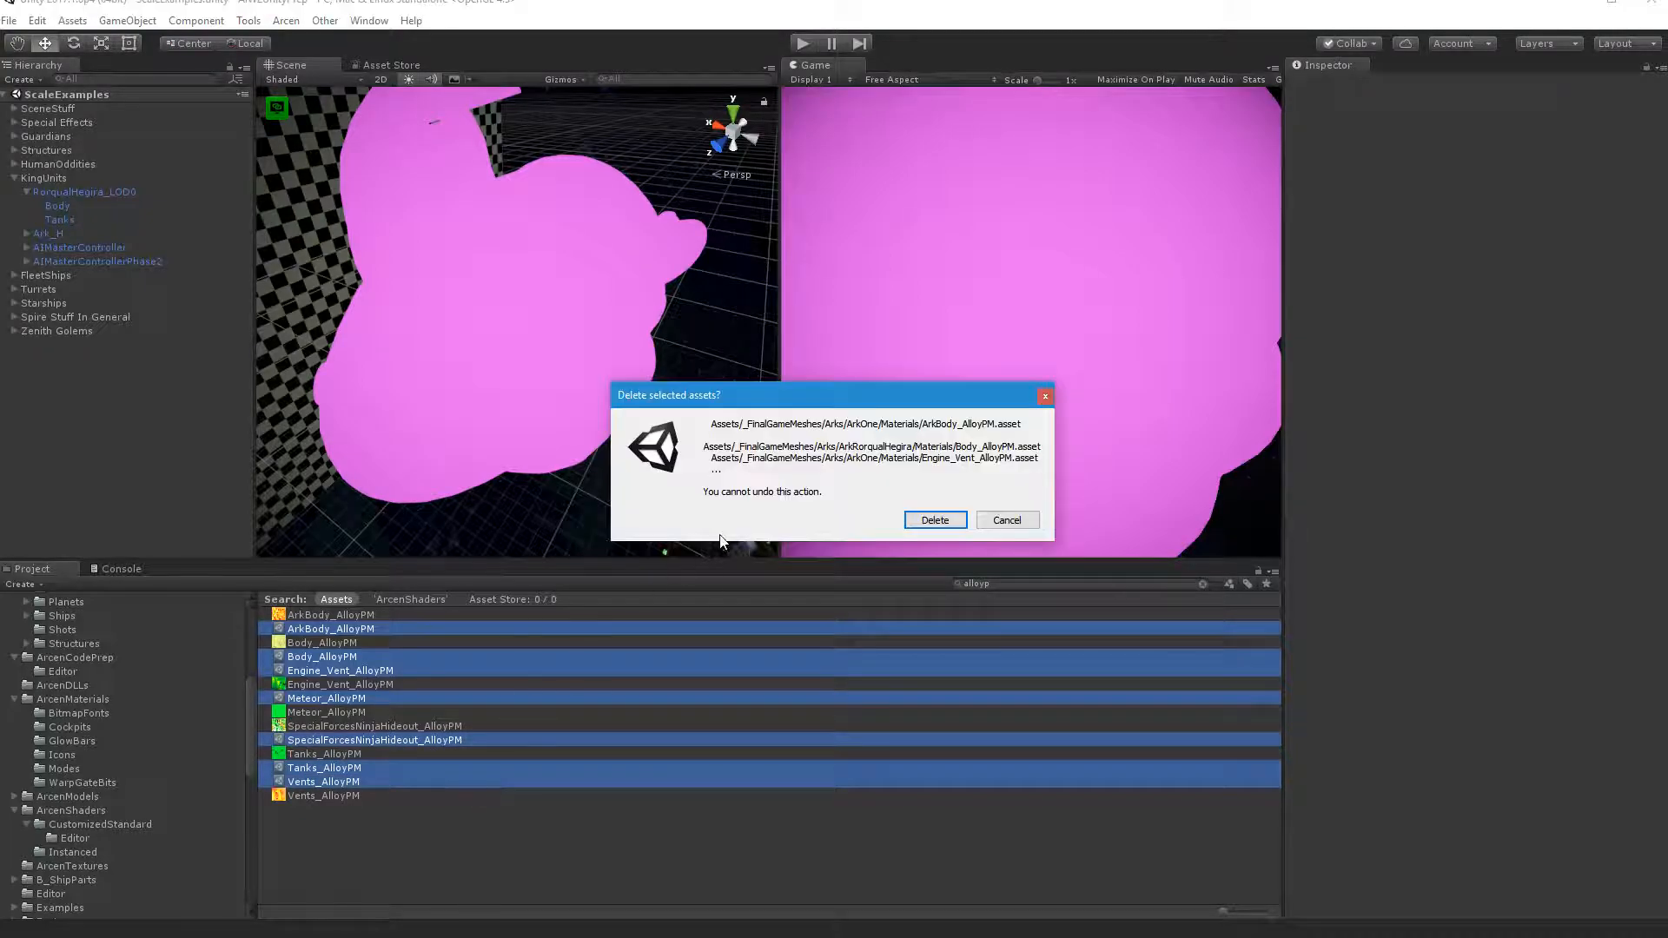
{"action": "mouse_move", "coordinate": [933, 521]}
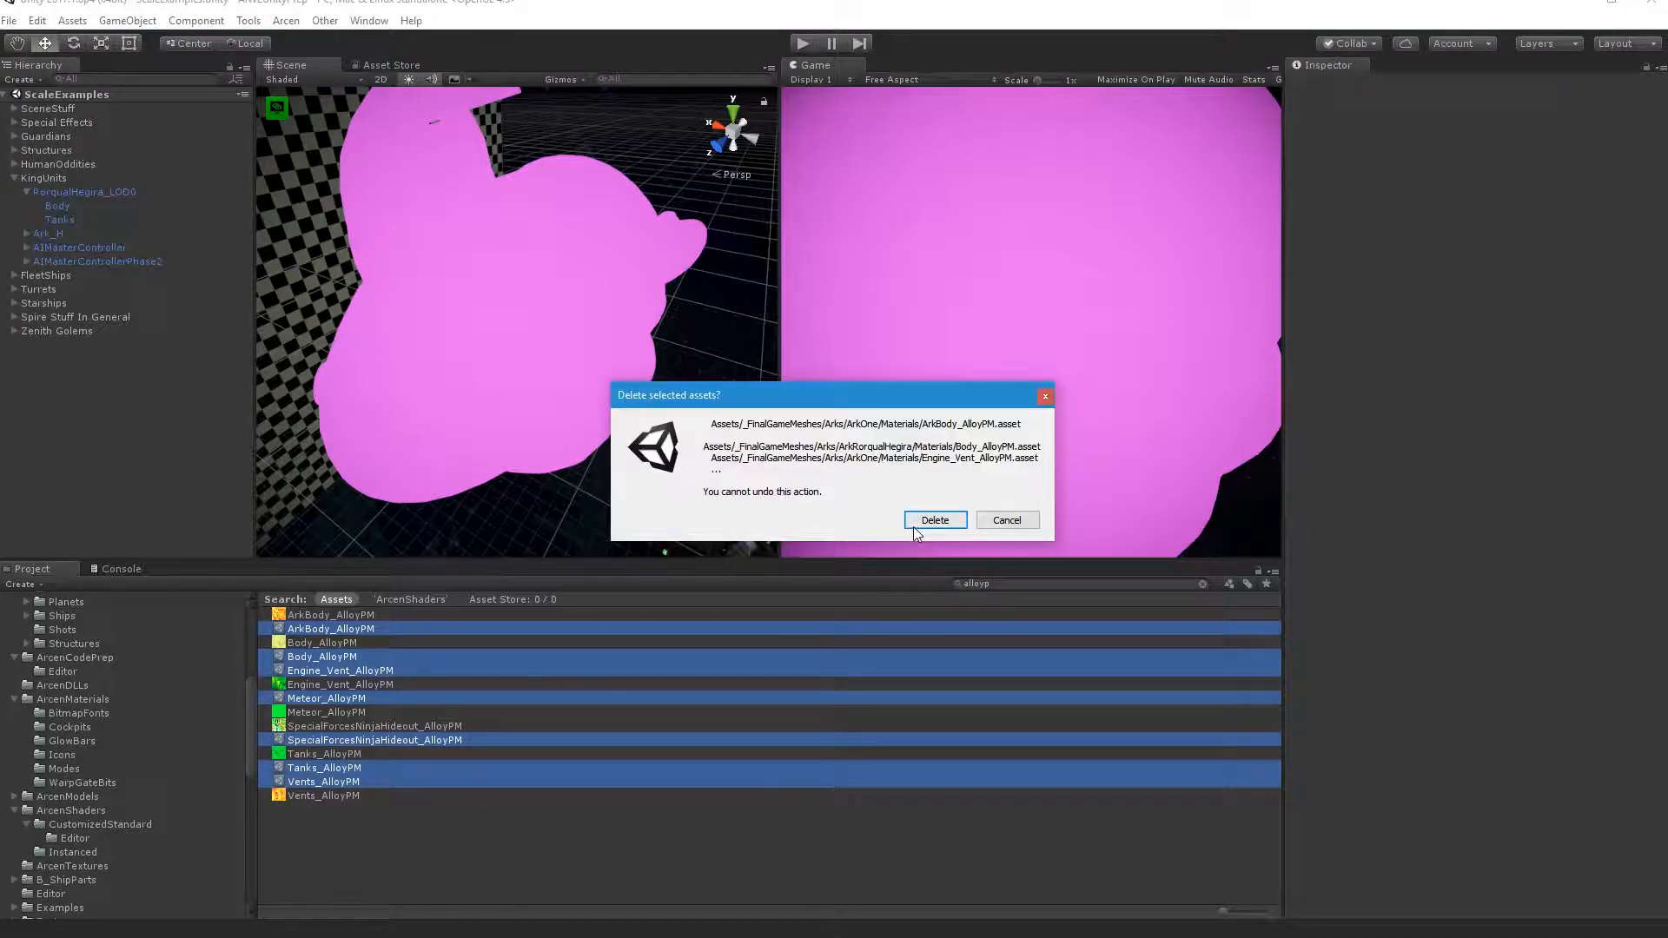
{"action": "left_click", "coordinate": [934, 520]}
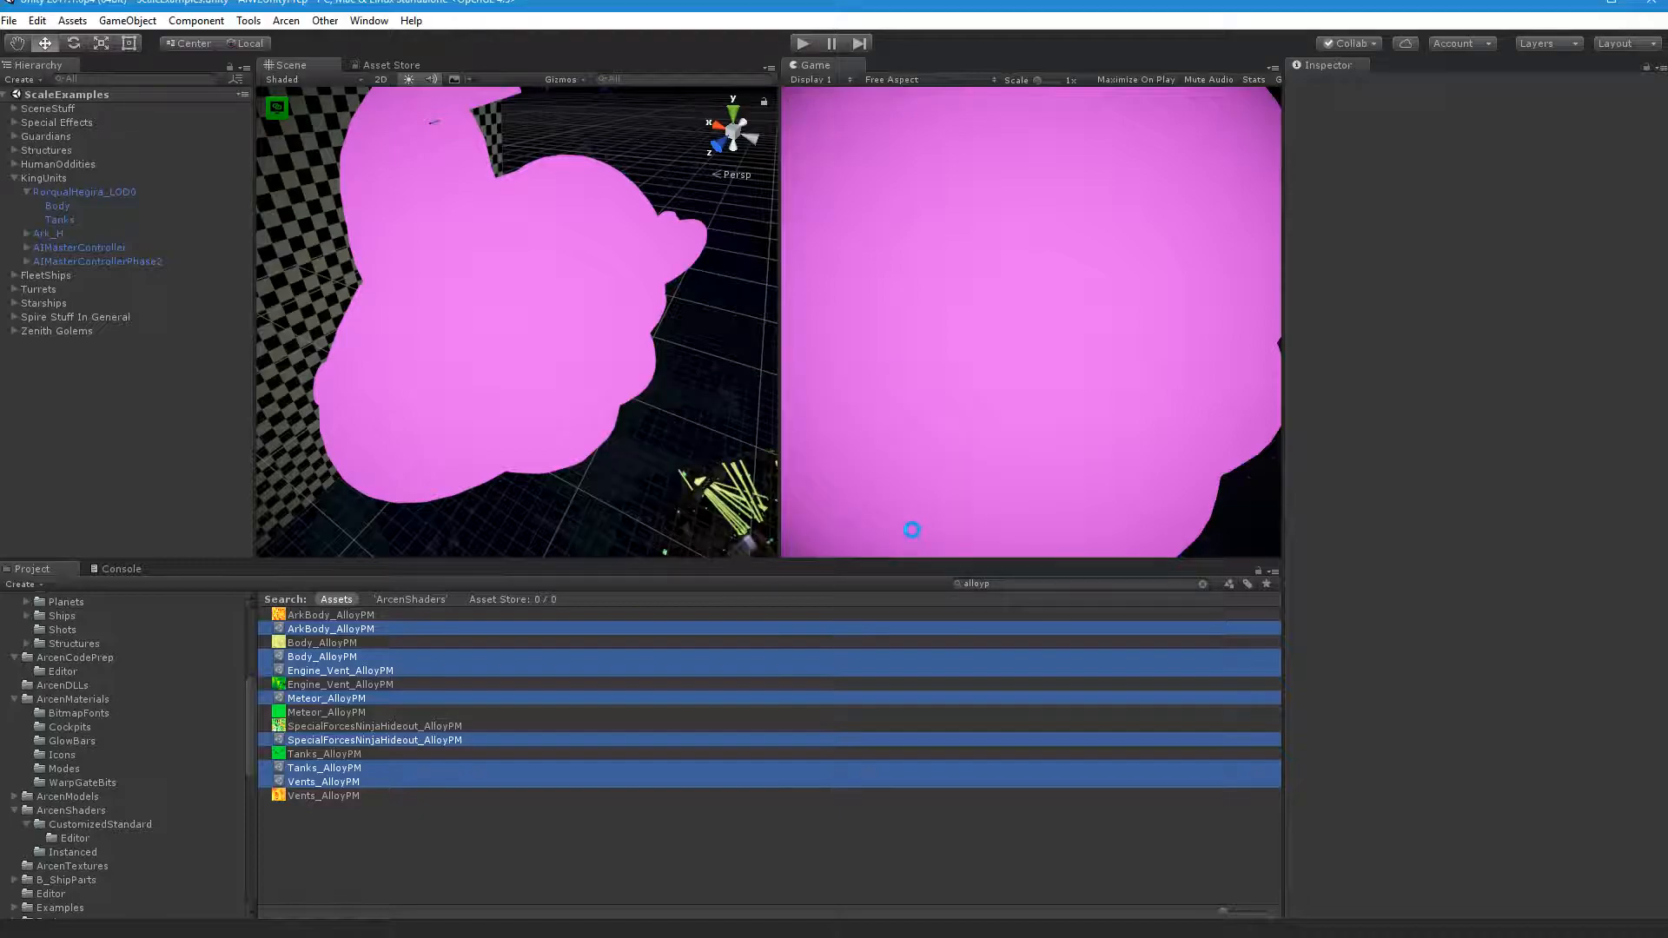
Step: Ping the remaining Meteor_AlloyPM texture and clear the search to show its SpecialForcesGuardPost Materials folder
{"action": "left_click", "coordinate": [327, 656]}
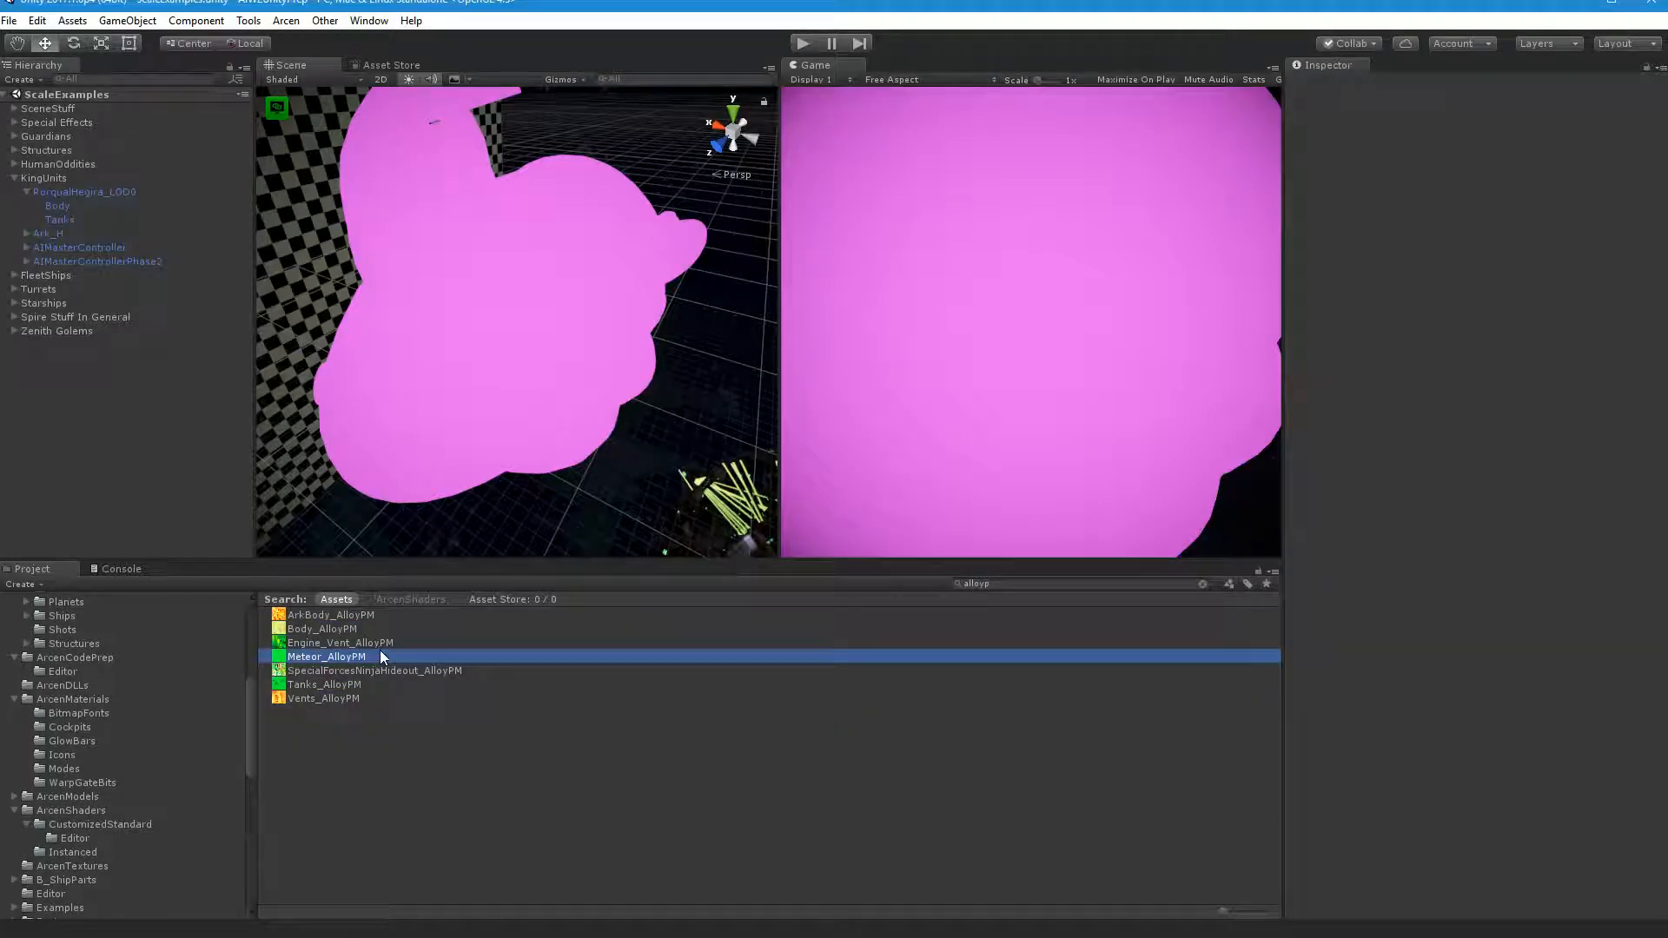
{"action": "left_click", "coordinate": [327, 657]}
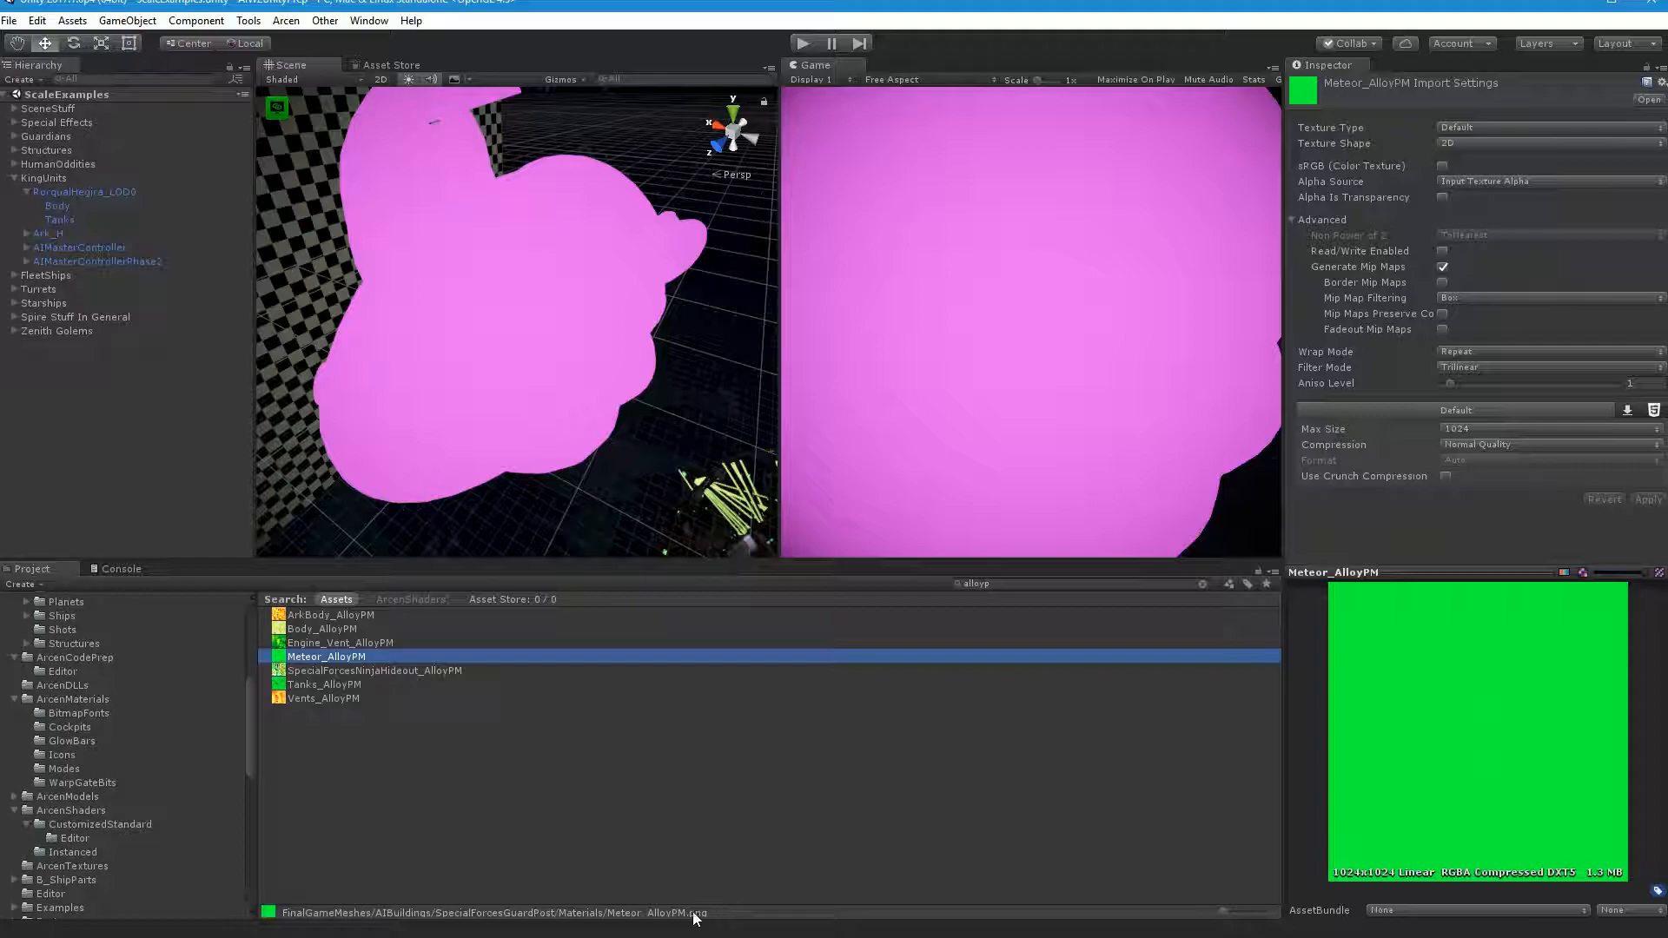
{"action": "mouse_move", "coordinate": [1205, 595]}
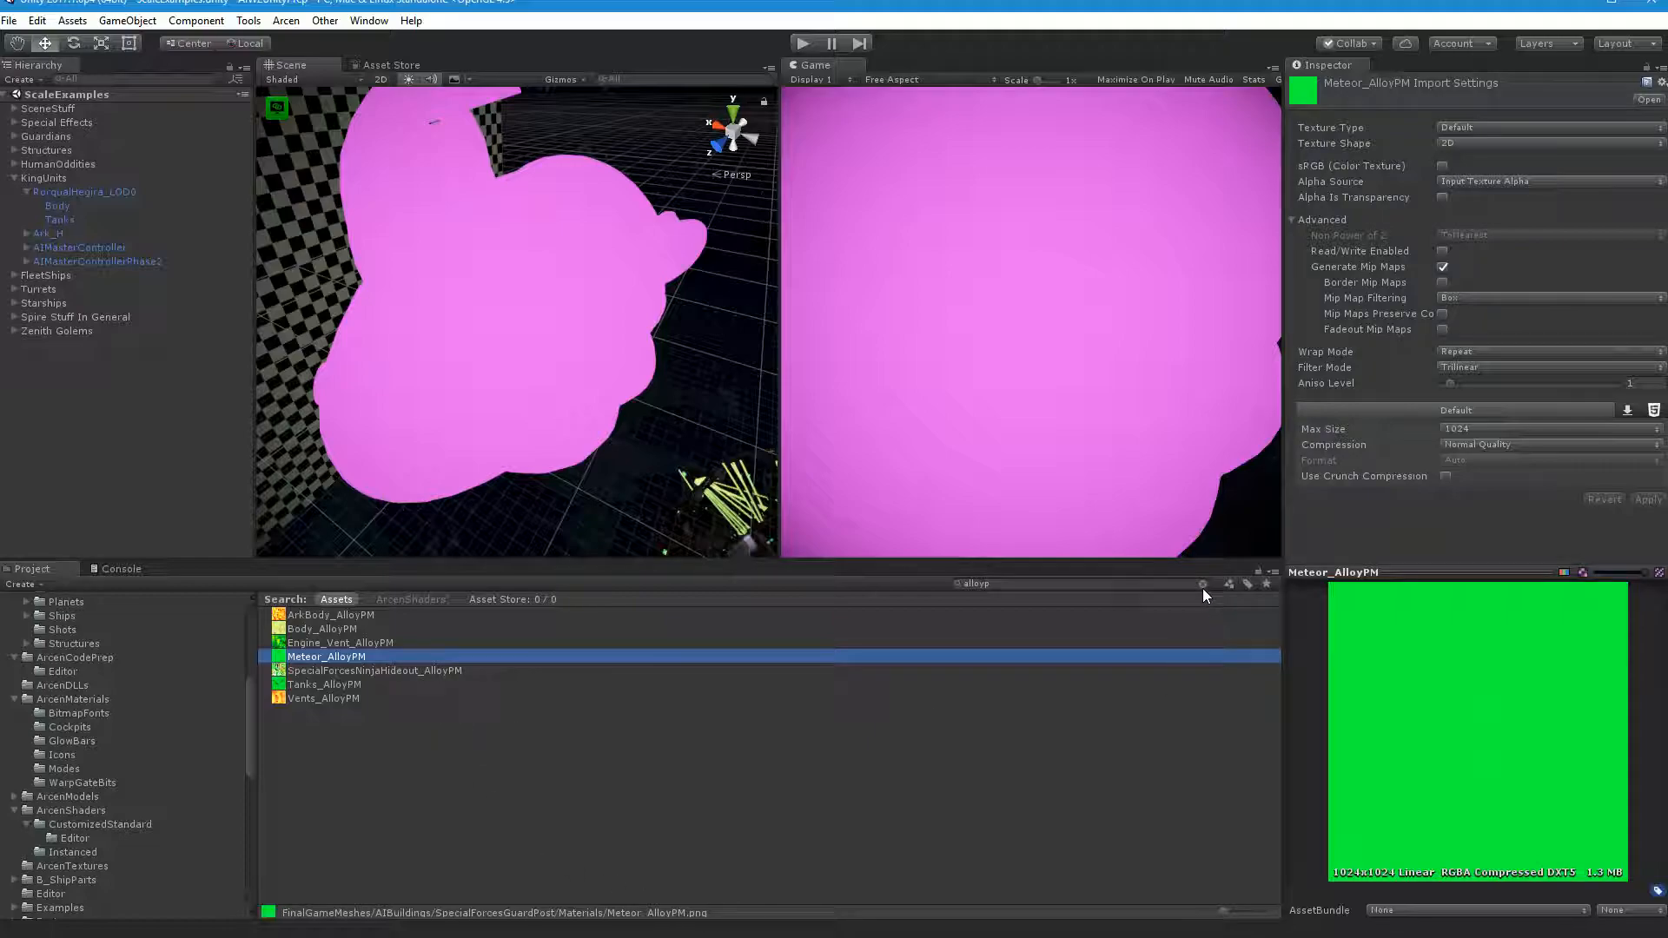
{"action": "left_click", "coordinate": [1203, 582]}
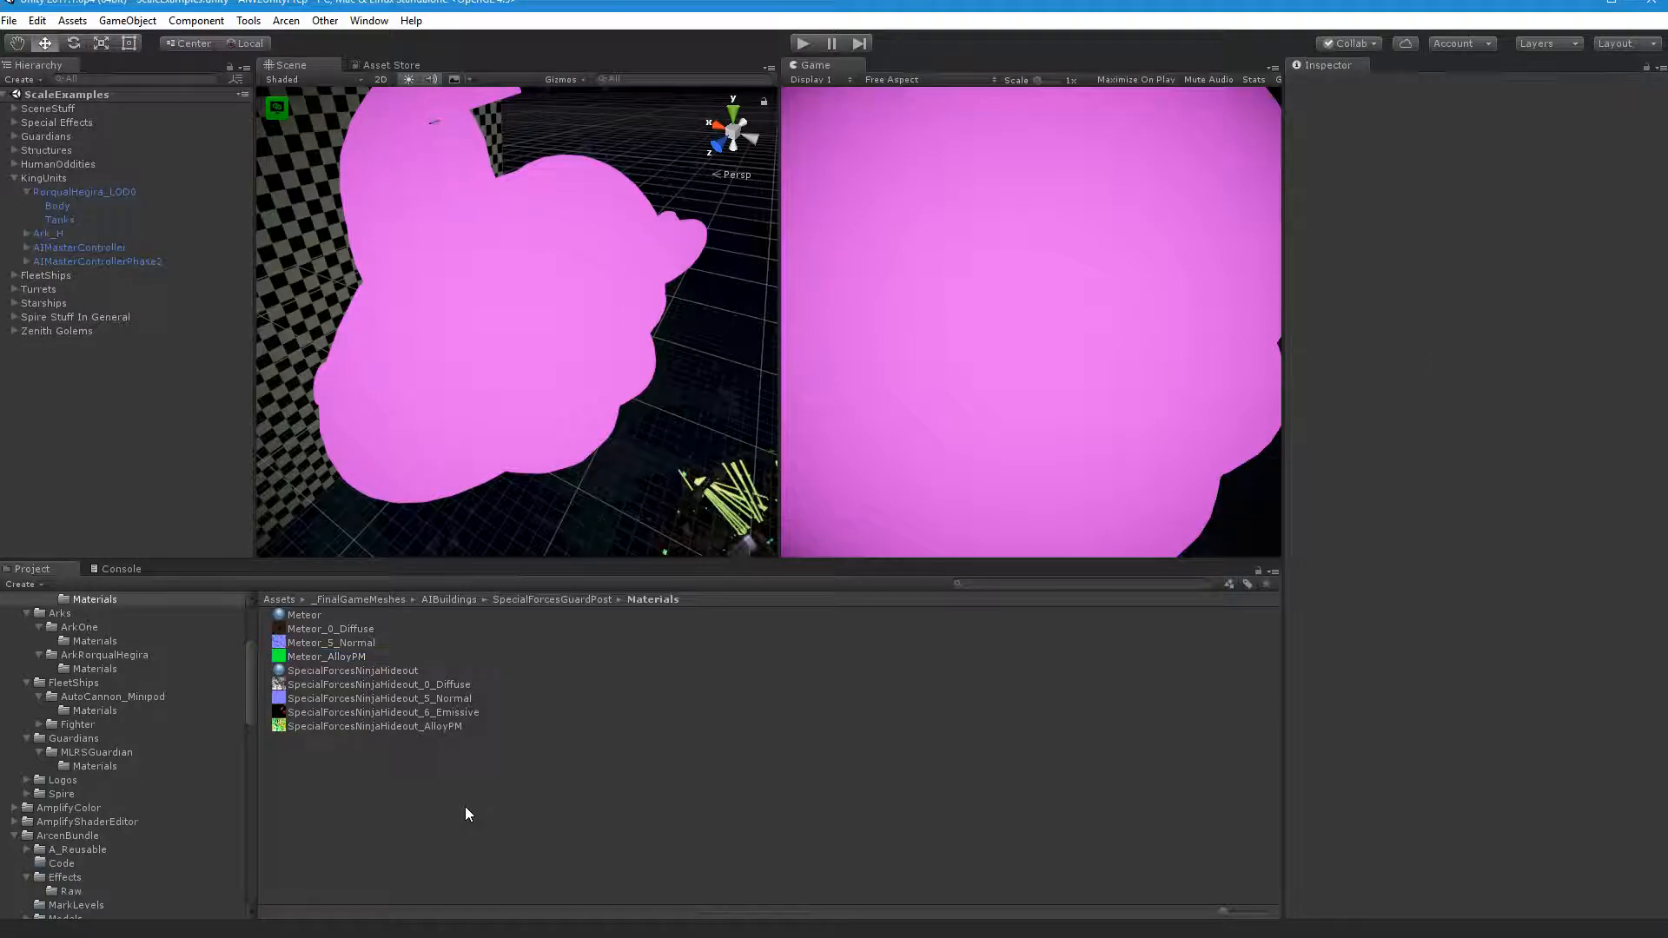
Step: Give RorqualHegira_LOD0's Body the Arcen Alloy/Core Replacement Emissive shader with main, spec, bump and emission maps
{"action": "left_click", "coordinate": [482, 428]}
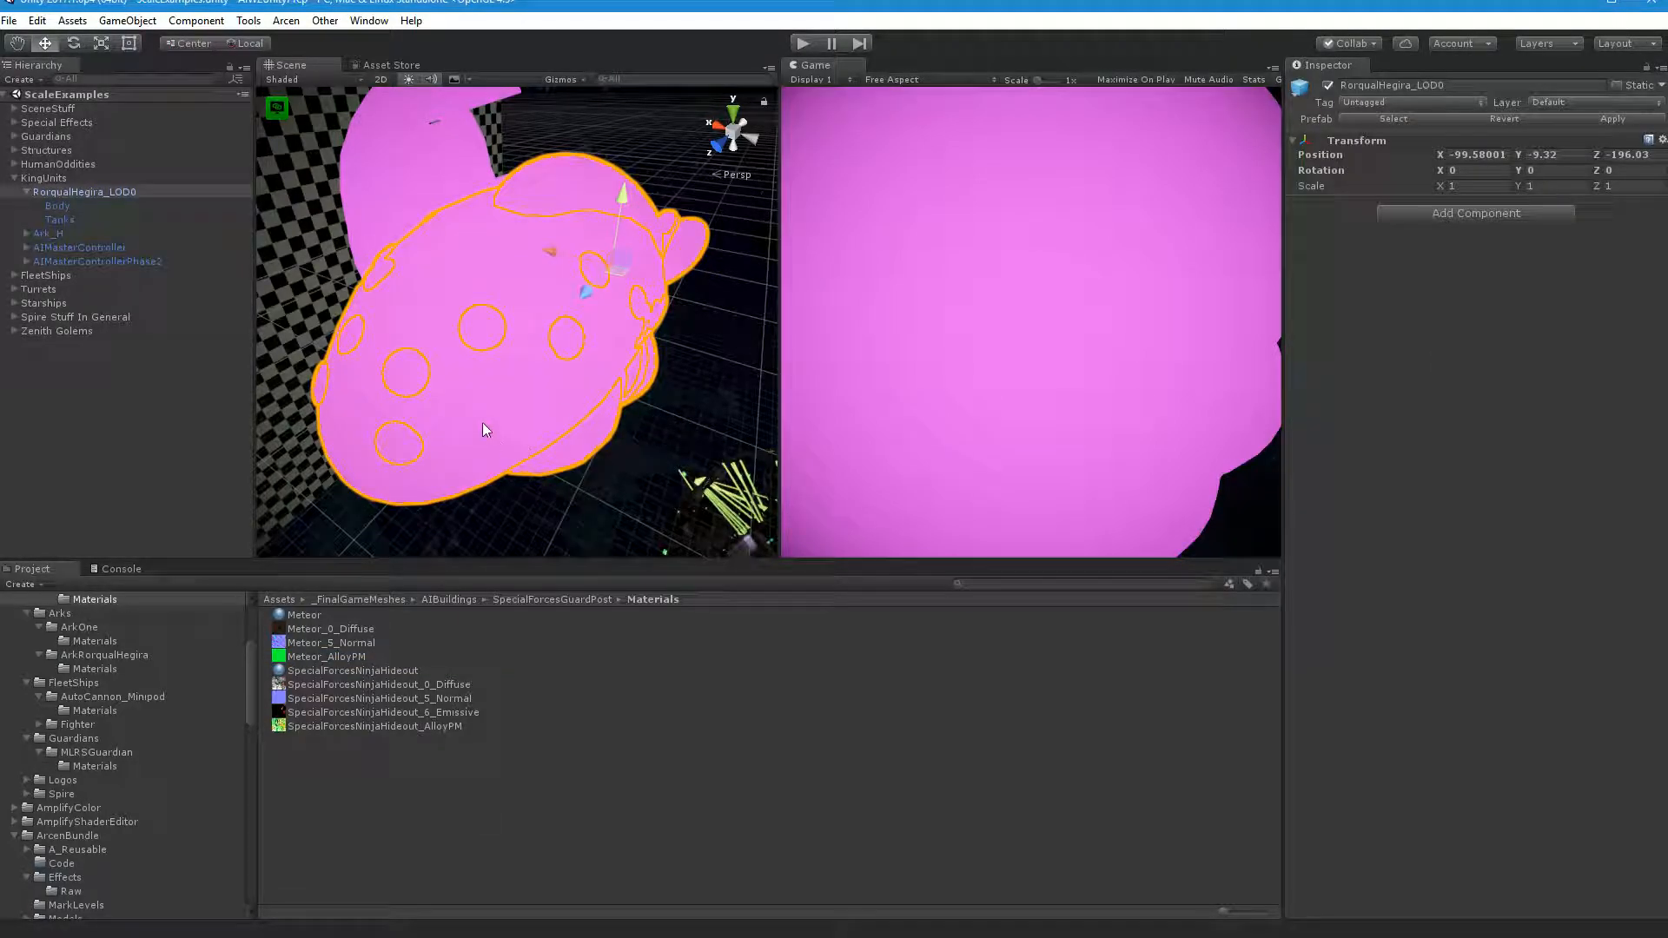
{"action": "left_click", "coordinate": [57, 205]}
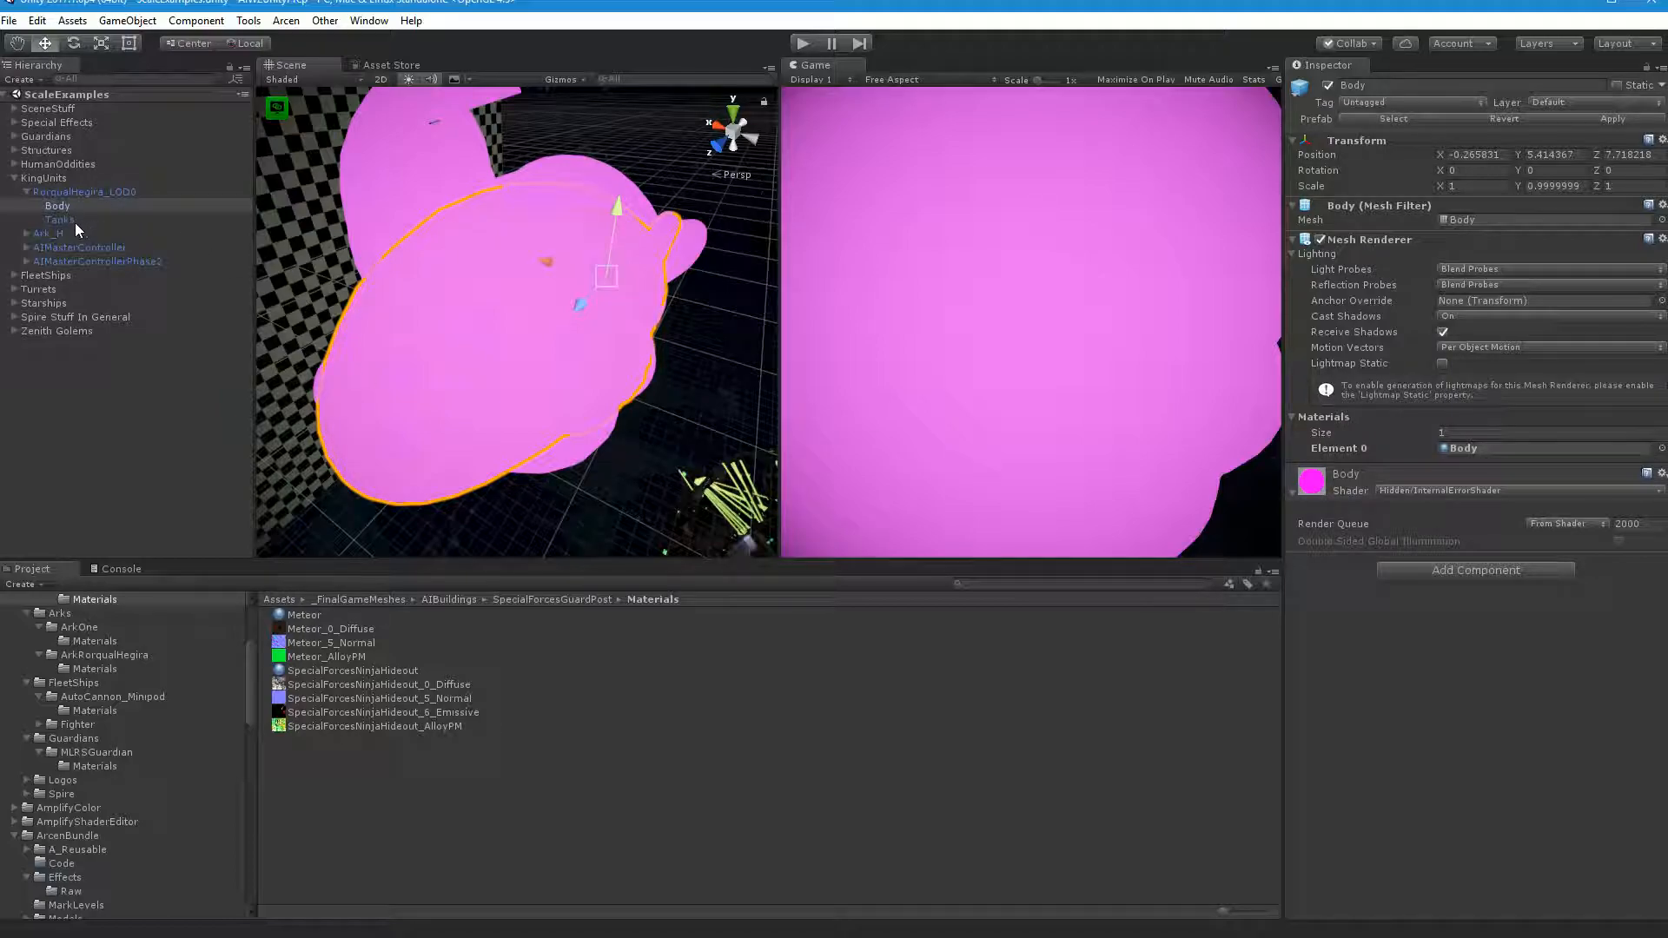
{"action": "left_click", "coordinate": [61, 219]}
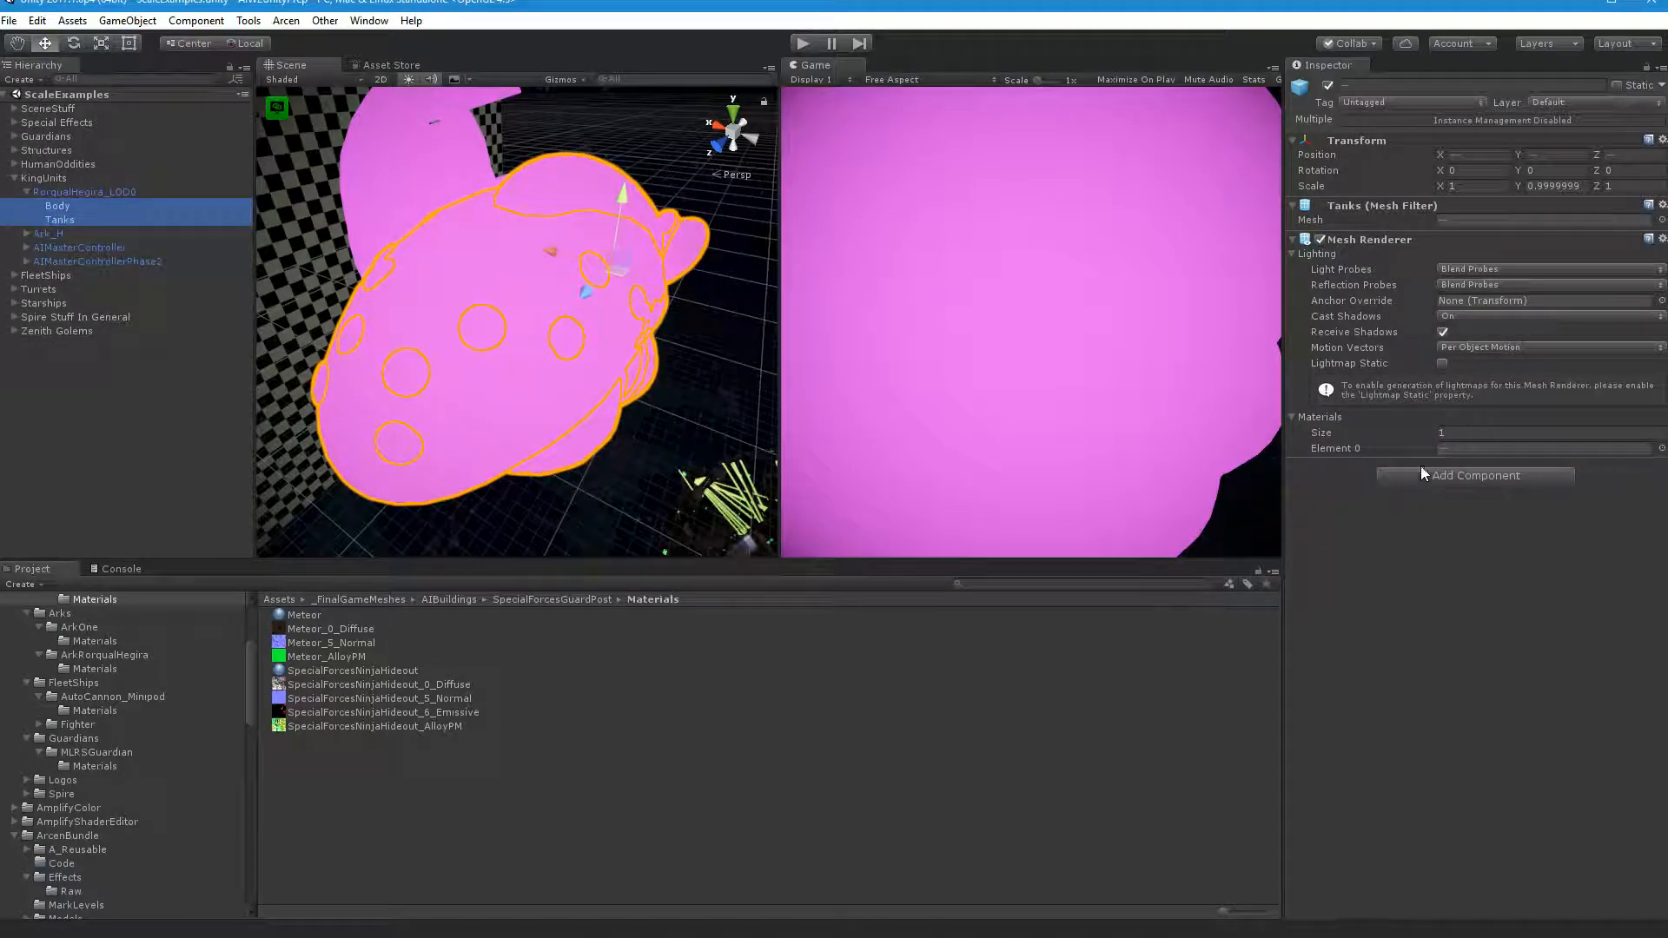
{"action": "left_click", "coordinate": [58, 205]}
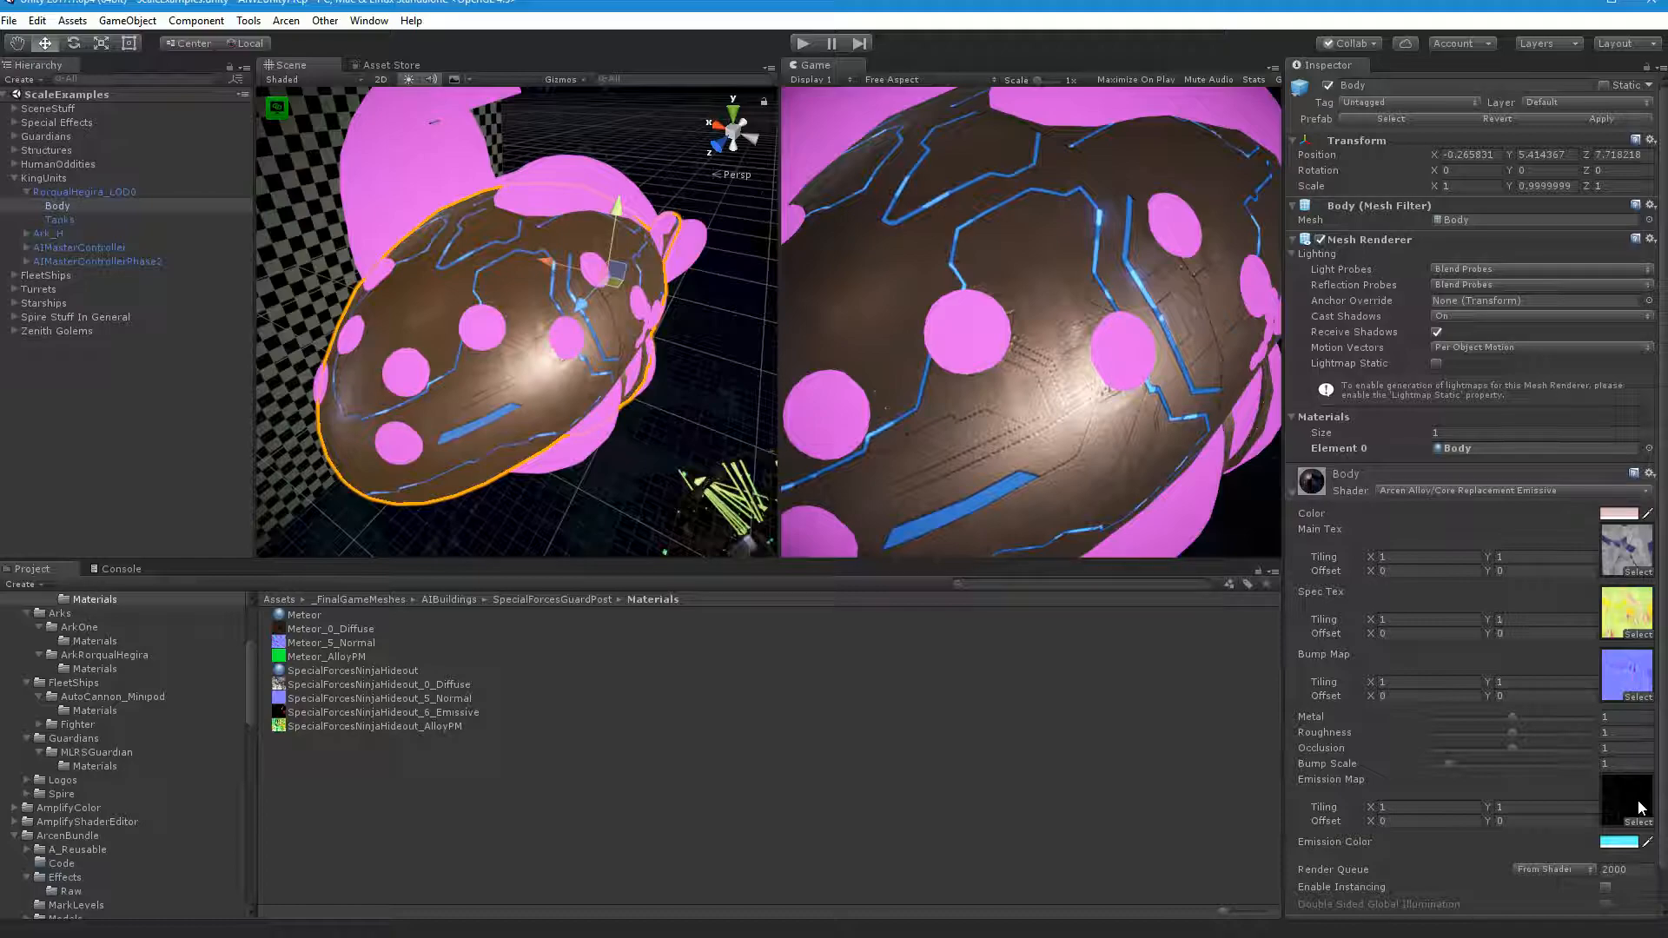
Step: Set Tanks to the Arcen Alloy/Core Replacement Emissive shader and ping its textures in ArkRorqualHegira/Materials
{"action": "left_click", "coordinate": [60, 220]}
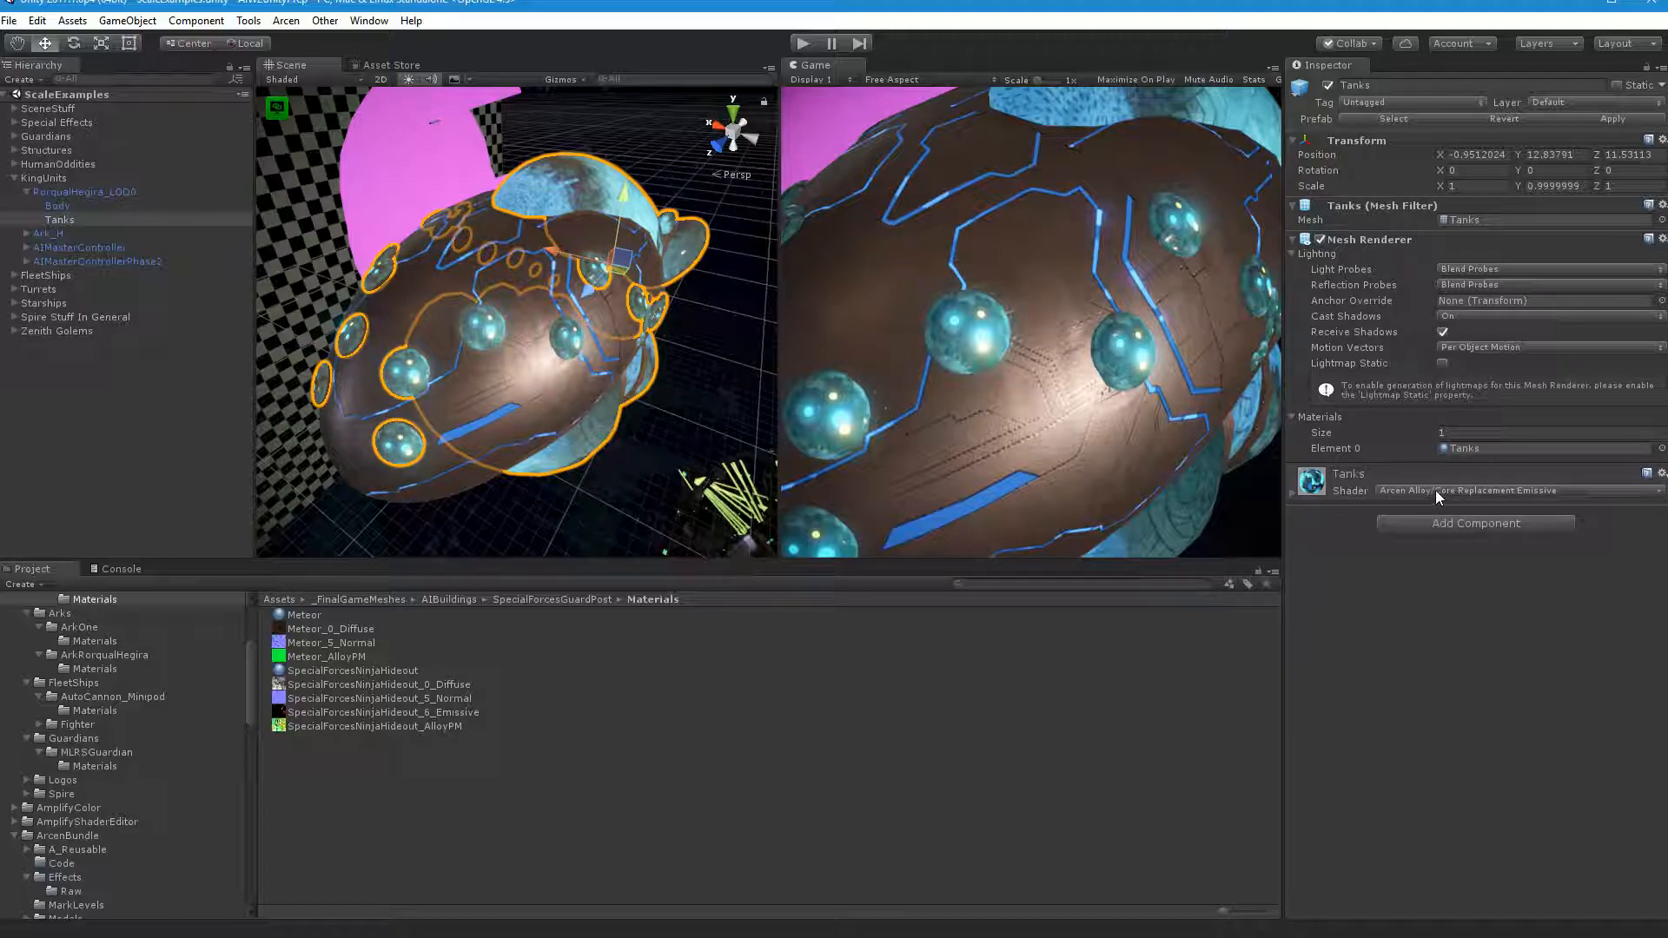
{"action": "left_click", "coordinate": [1311, 482]}
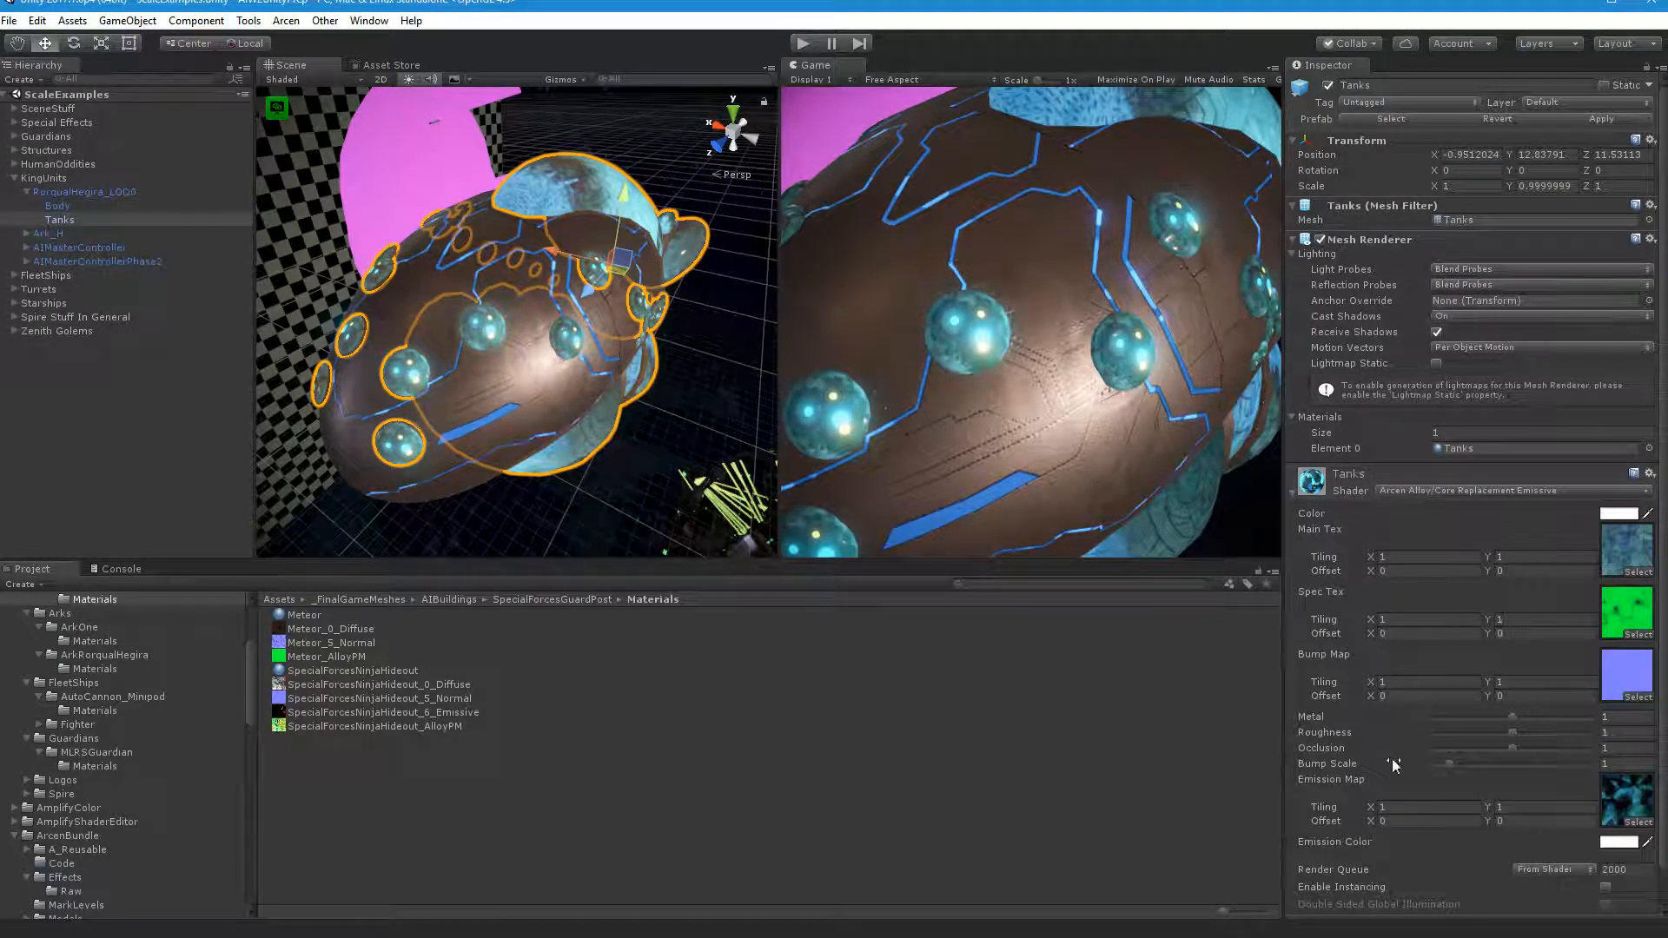
{"action": "left_click", "coordinate": [80, 654]}
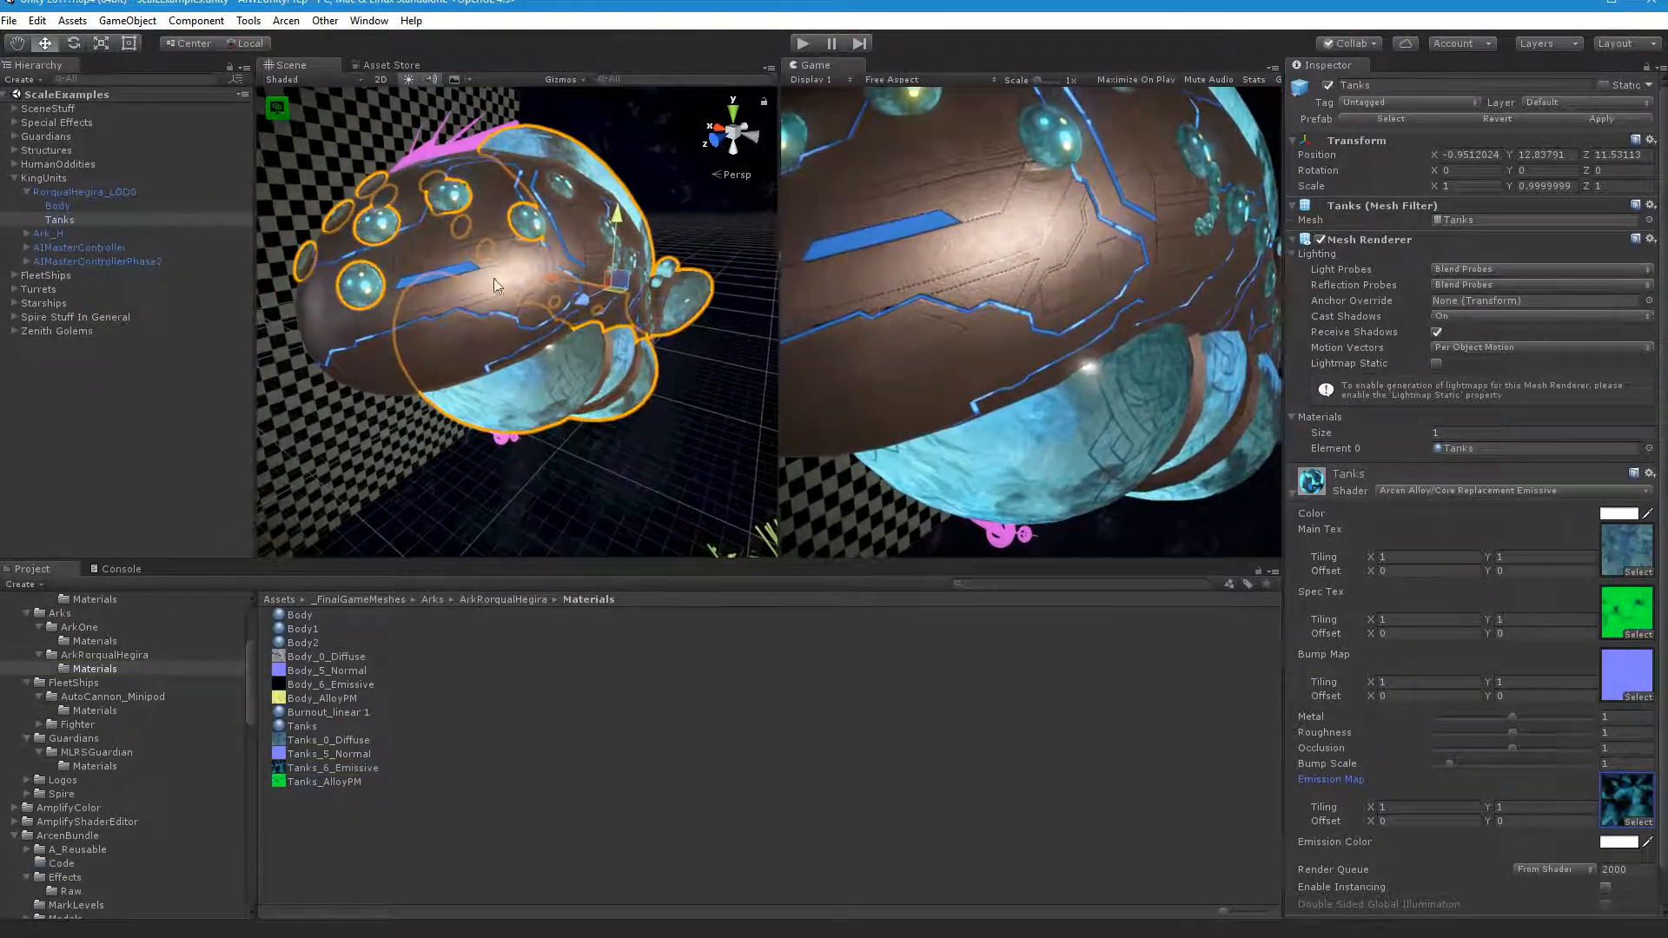
{"action": "left_click", "coordinate": [57, 205]}
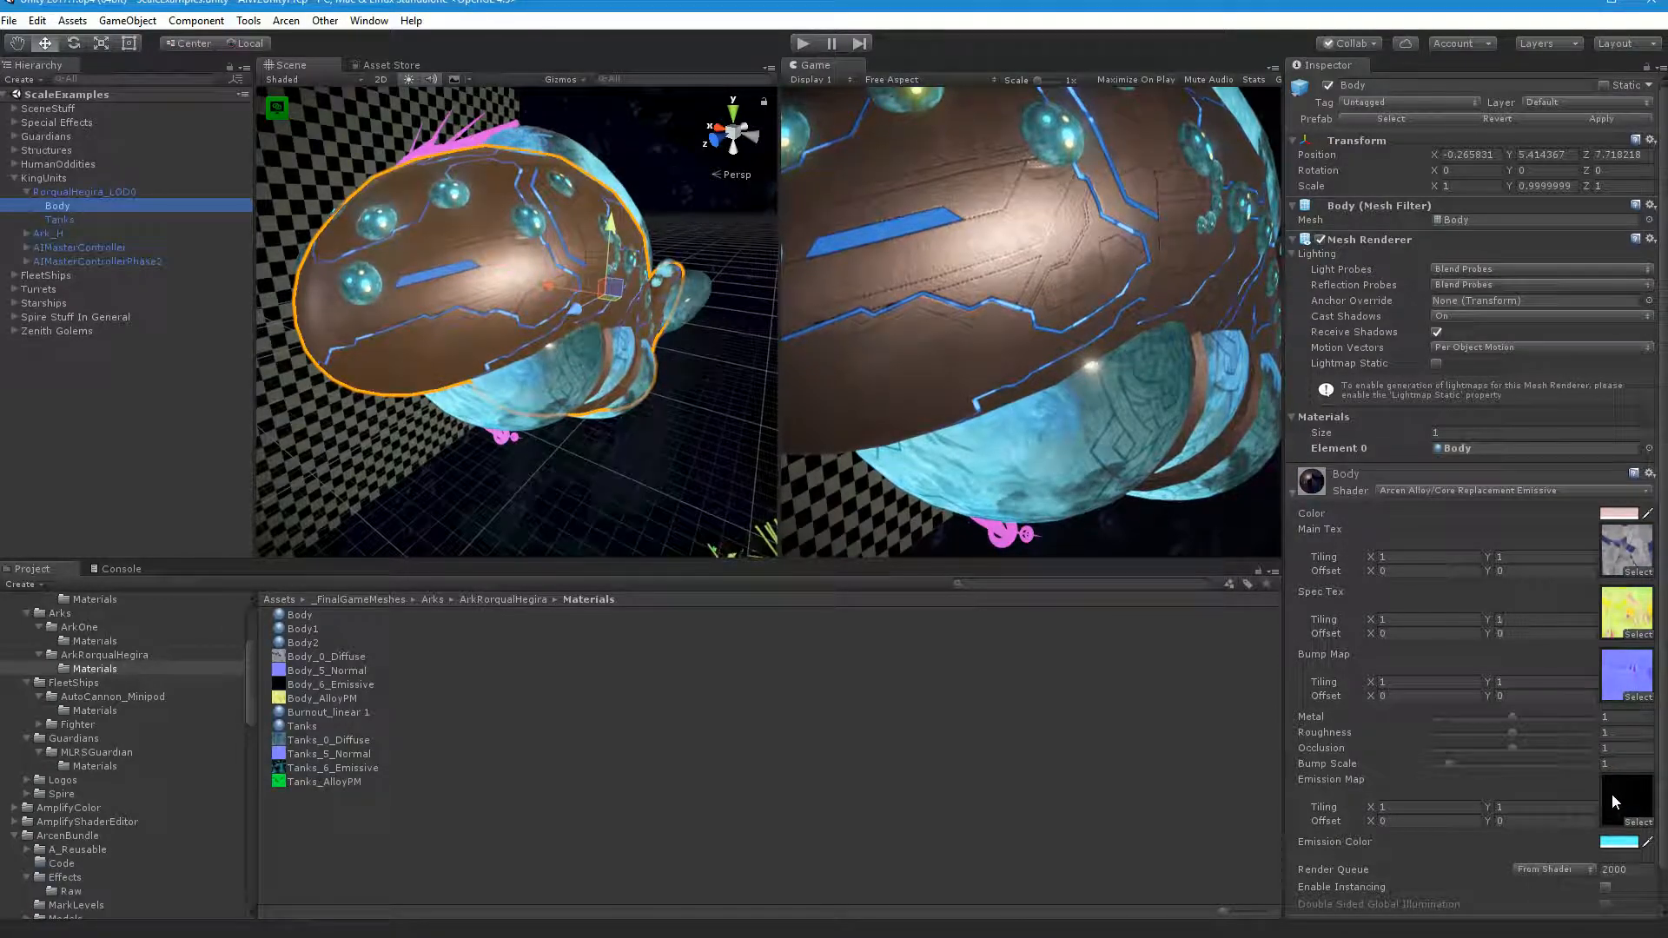
{"action": "left_click", "coordinate": [332, 683]}
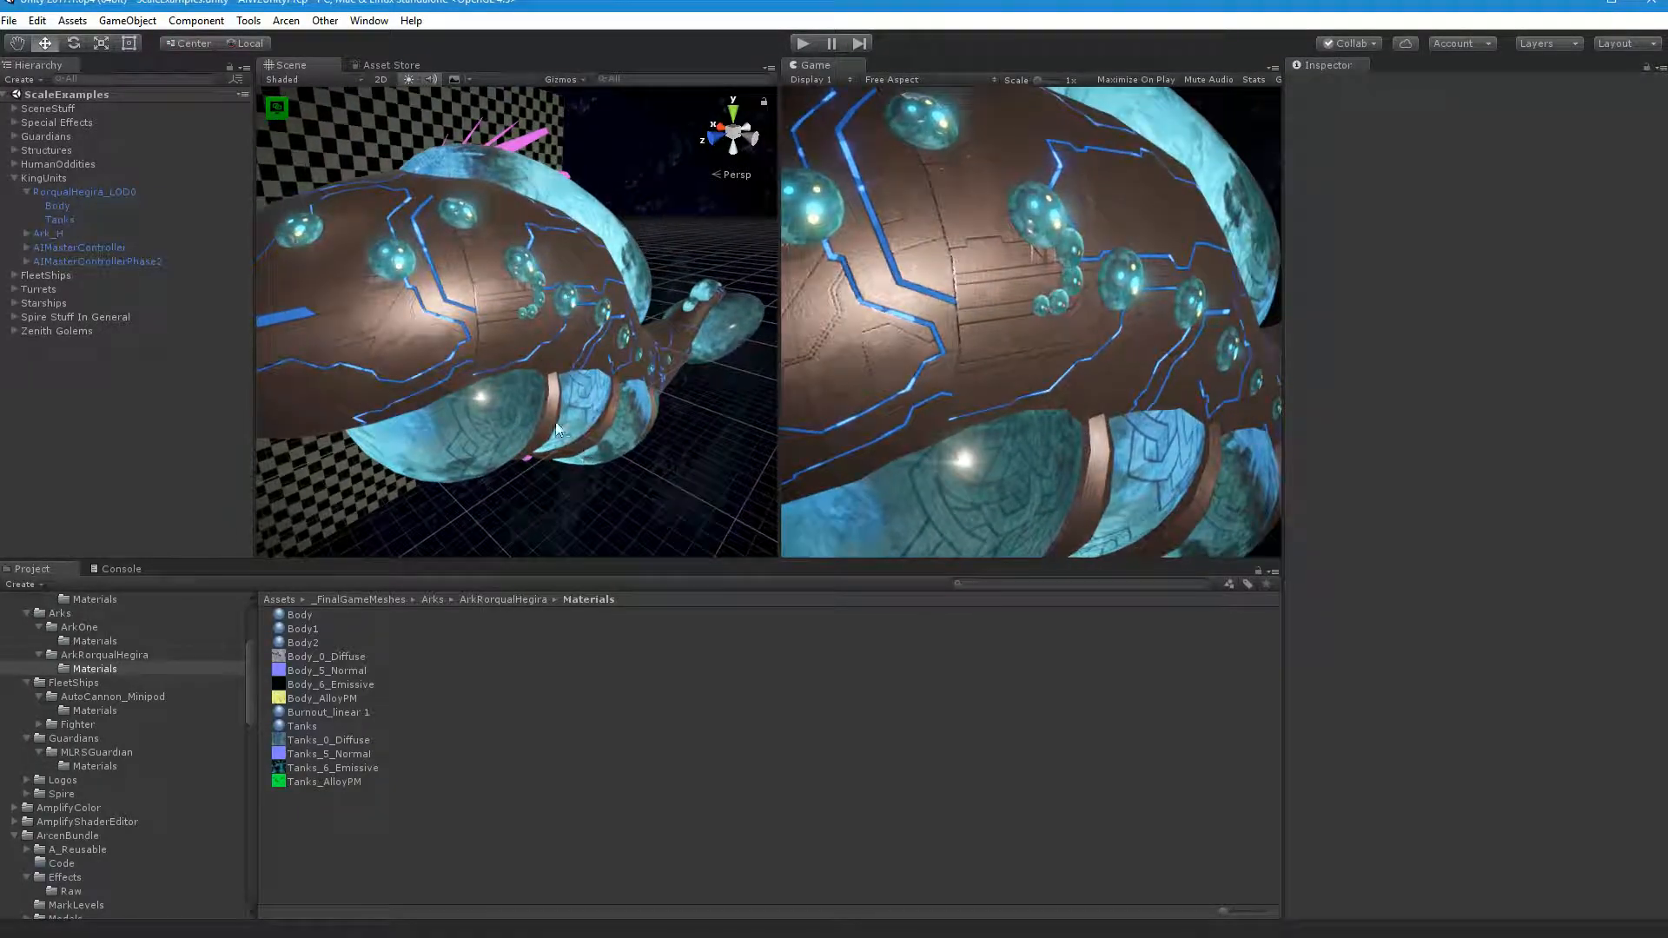
Step: Set the Body material's HDR emission colour to teal at about 3.36 brightness
{"action": "left_click", "coordinate": [60, 219]}
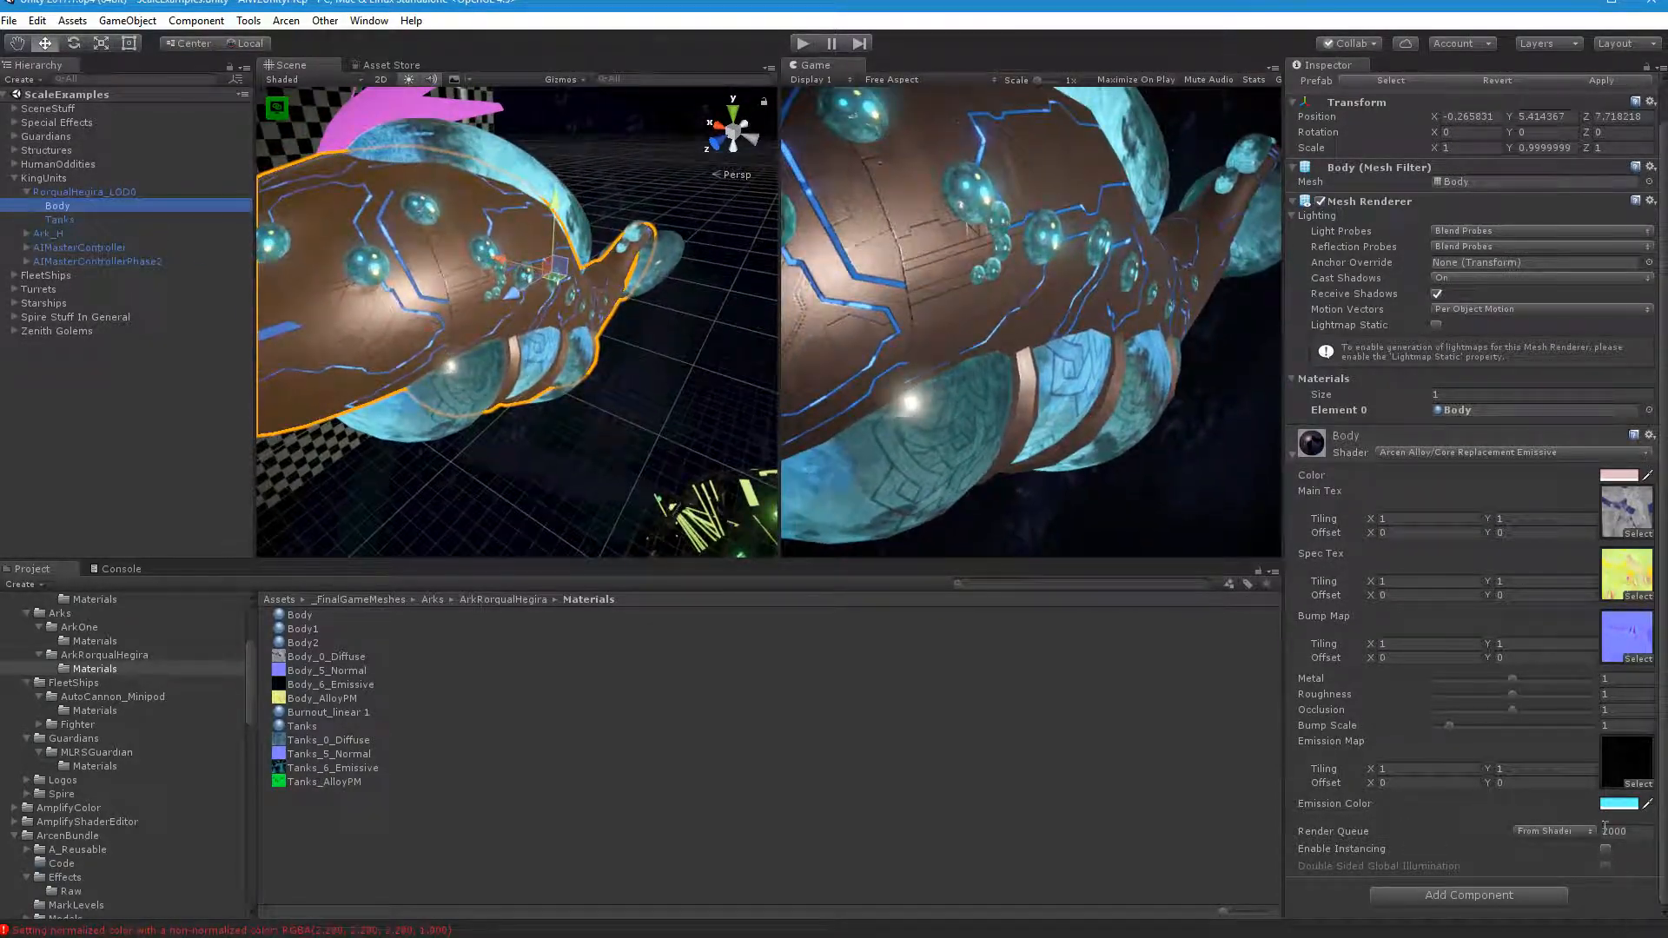
{"action": "left_click", "coordinate": [1617, 802]}
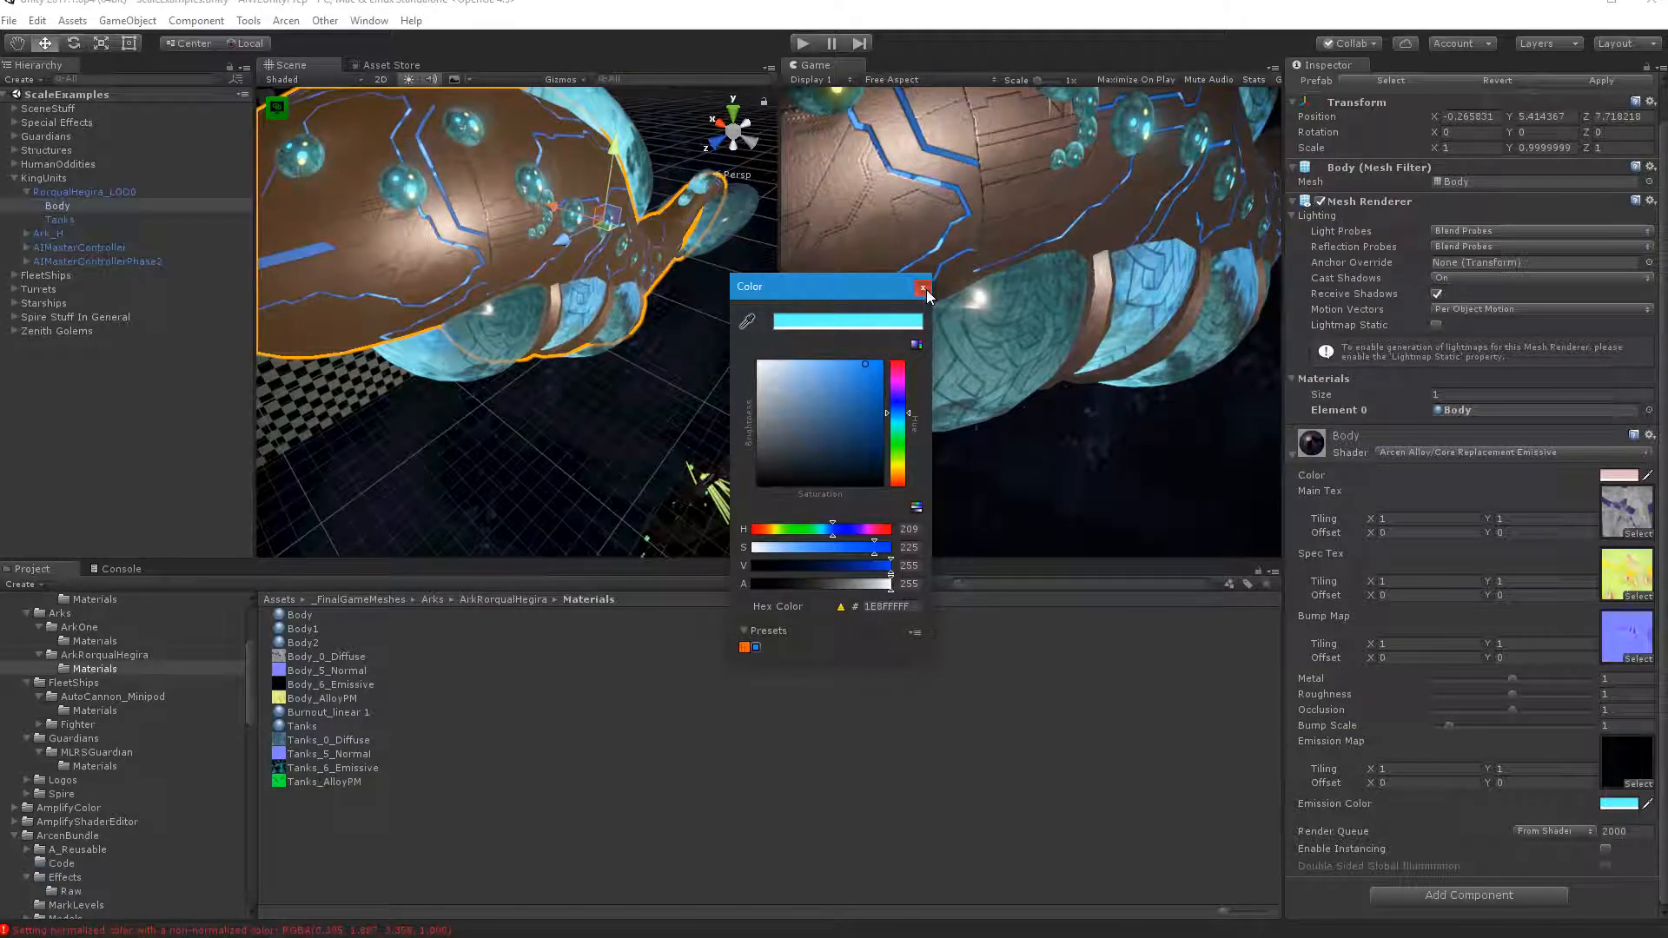
{"action": "left_click", "coordinate": [921, 286]}
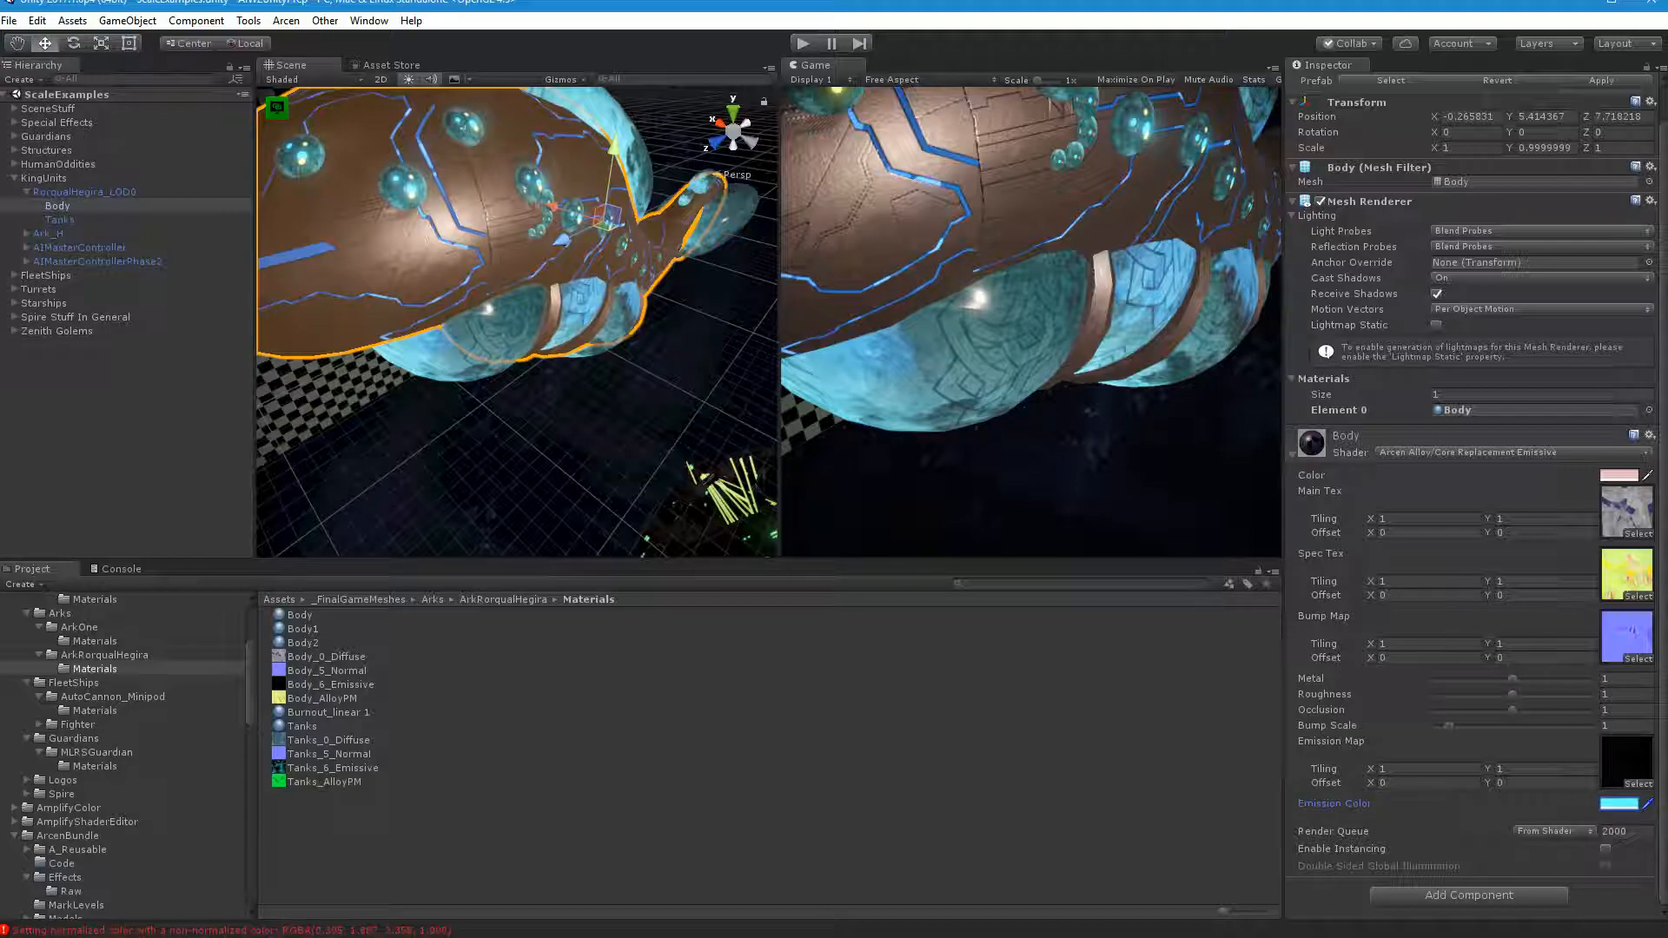
{"action": "left_click", "coordinate": [60, 219]}
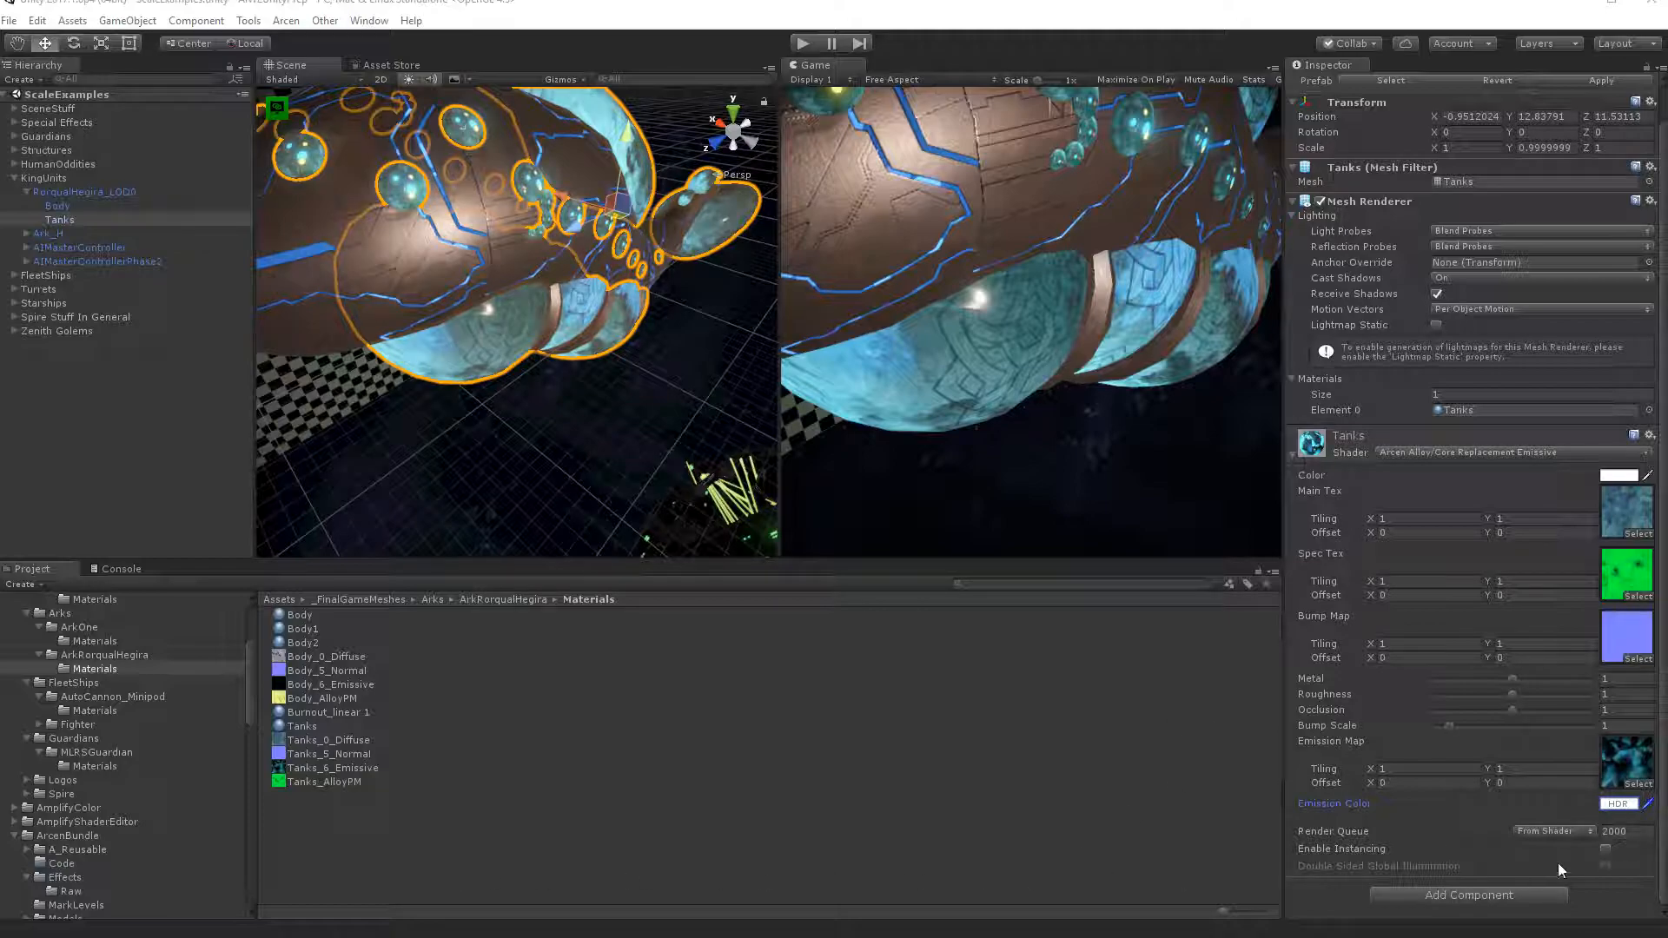
{"action": "left_click", "coordinate": [57, 205]}
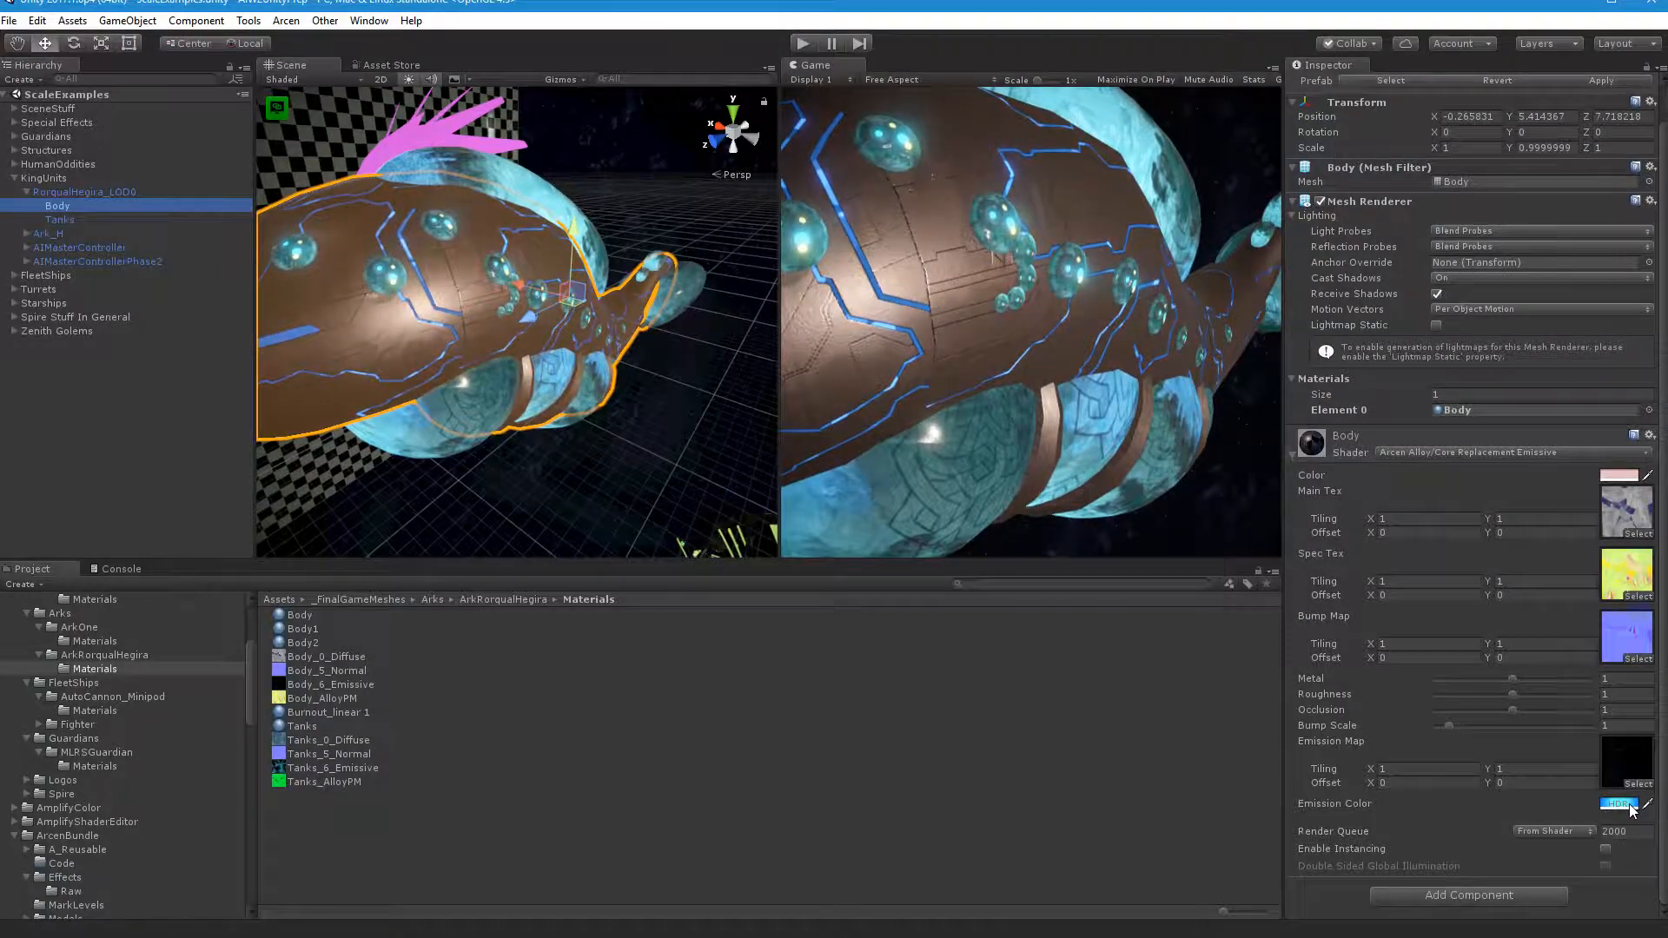
{"action": "left_click", "coordinate": [1619, 804]}
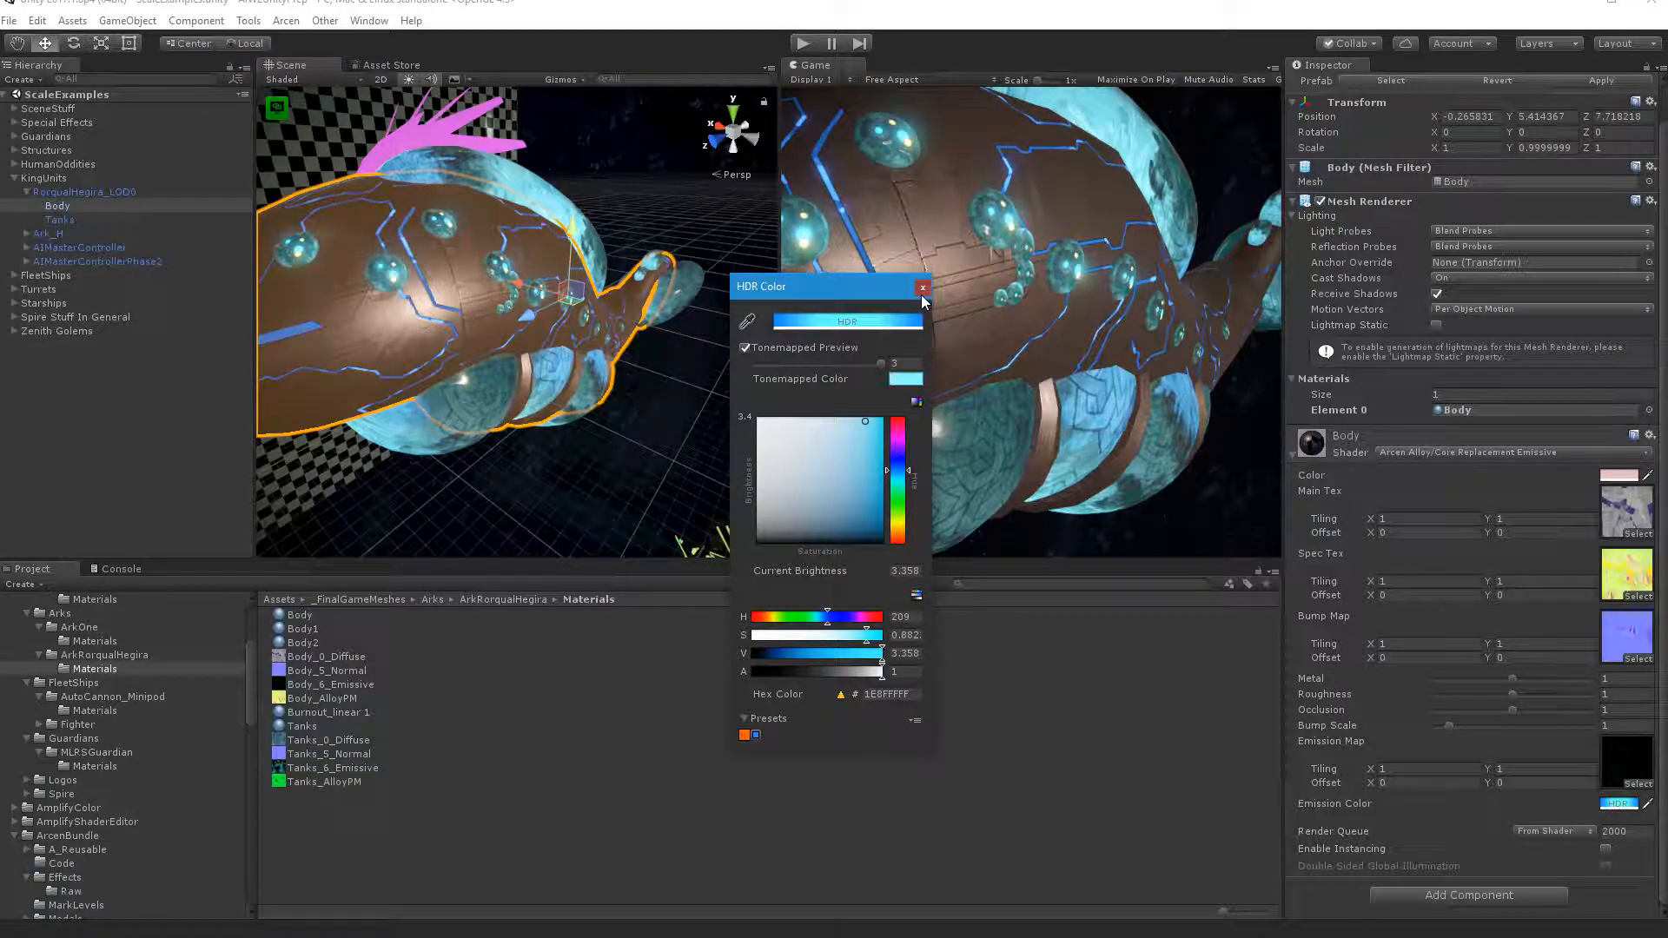
{"action": "left_click", "coordinate": [921, 288]}
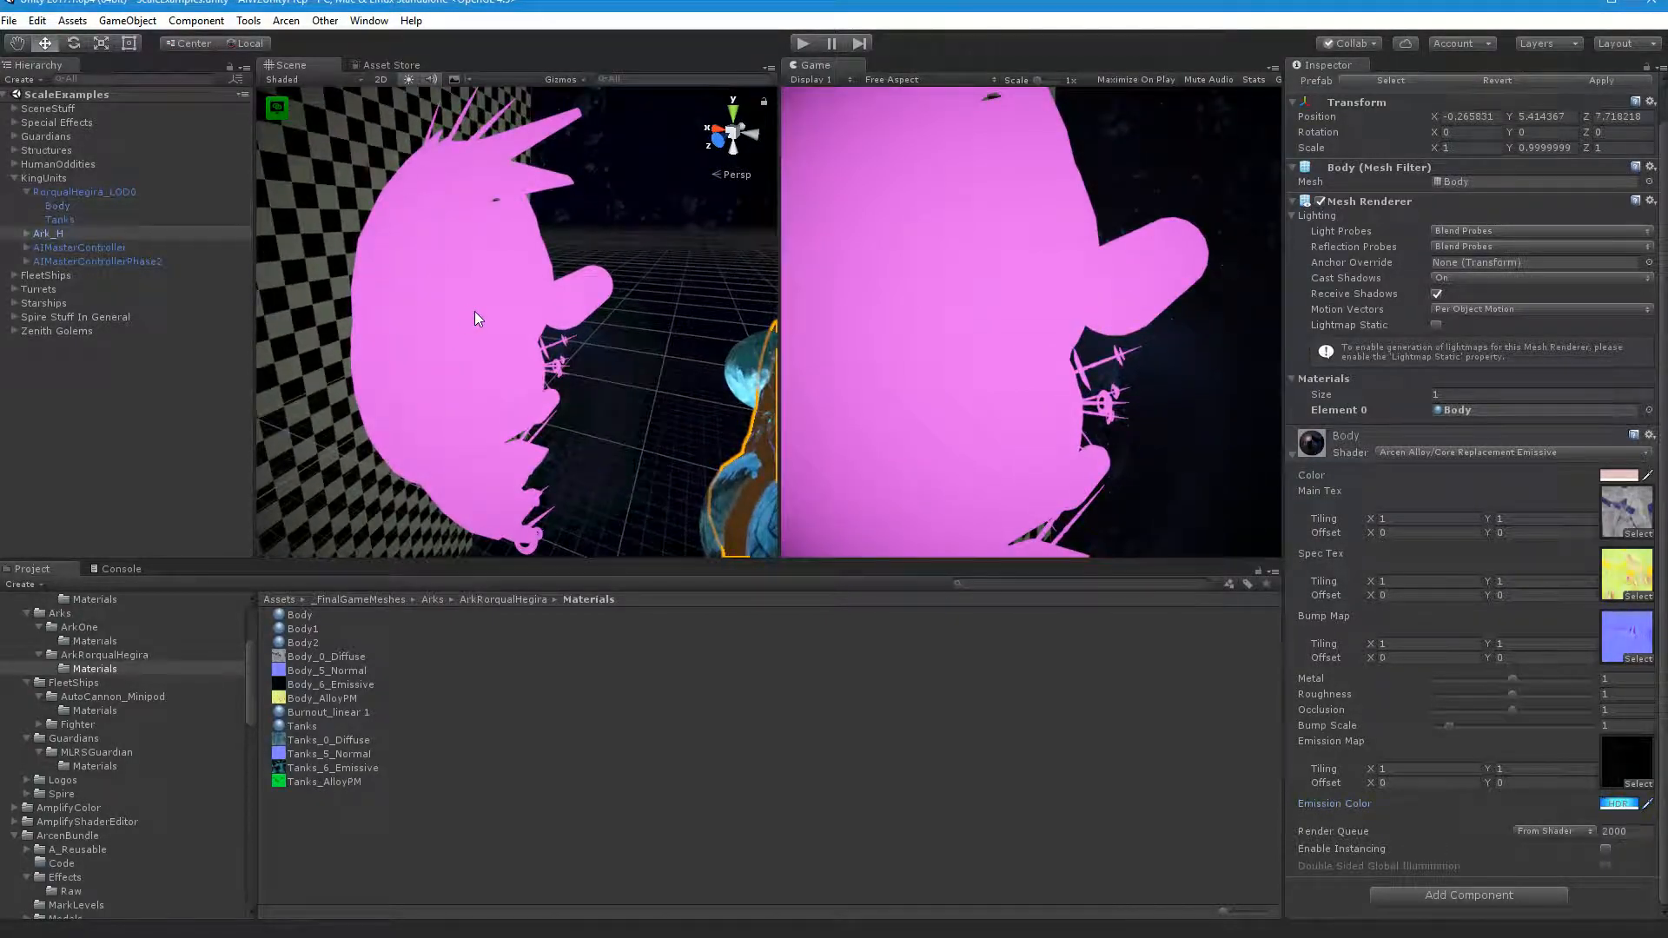
Step: Expand Ark_H and inspect its ArkBody, engine vents and bottom vents renderers and materials
{"action": "left_click", "coordinate": [47, 234]}
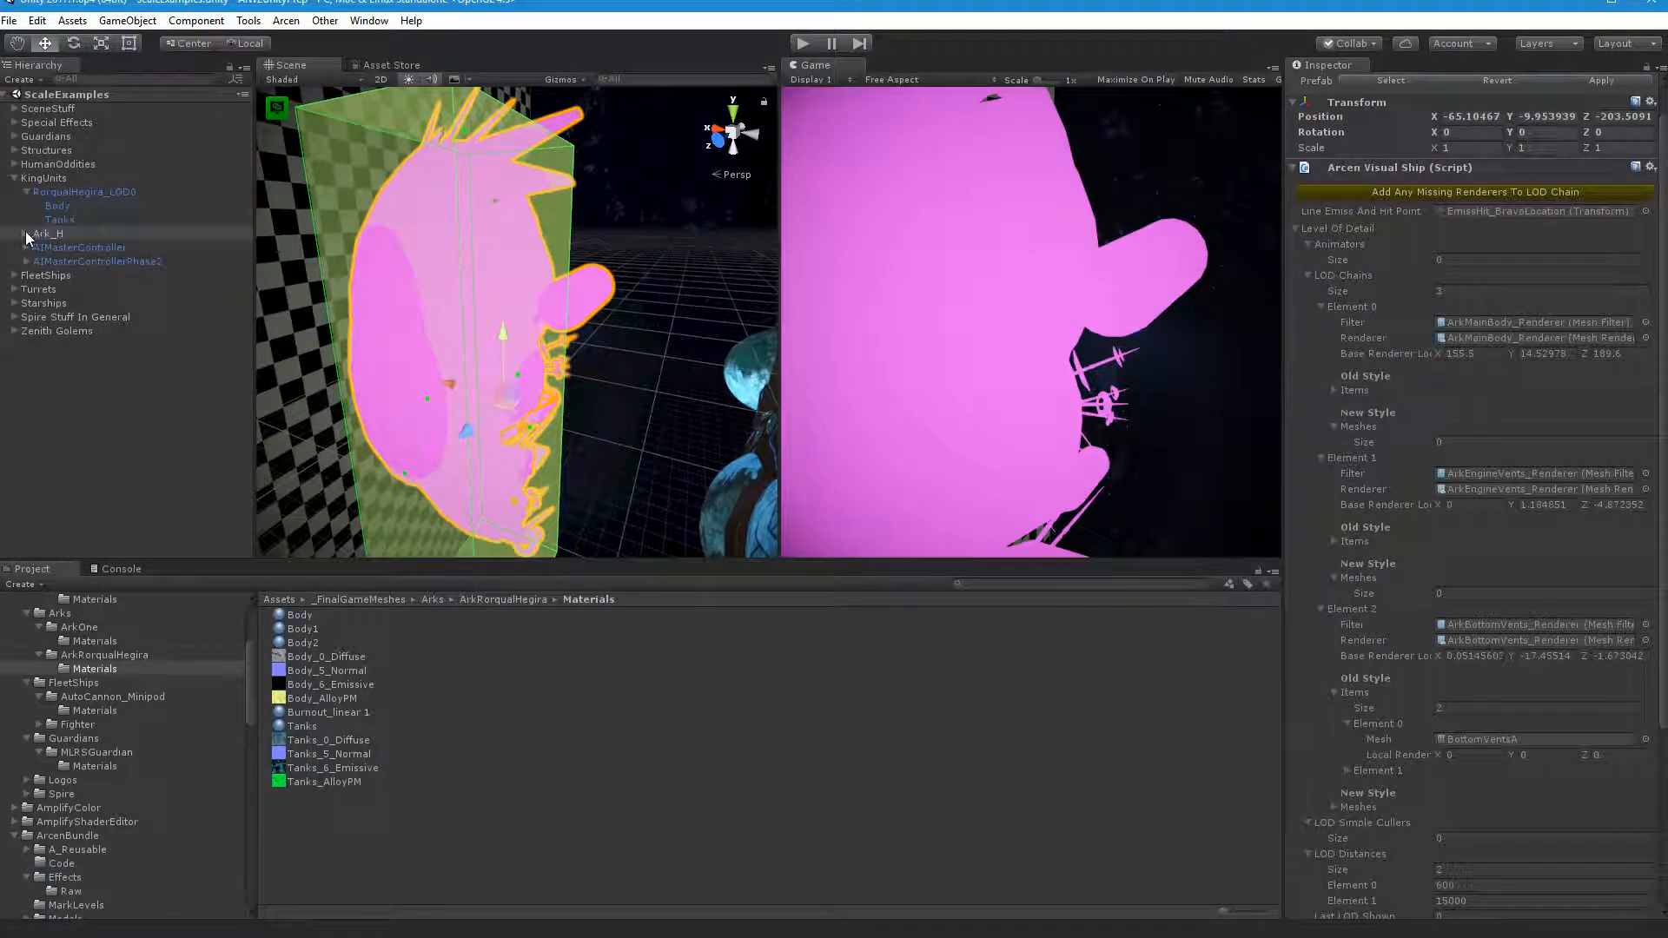
{"action": "left_click", "coordinate": [27, 233]}
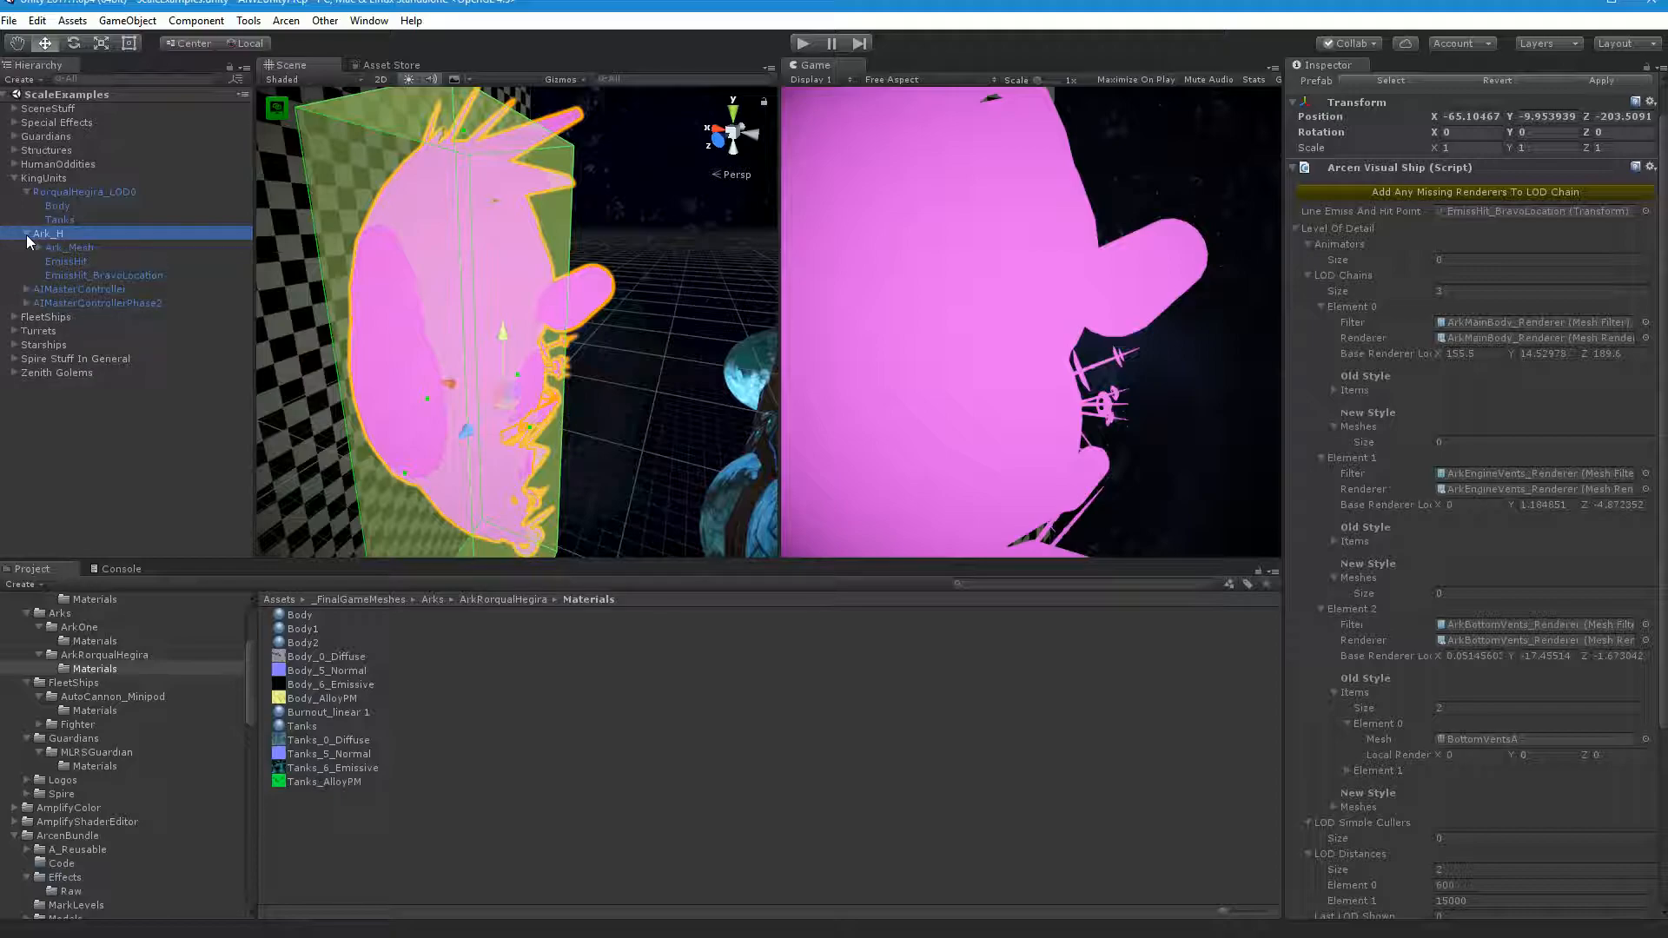
{"action": "left_click", "coordinate": [38, 246]}
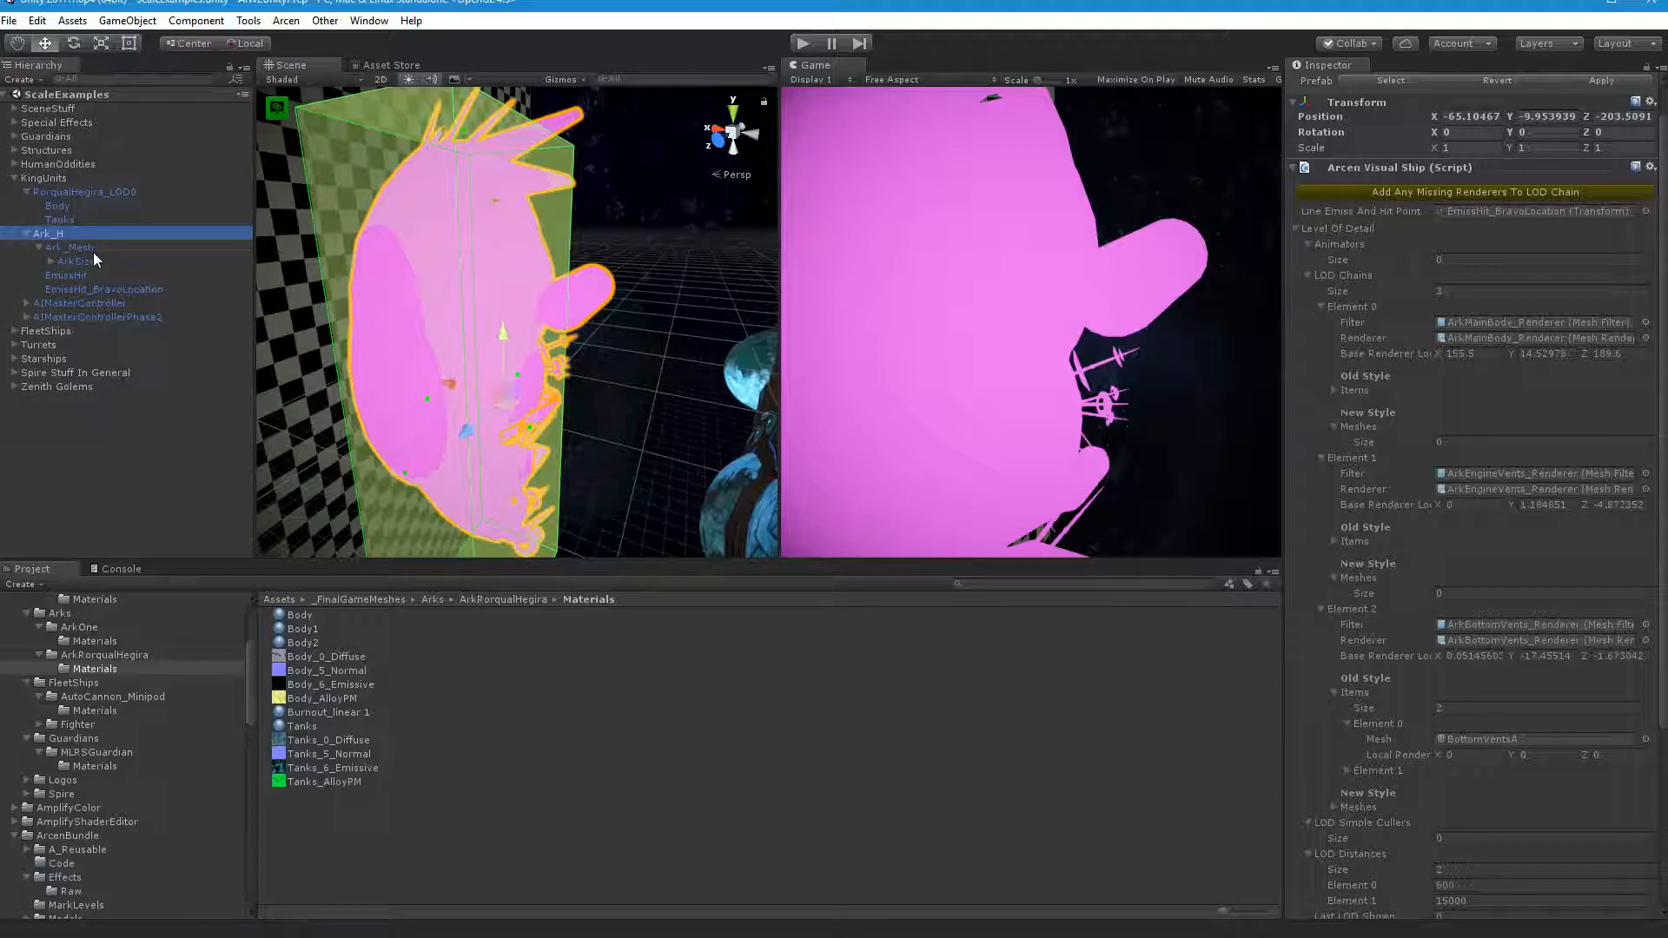
{"action": "left_click", "coordinate": [127, 274]}
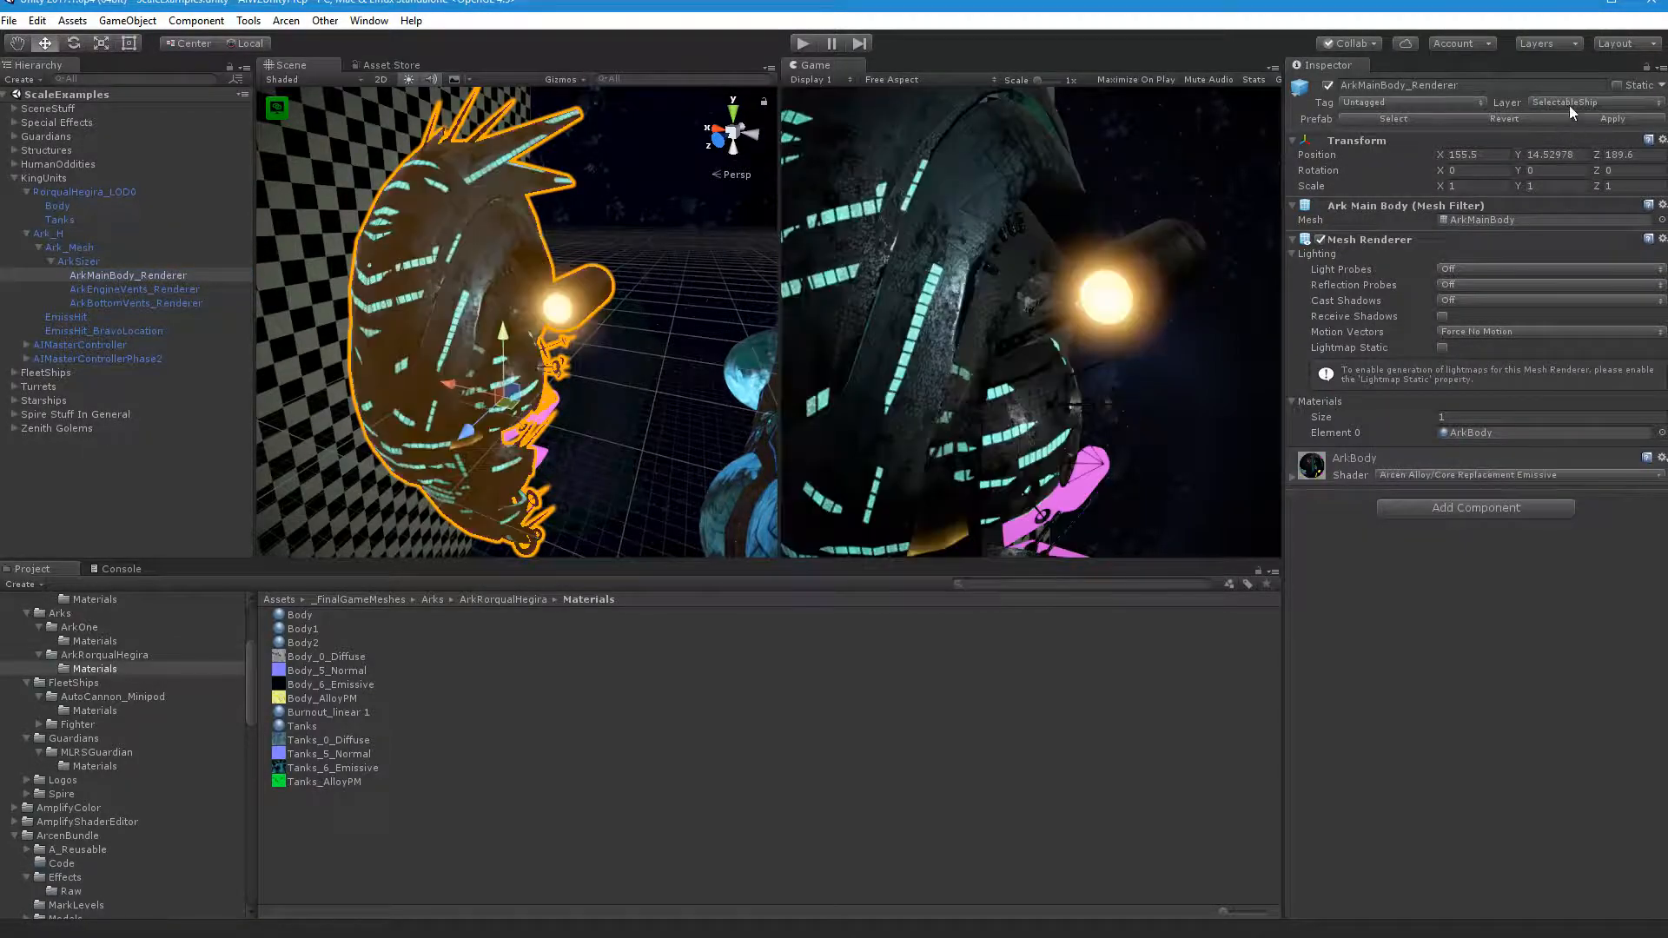
{"action": "left_click", "coordinate": [1293, 475]}
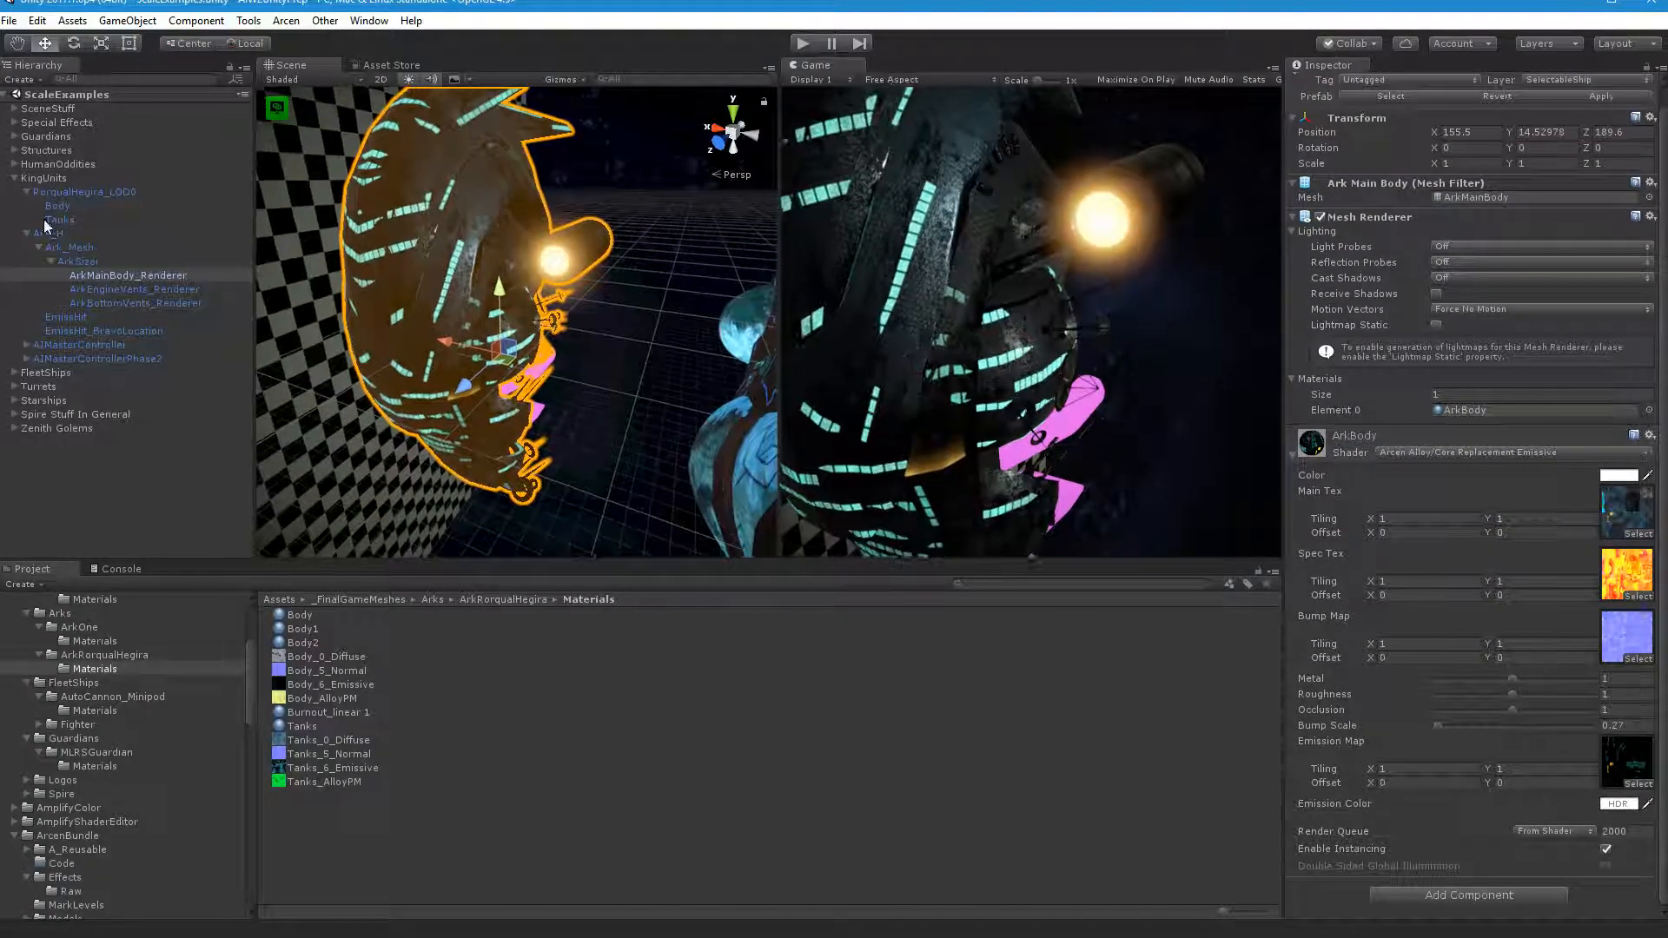
{"action": "left_click", "coordinate": [133, 288]}
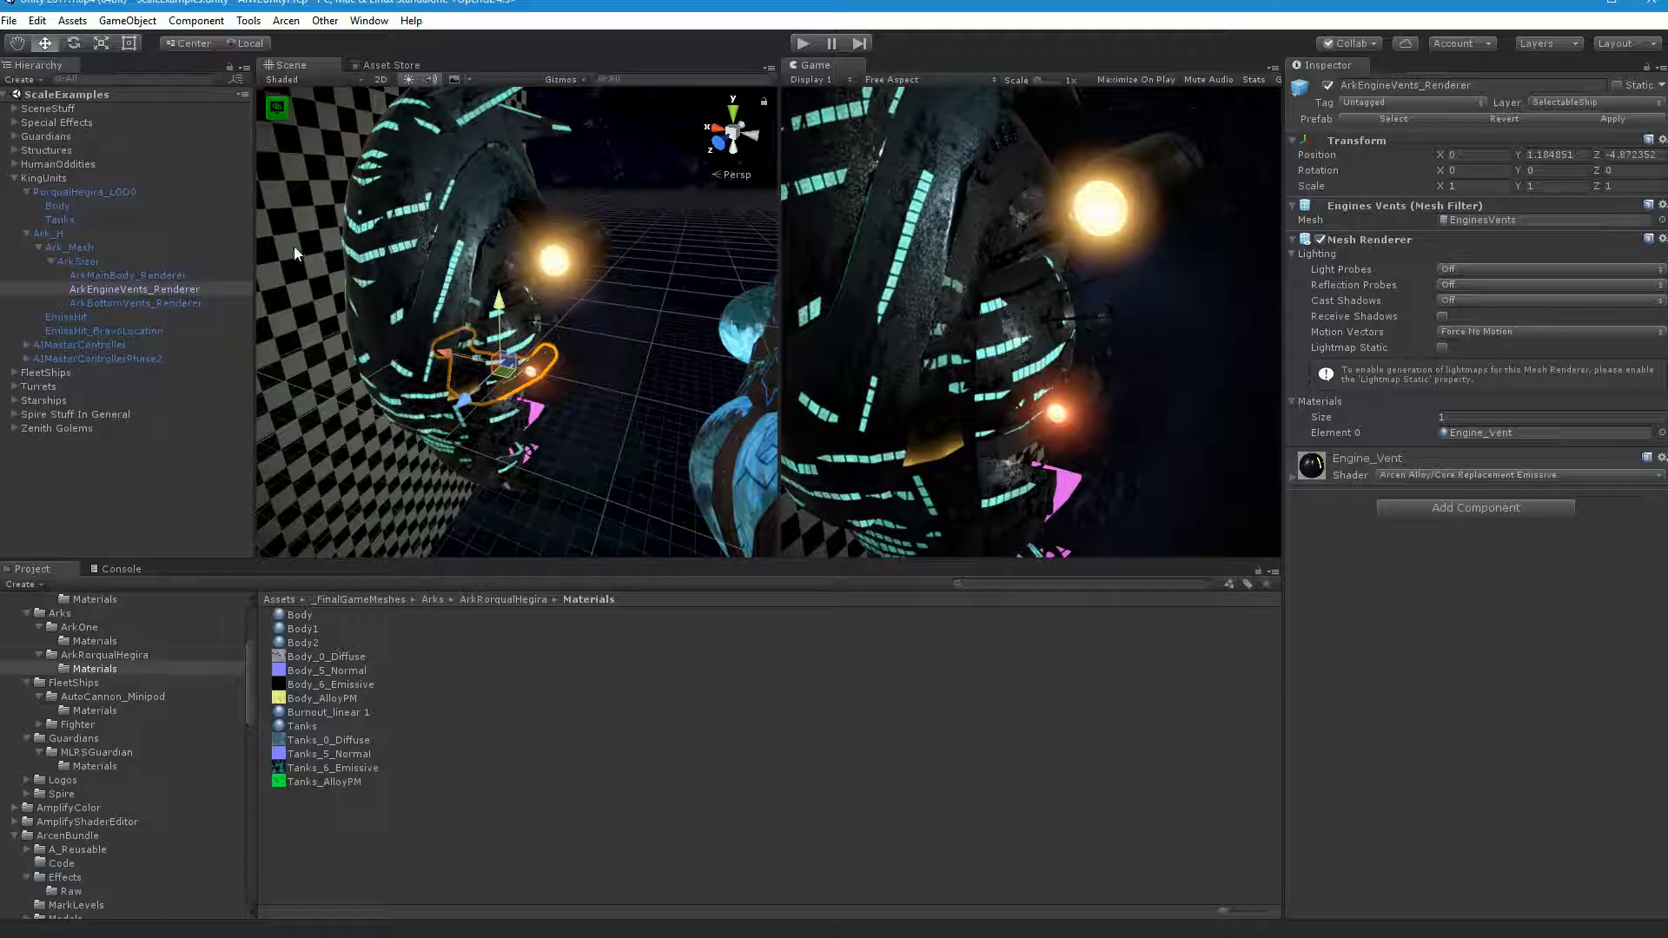
{"action": "left_click", "coordinate": [134, 302]}
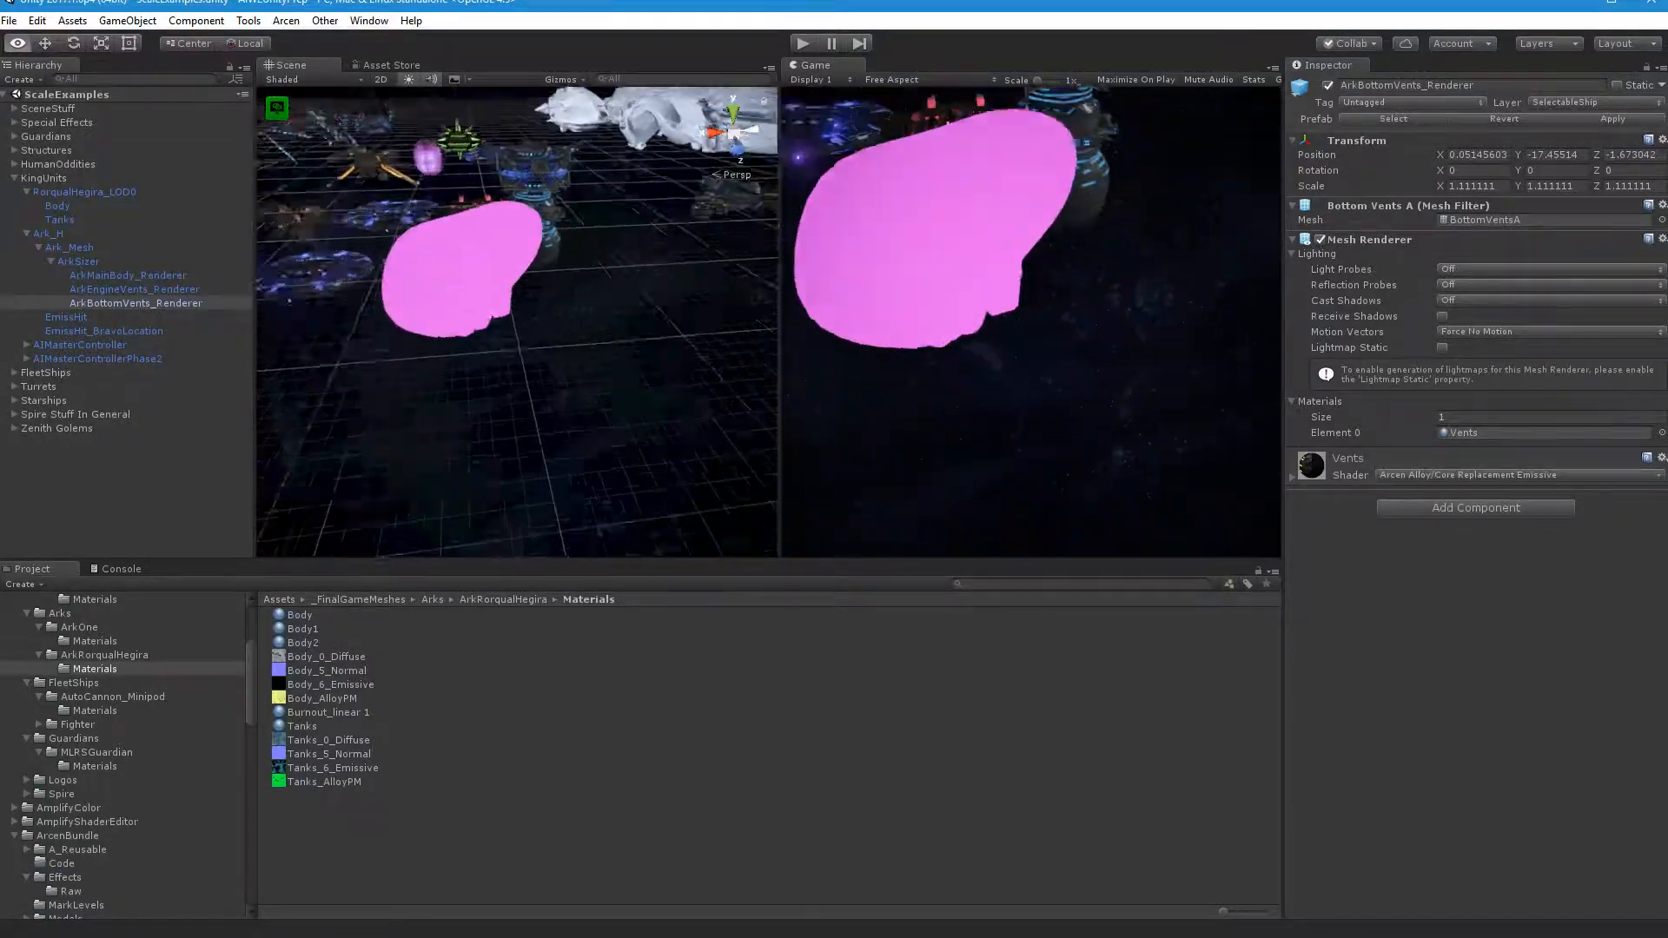
Step: Inspect SpecialForcesNinjaHideout's AsteroidBase, EmissHit and NH parts and their materials
{"action": "left_click", "coordinate": [111, 177]}
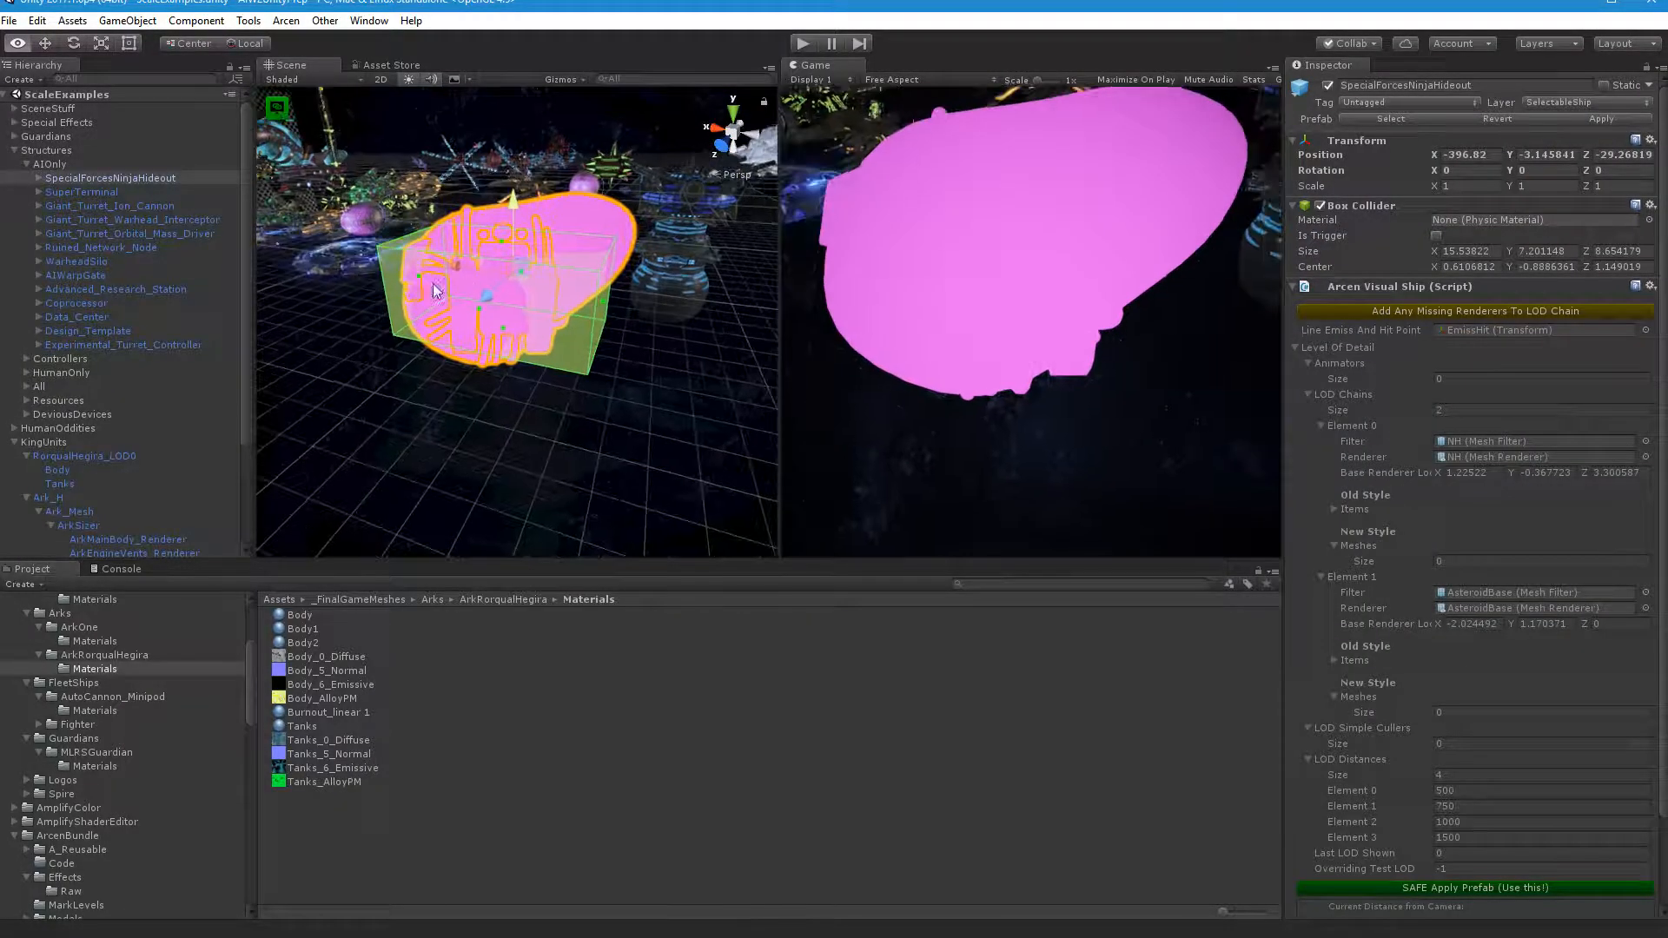
{"action": "left_click", "coordinate": [102, 219]}
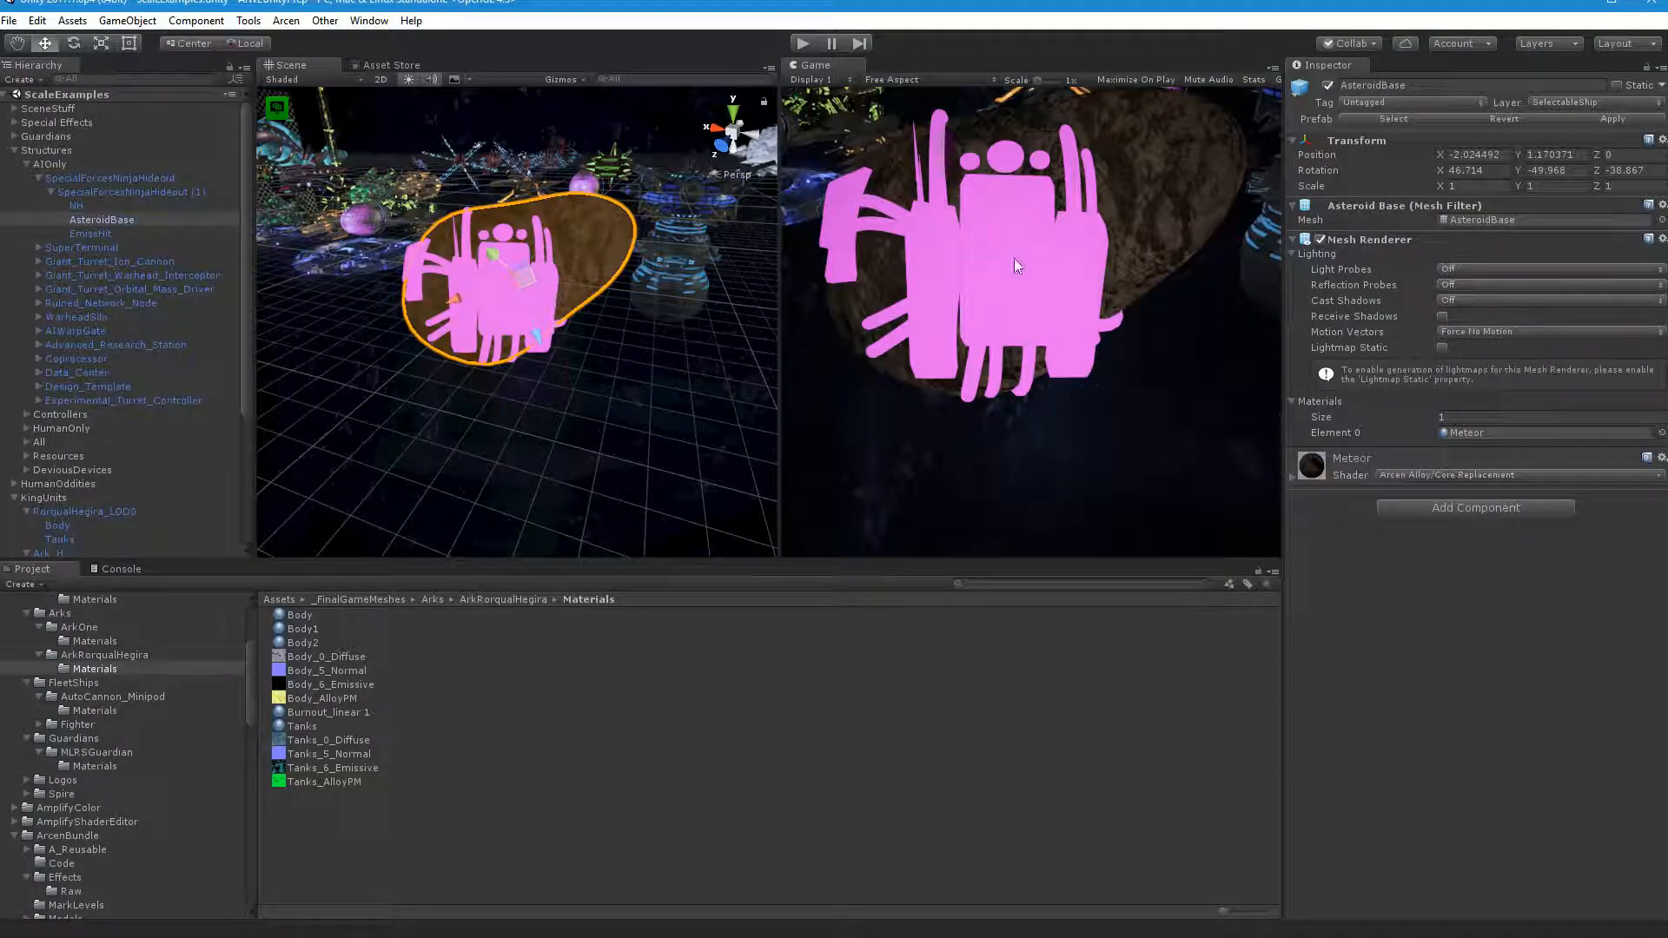
{"action": "left_click", "coordinate": [91, 233]}
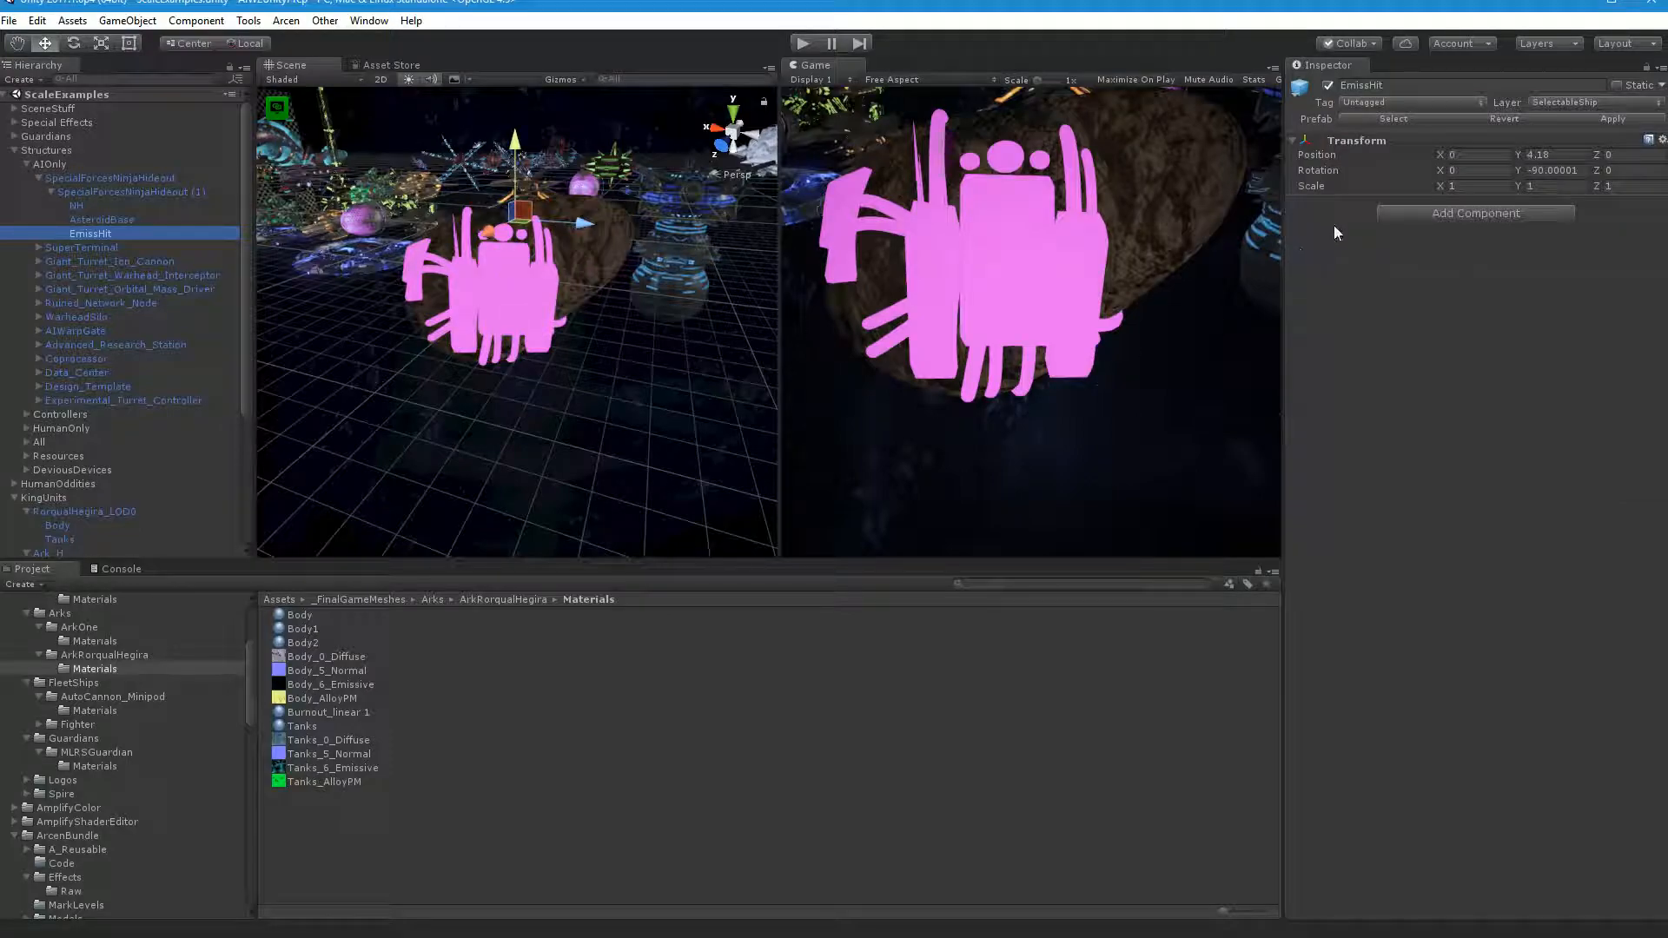
{"action": "left_click", "coordinate": [78, 205]}
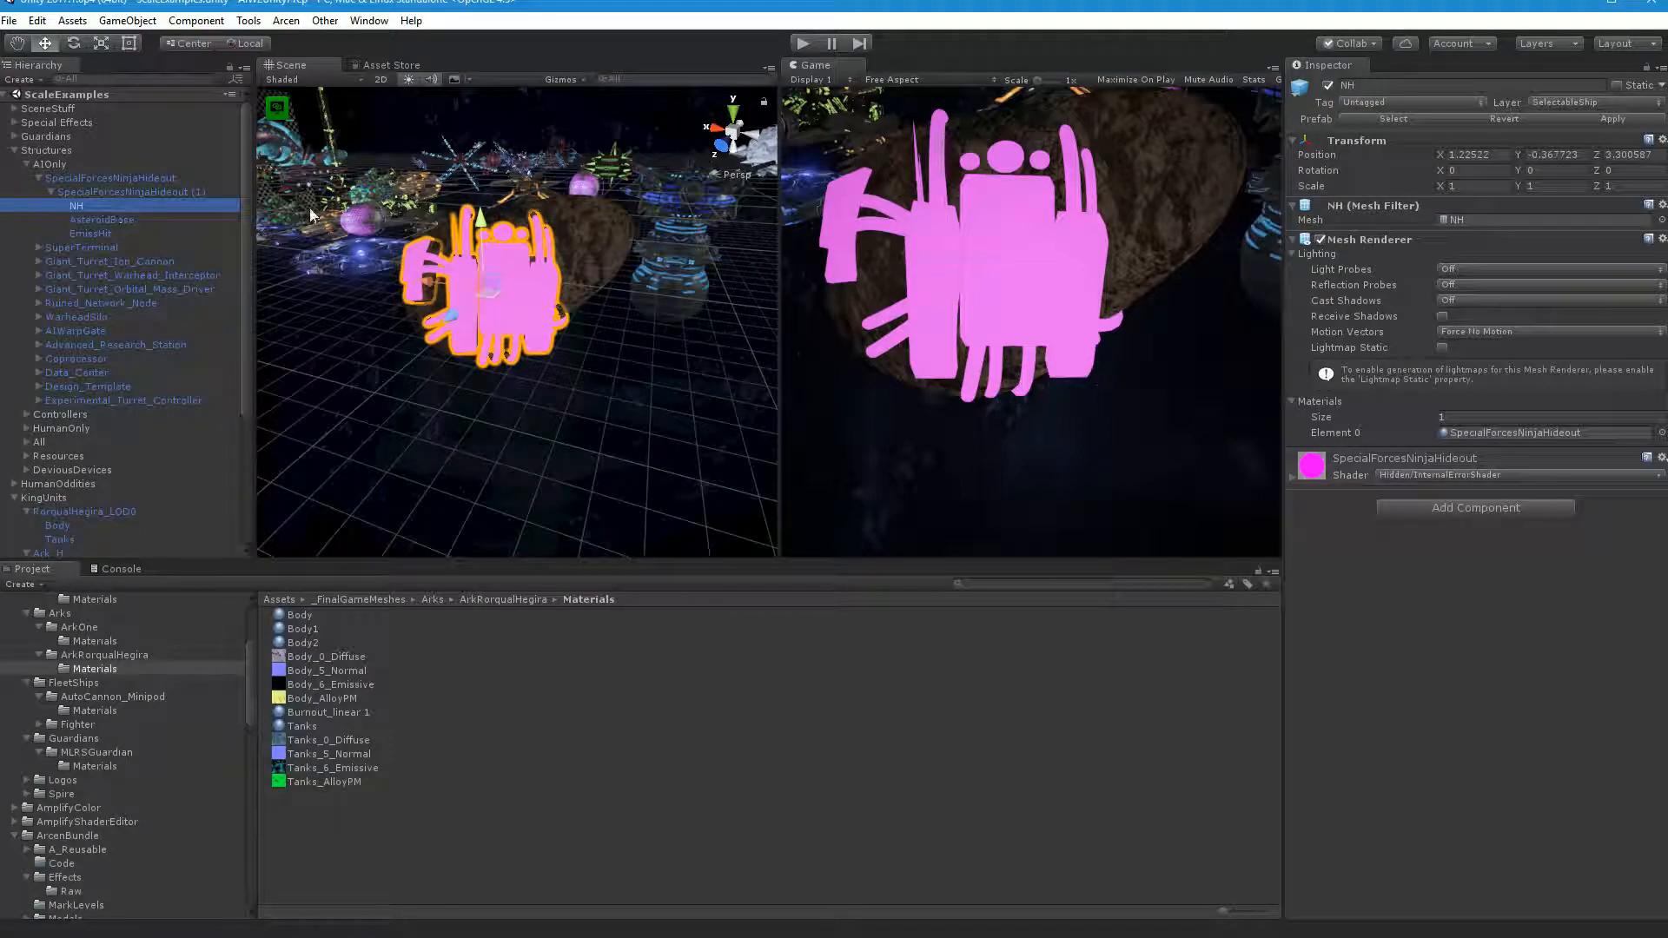
{"action": "left_click", "coordinate": [1438, 474]}
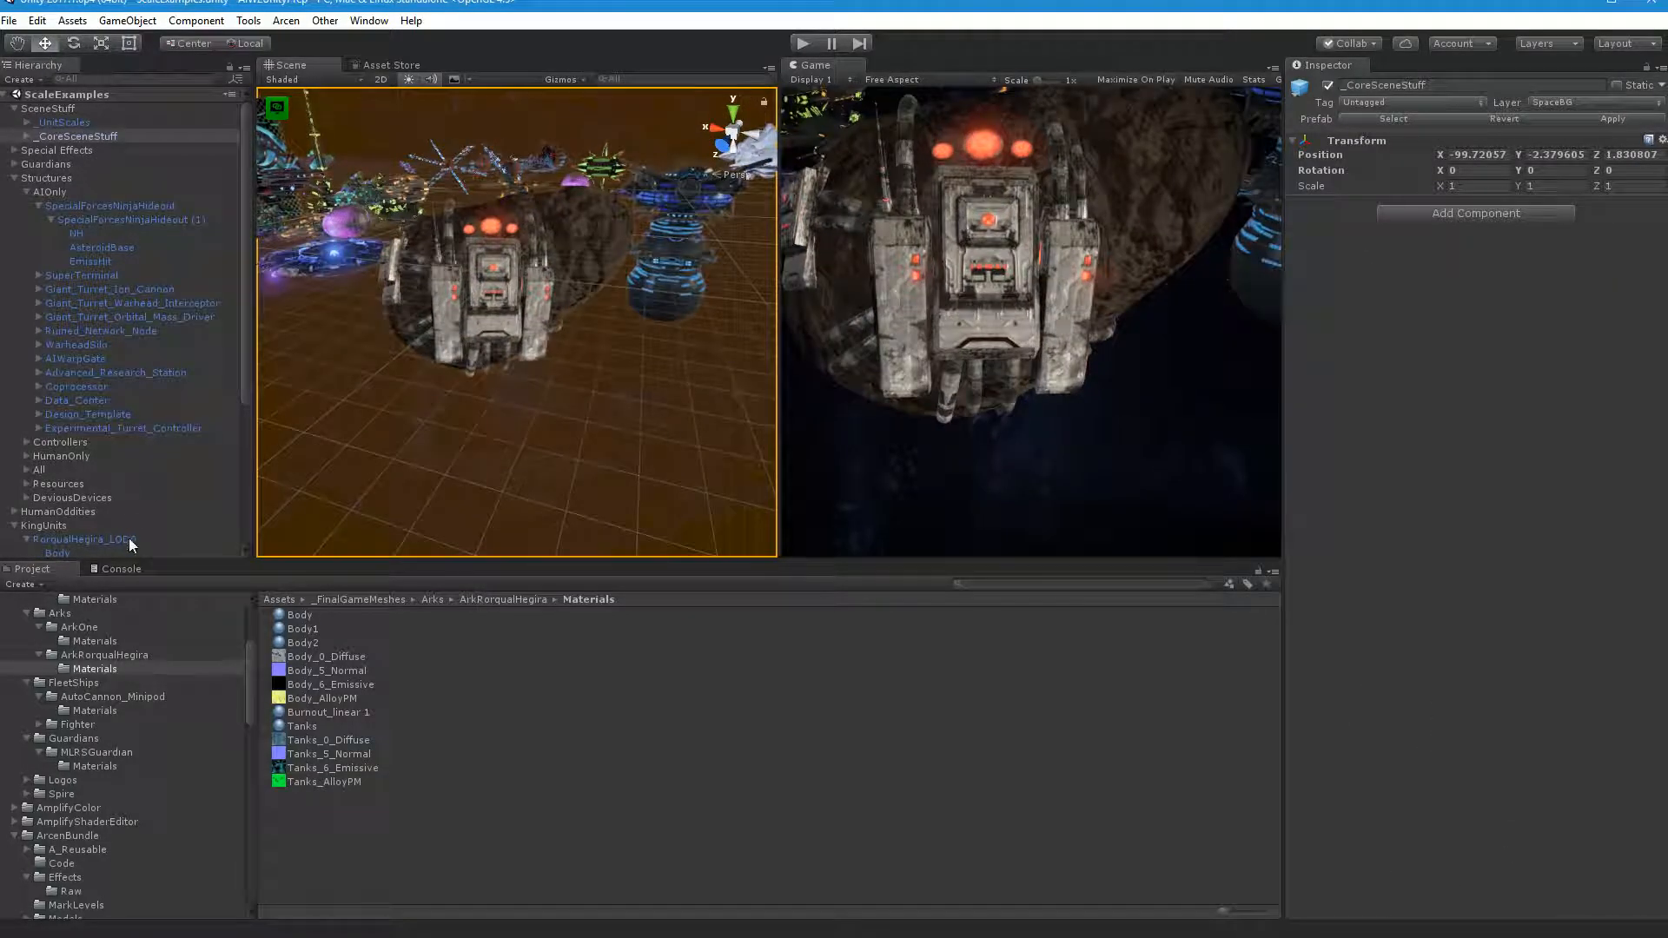
Step: Select Advanced_Research_Station and collapse the Ninja Hideout and Ark_H branches
{"action": "left_click", "coordinate": [116, 372]}
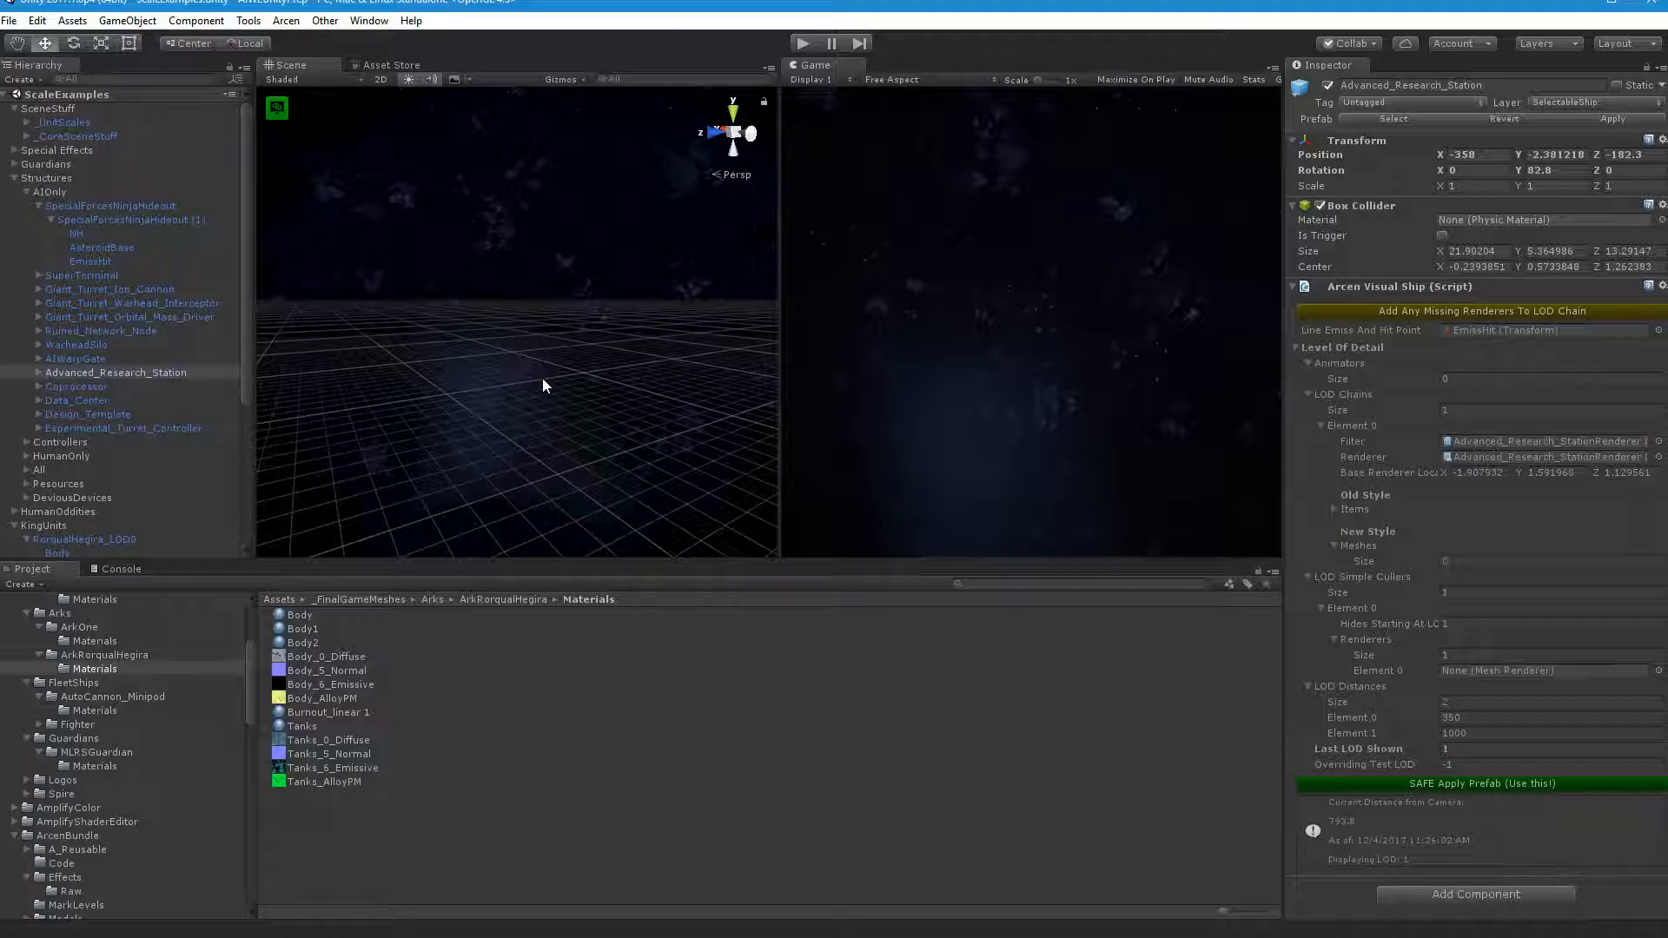
{"action": "left_click", "coordinate": [69, 205]}
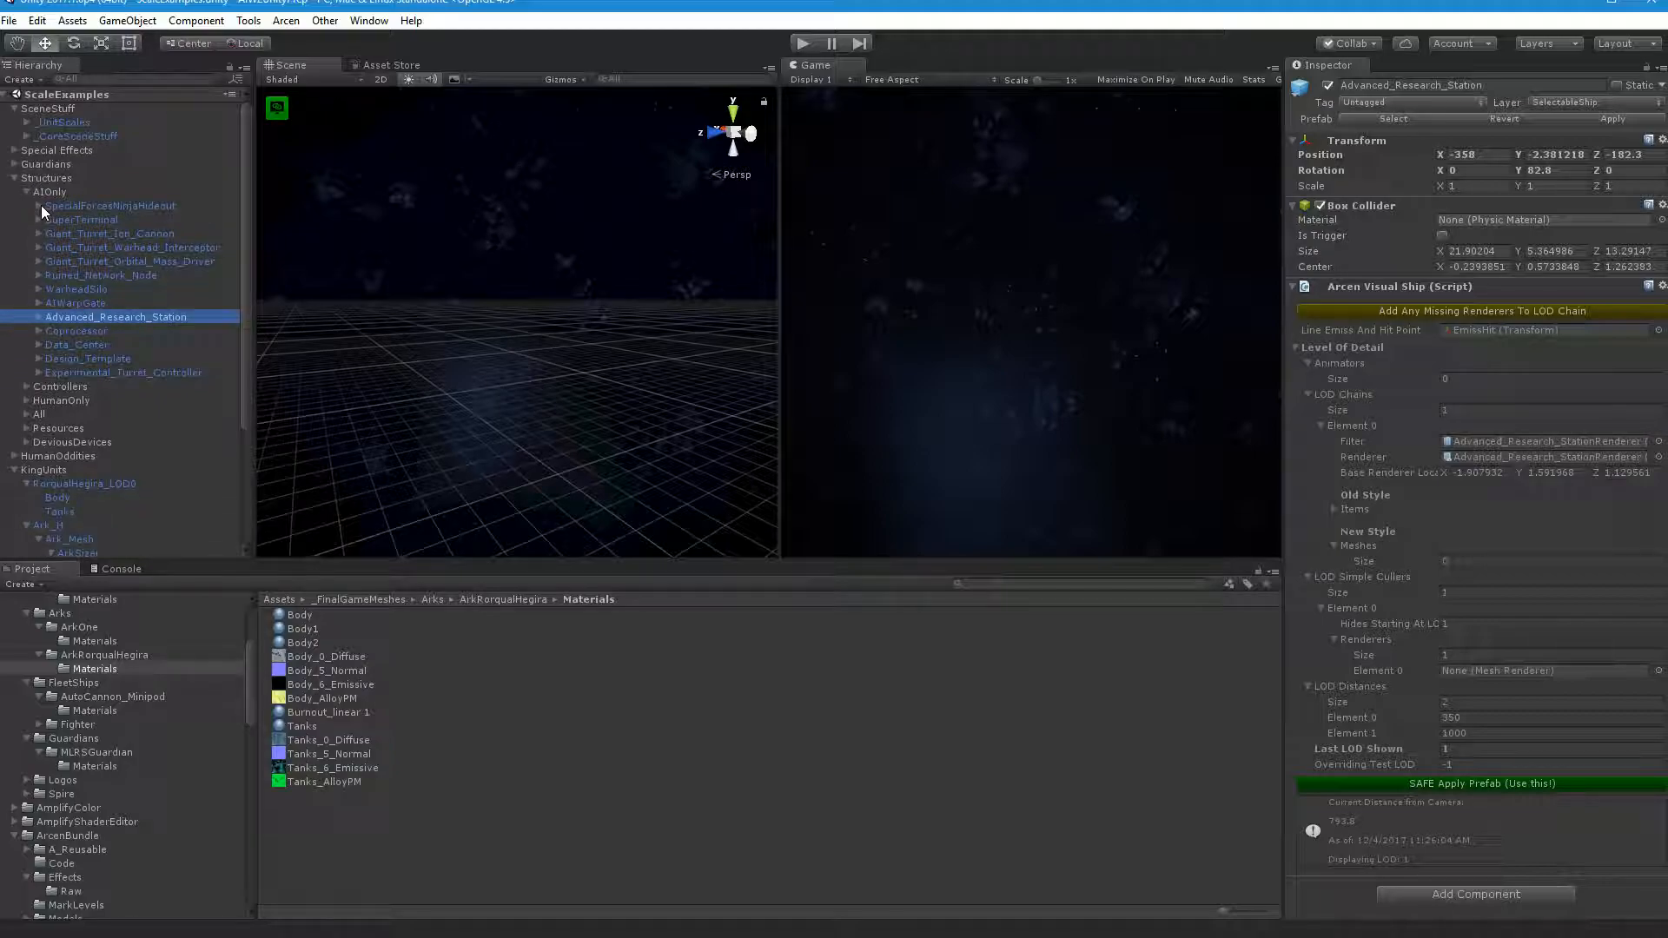
{"action": "mouse_move", "coordinate": [32, 531]}
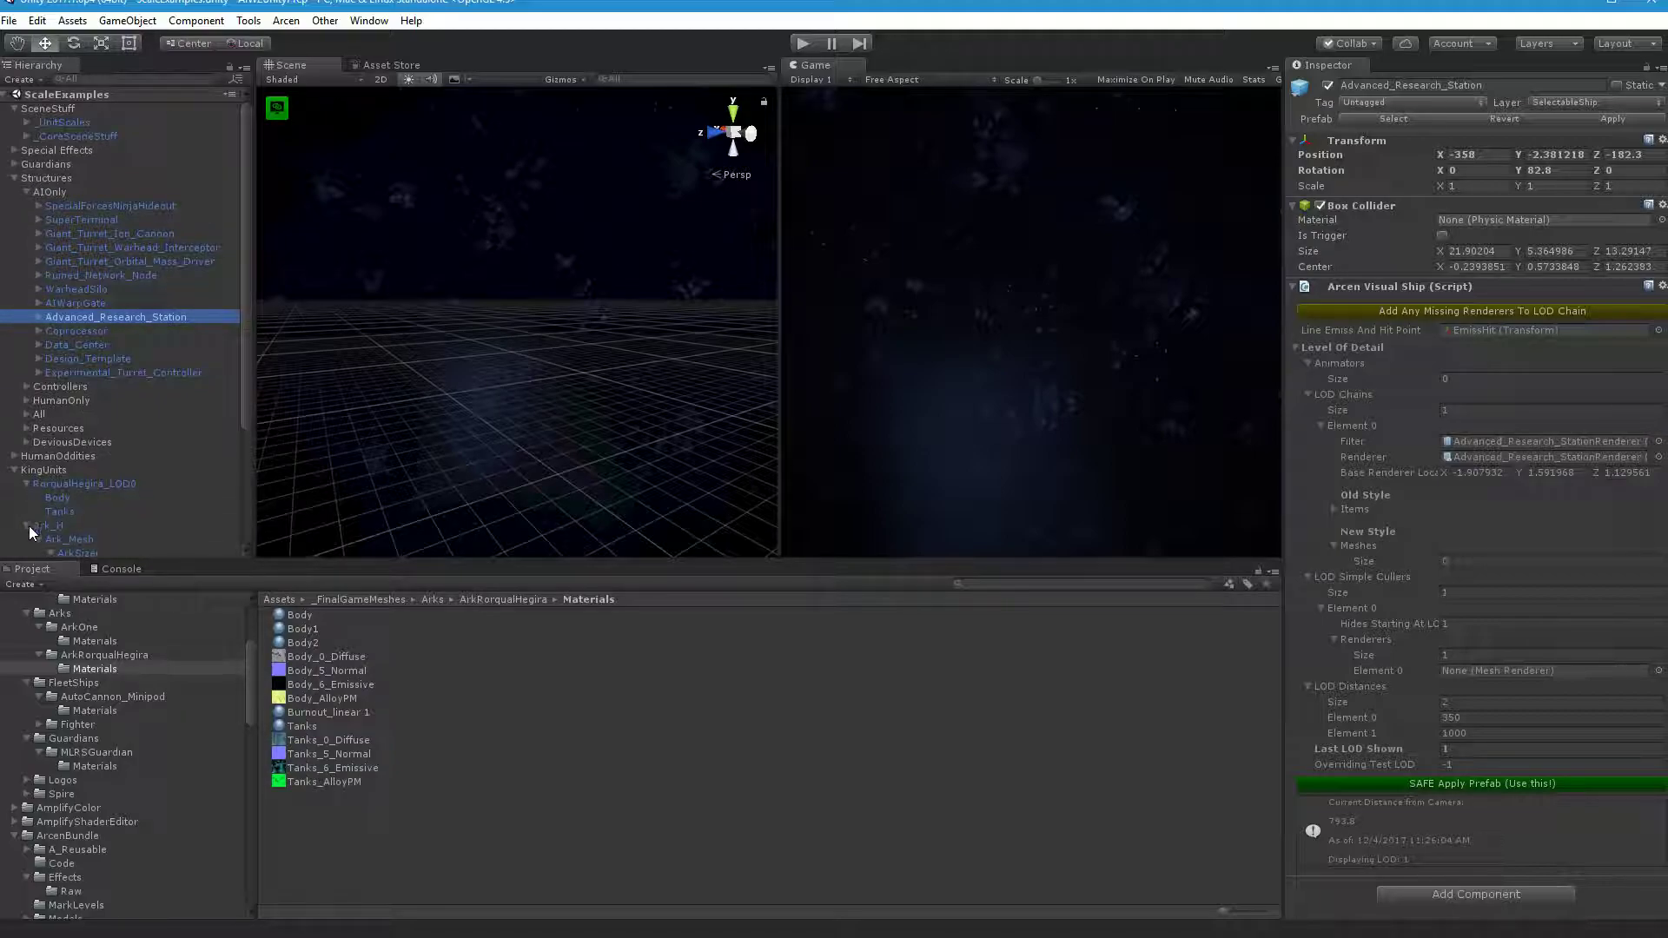
{"action": "left_click", "coordinate": [84, 483]}
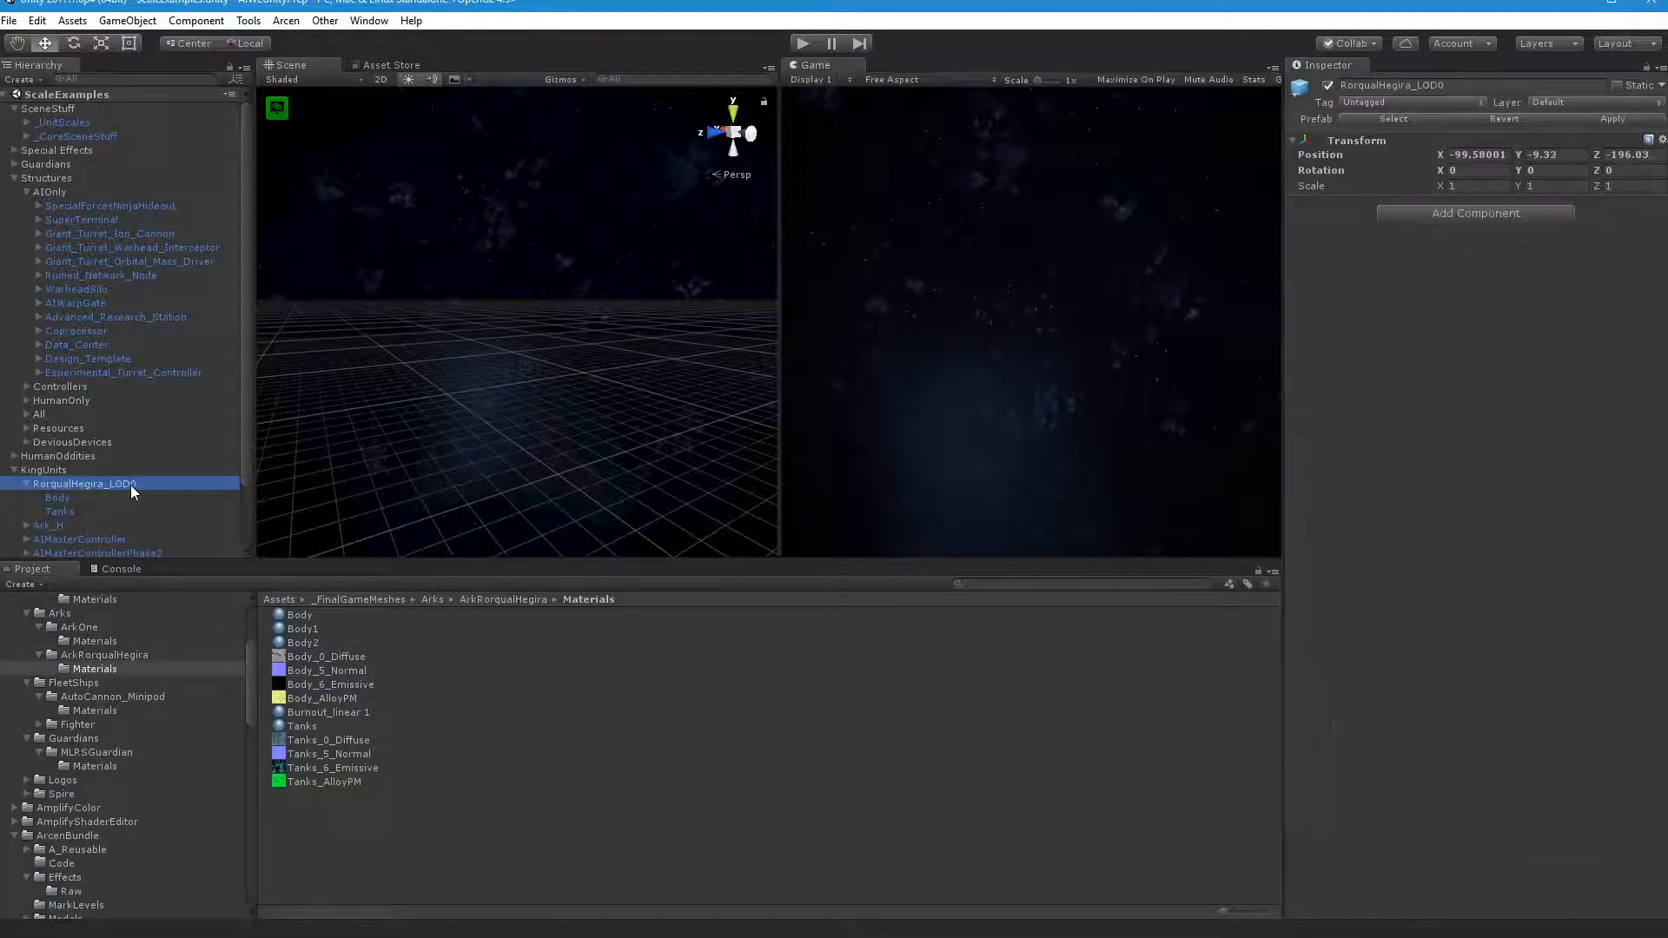
Step: Focus the Scene view on the RorqualHegira_LOD0 model
{"action": "left_click", "coordinate": [57, 498]}
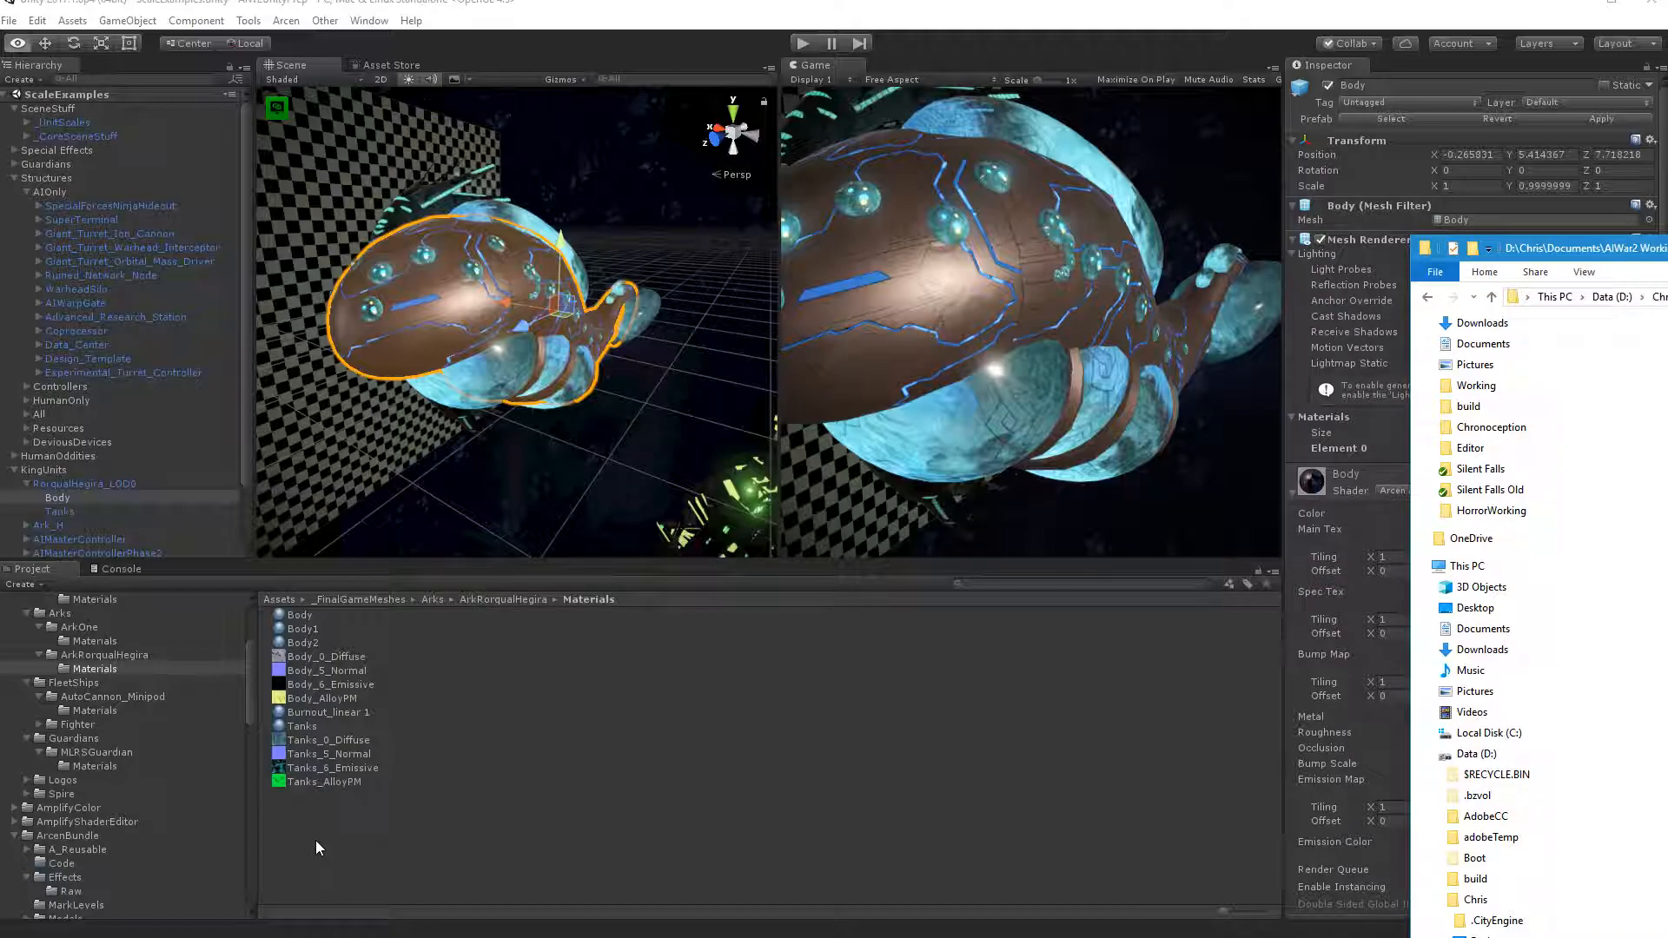
{"action": "left_click", "coordinate": [333, 767]}
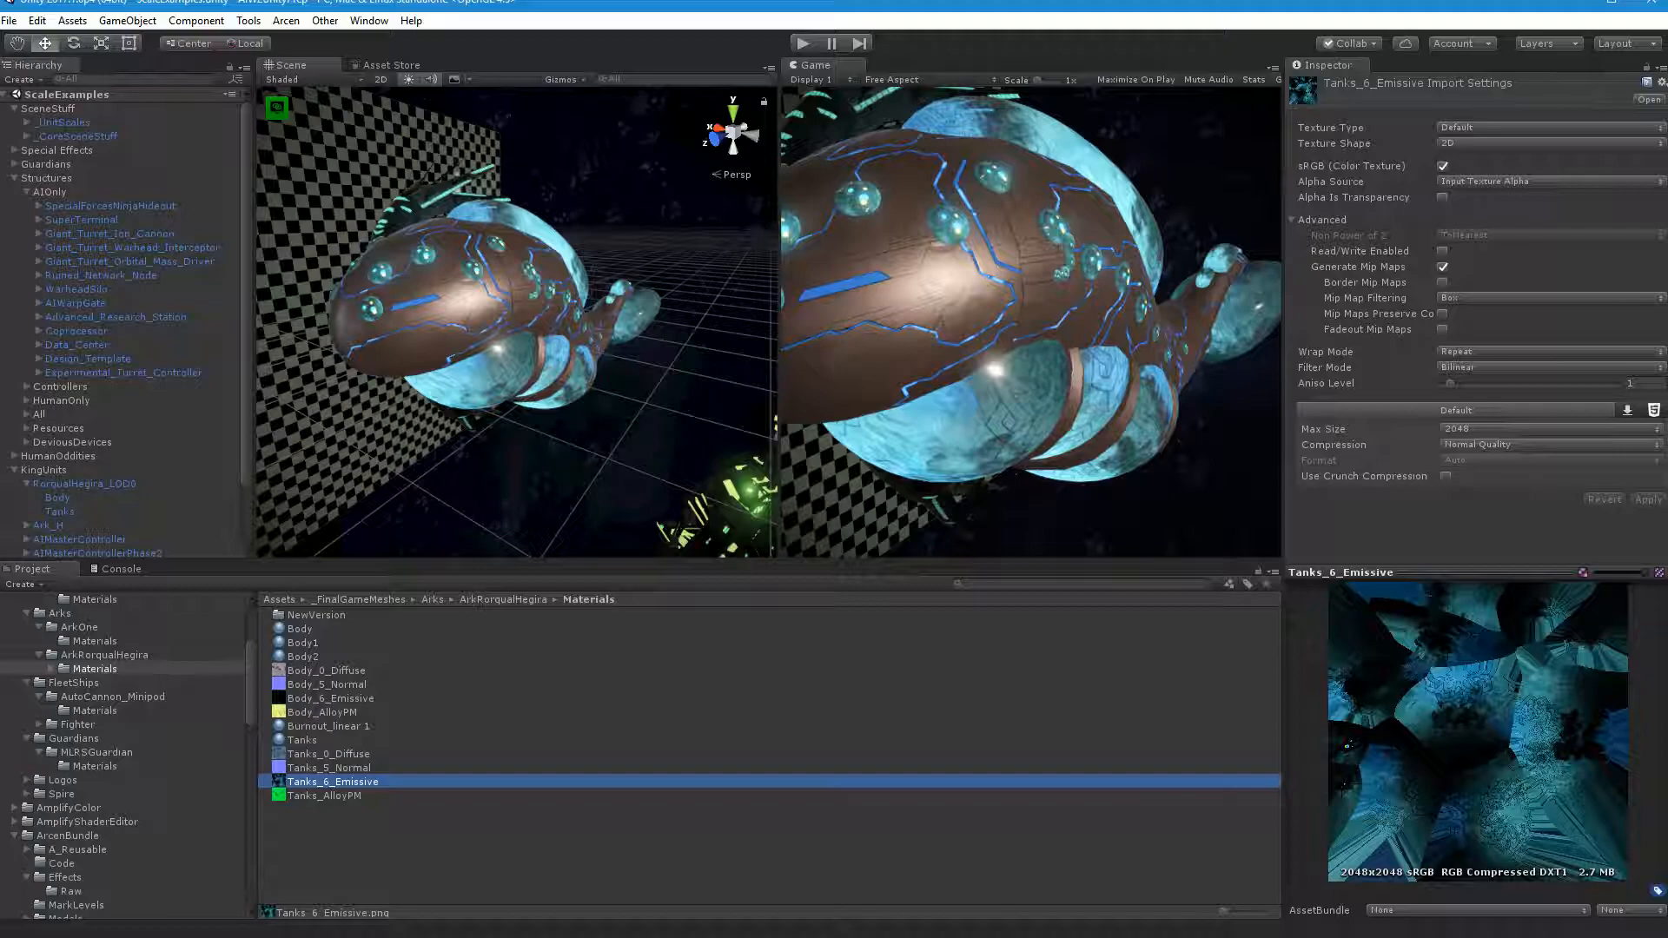
{"action": "mouse_move", "coordinate": [971, 641]}
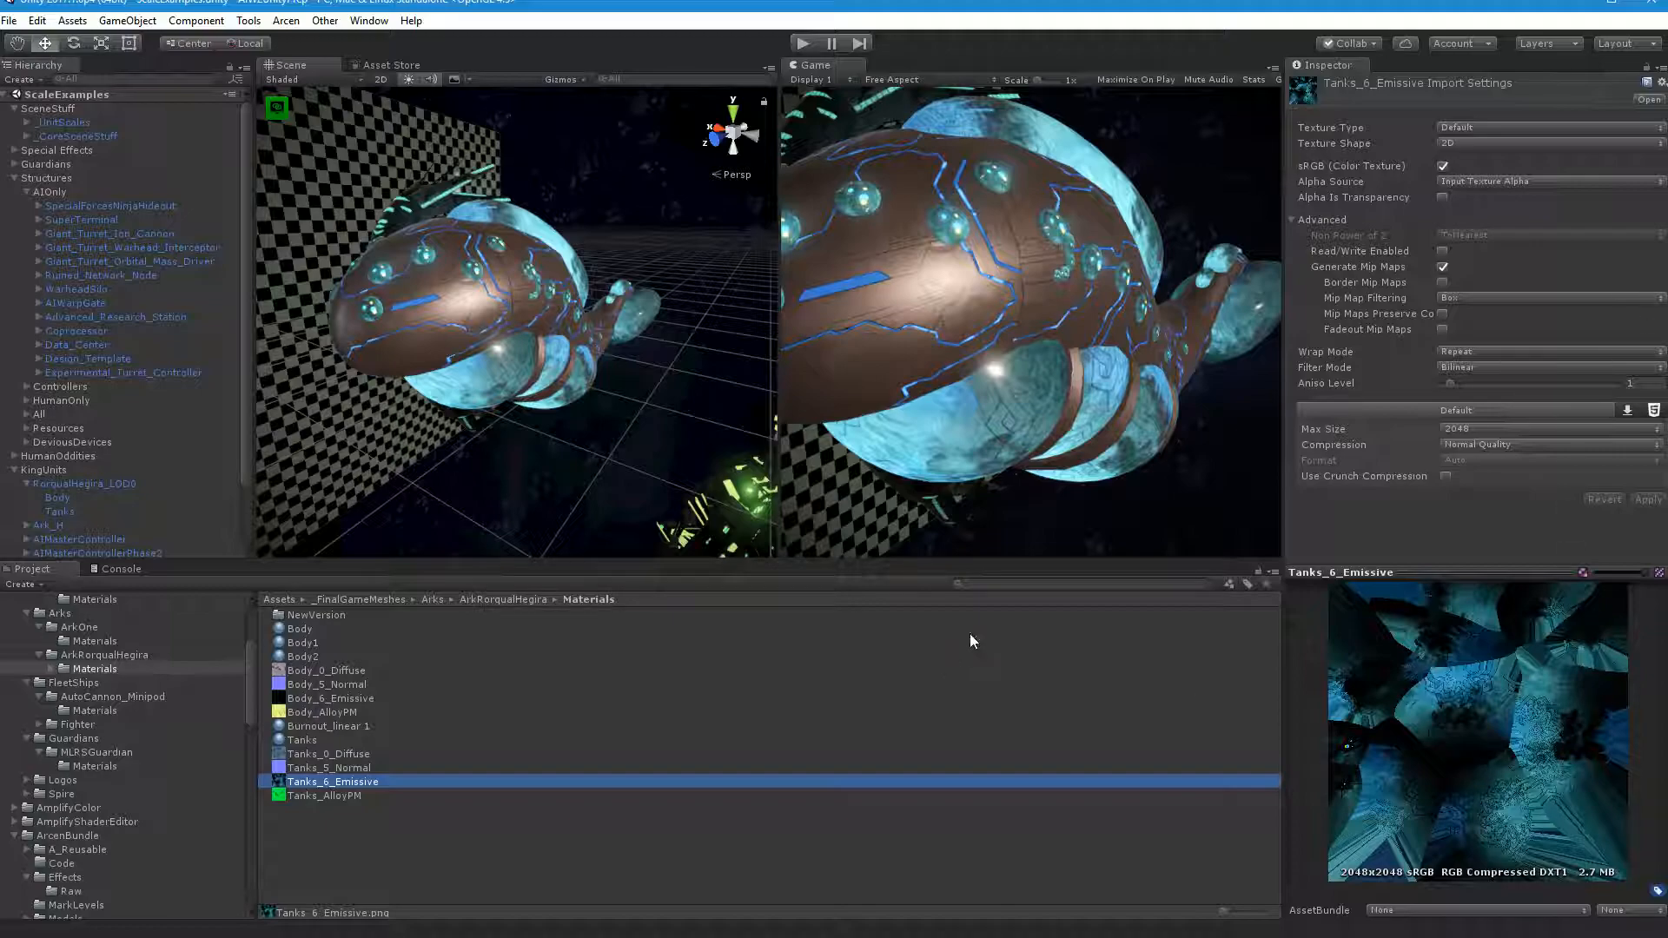
{"action": "mouse_move", "coordinate": [279, 633]}
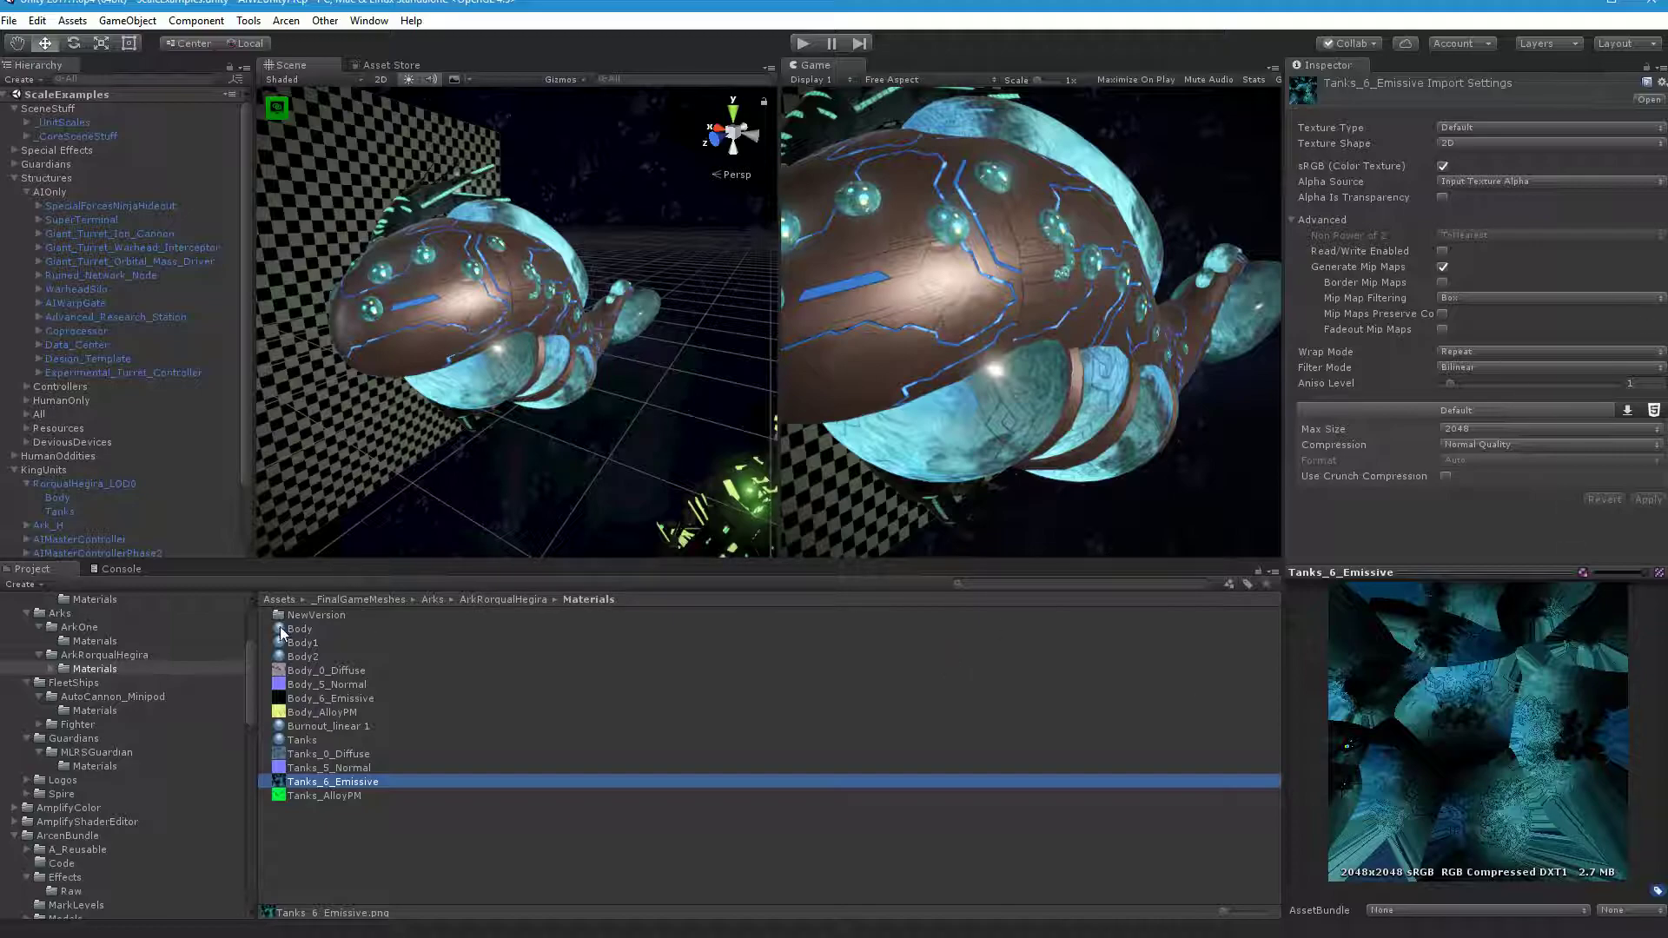
{"action": "mouse_move", "coordinate": [336, 625]}
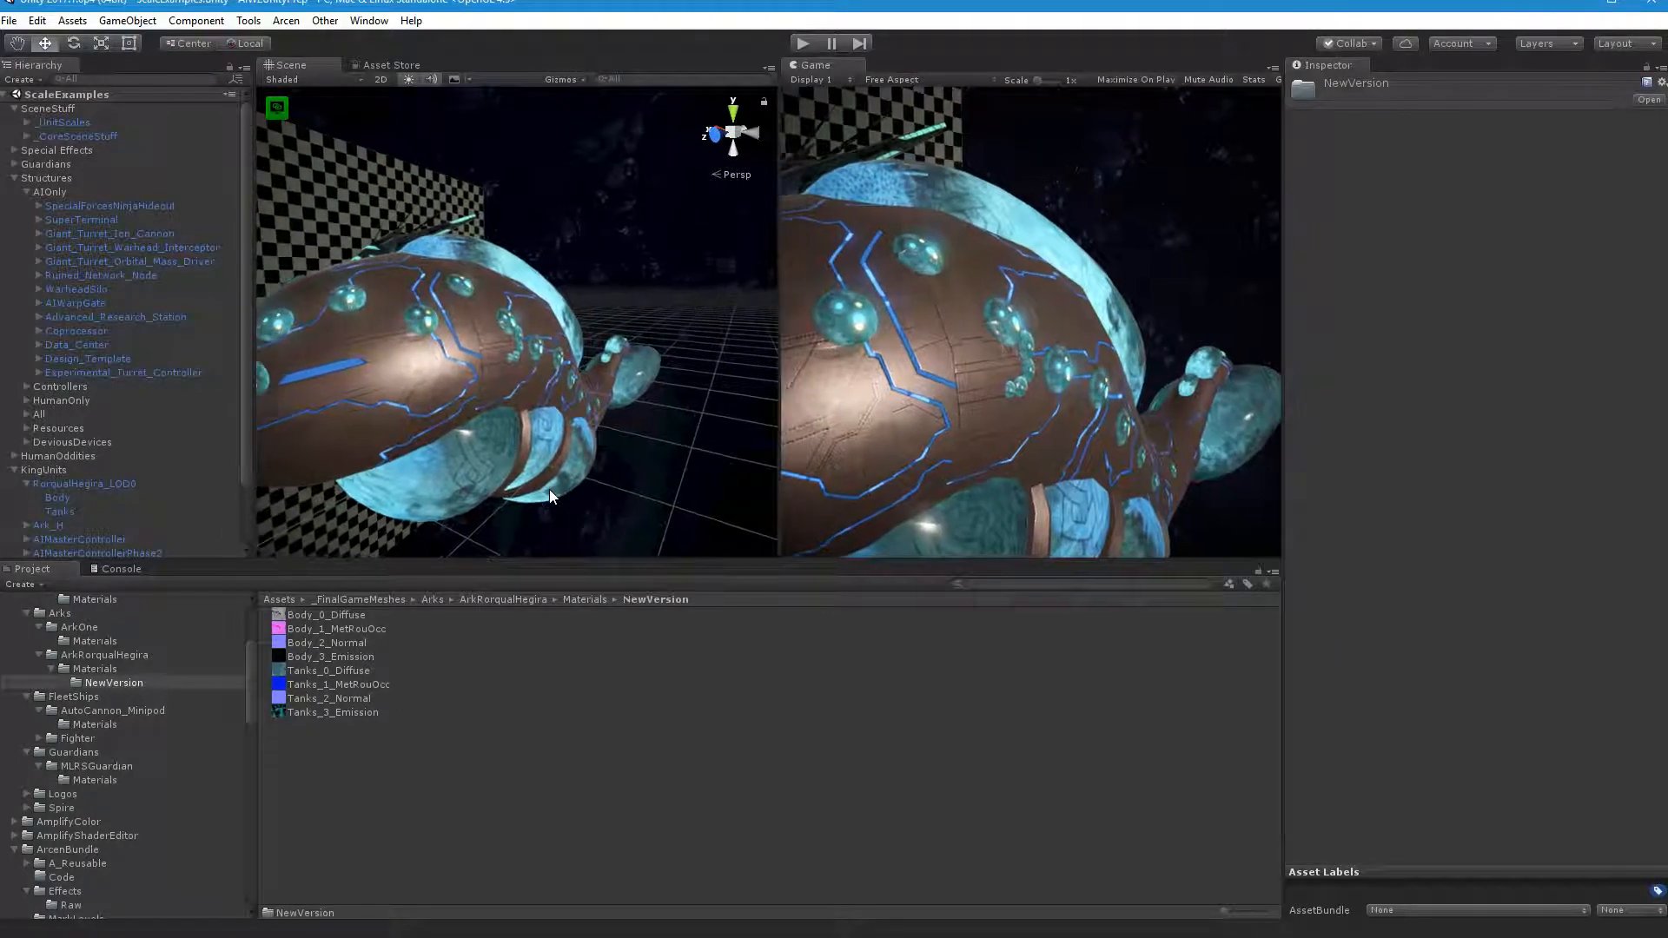
{"action": "left_click", "coordinate": [85, 483]}
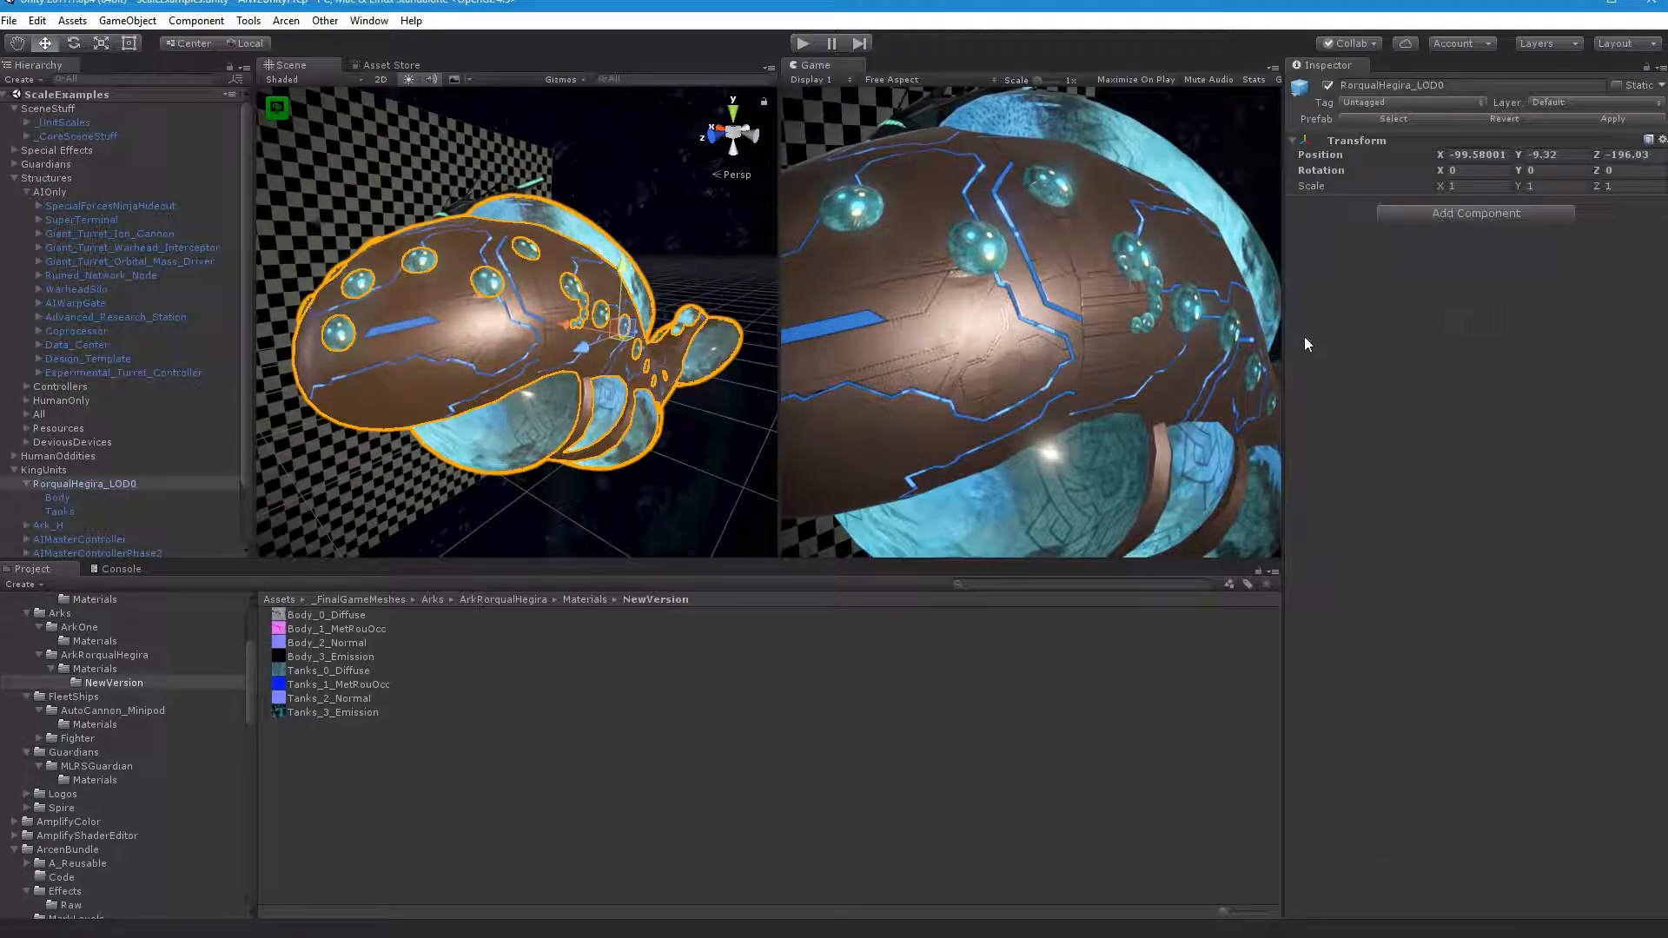
{"action": "left_click", "coordinate": [57, 496]}
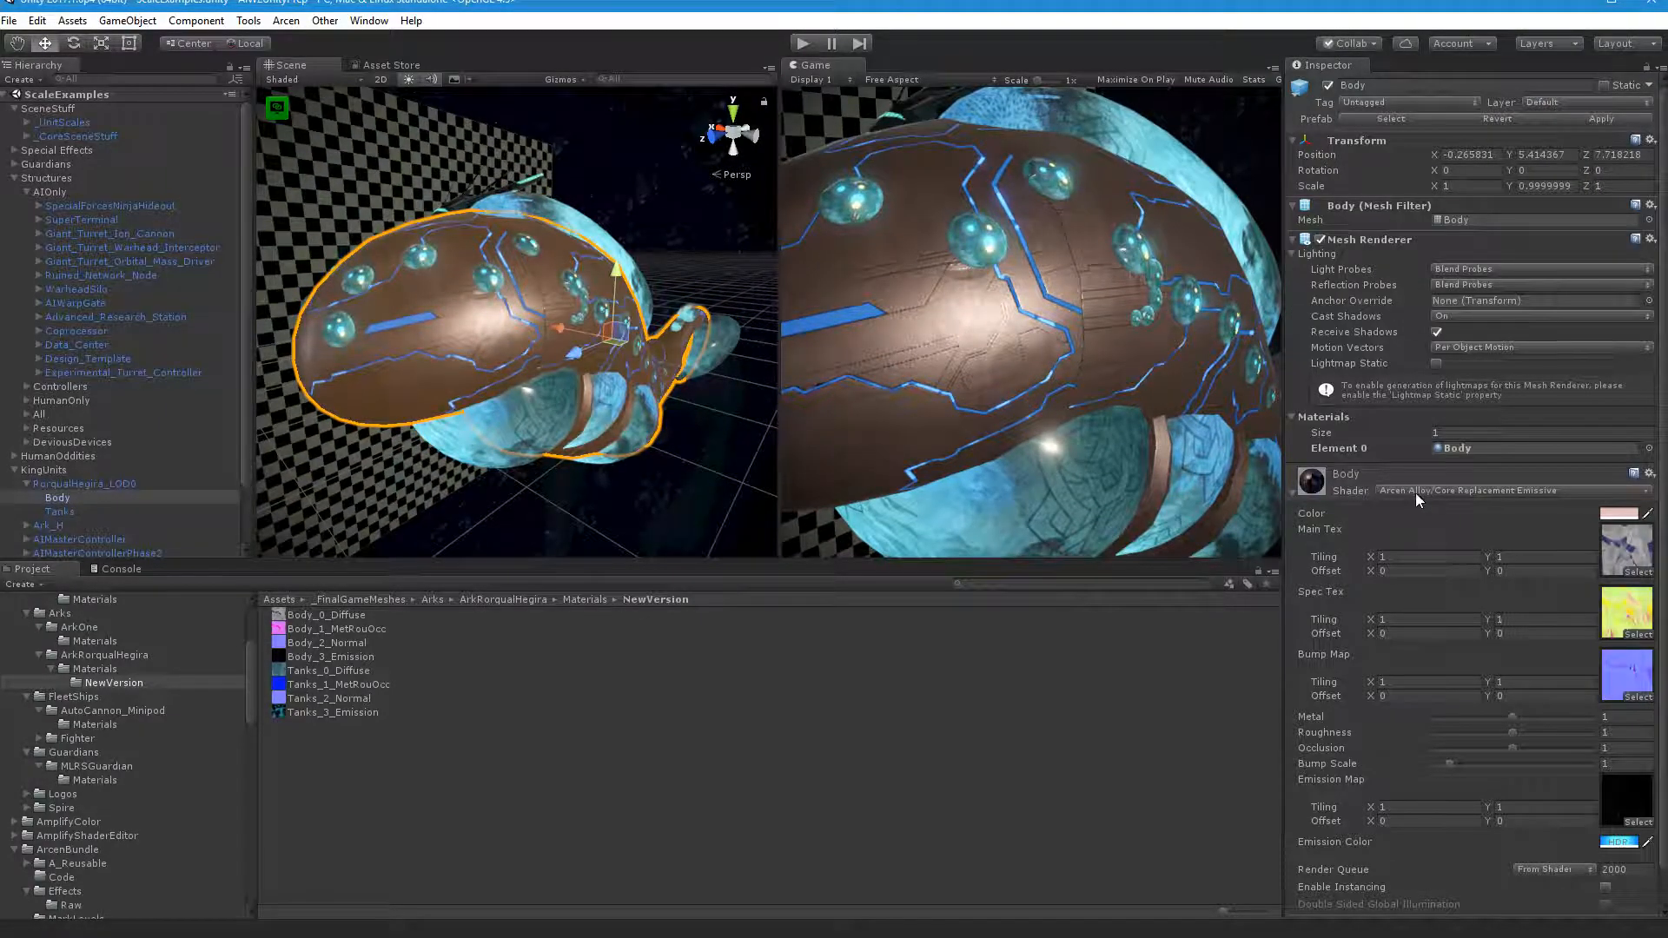
{"action": "left_click", "coordinate": [1511, 490]}
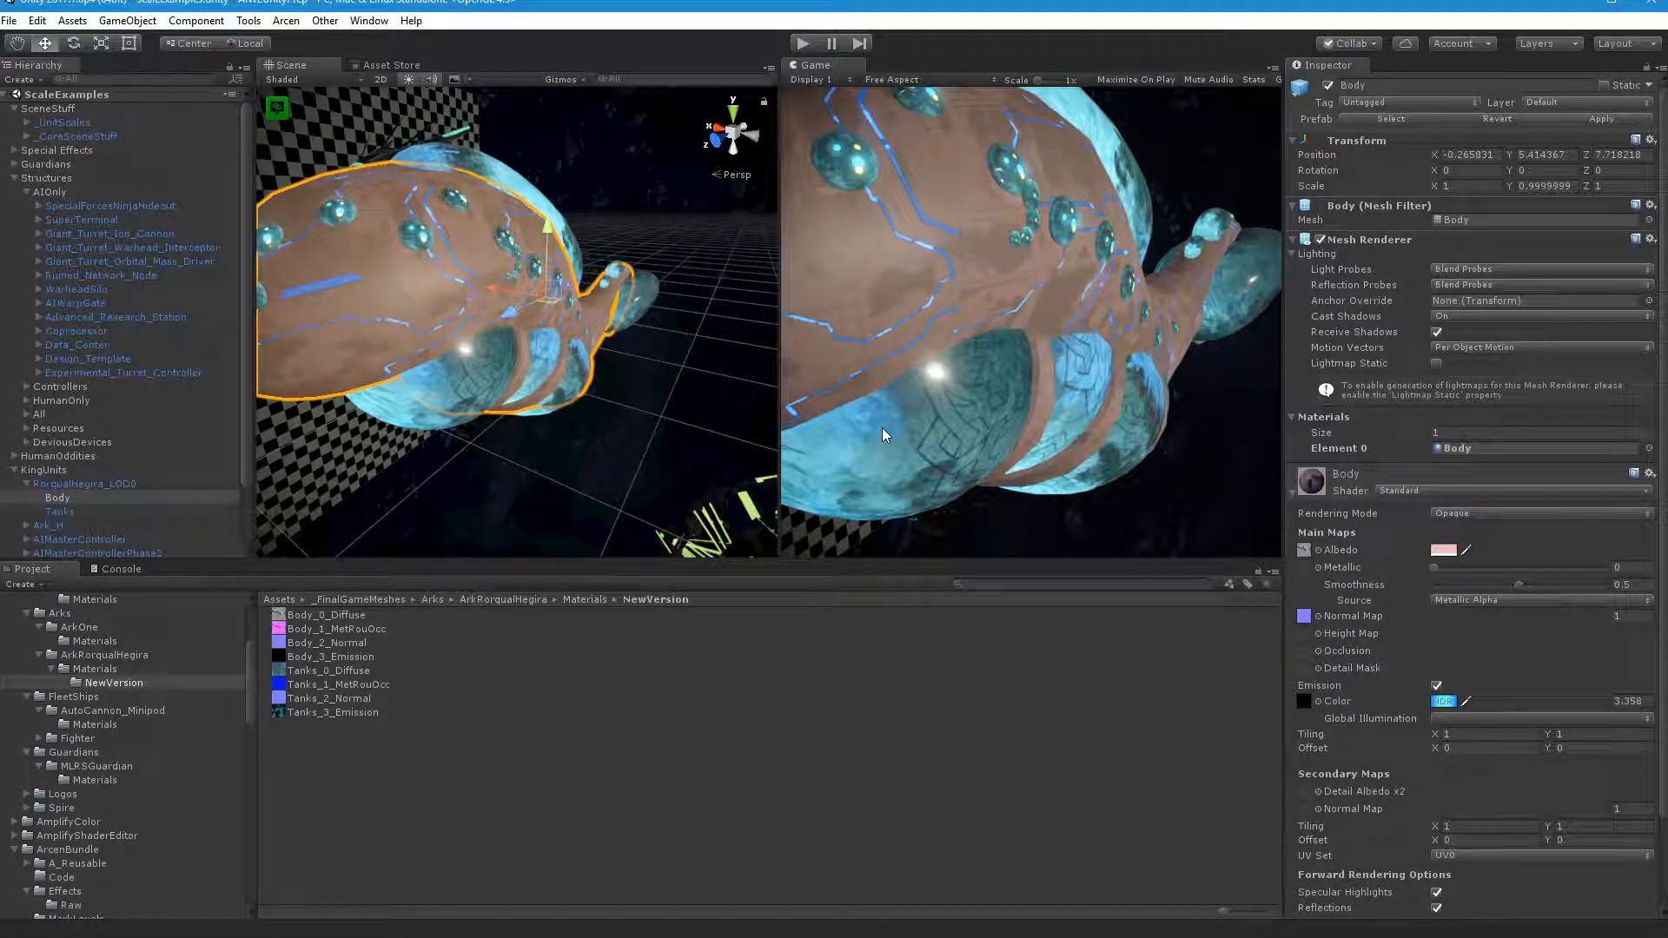
{"action": "left_click", "coordinate": [85, 483]}
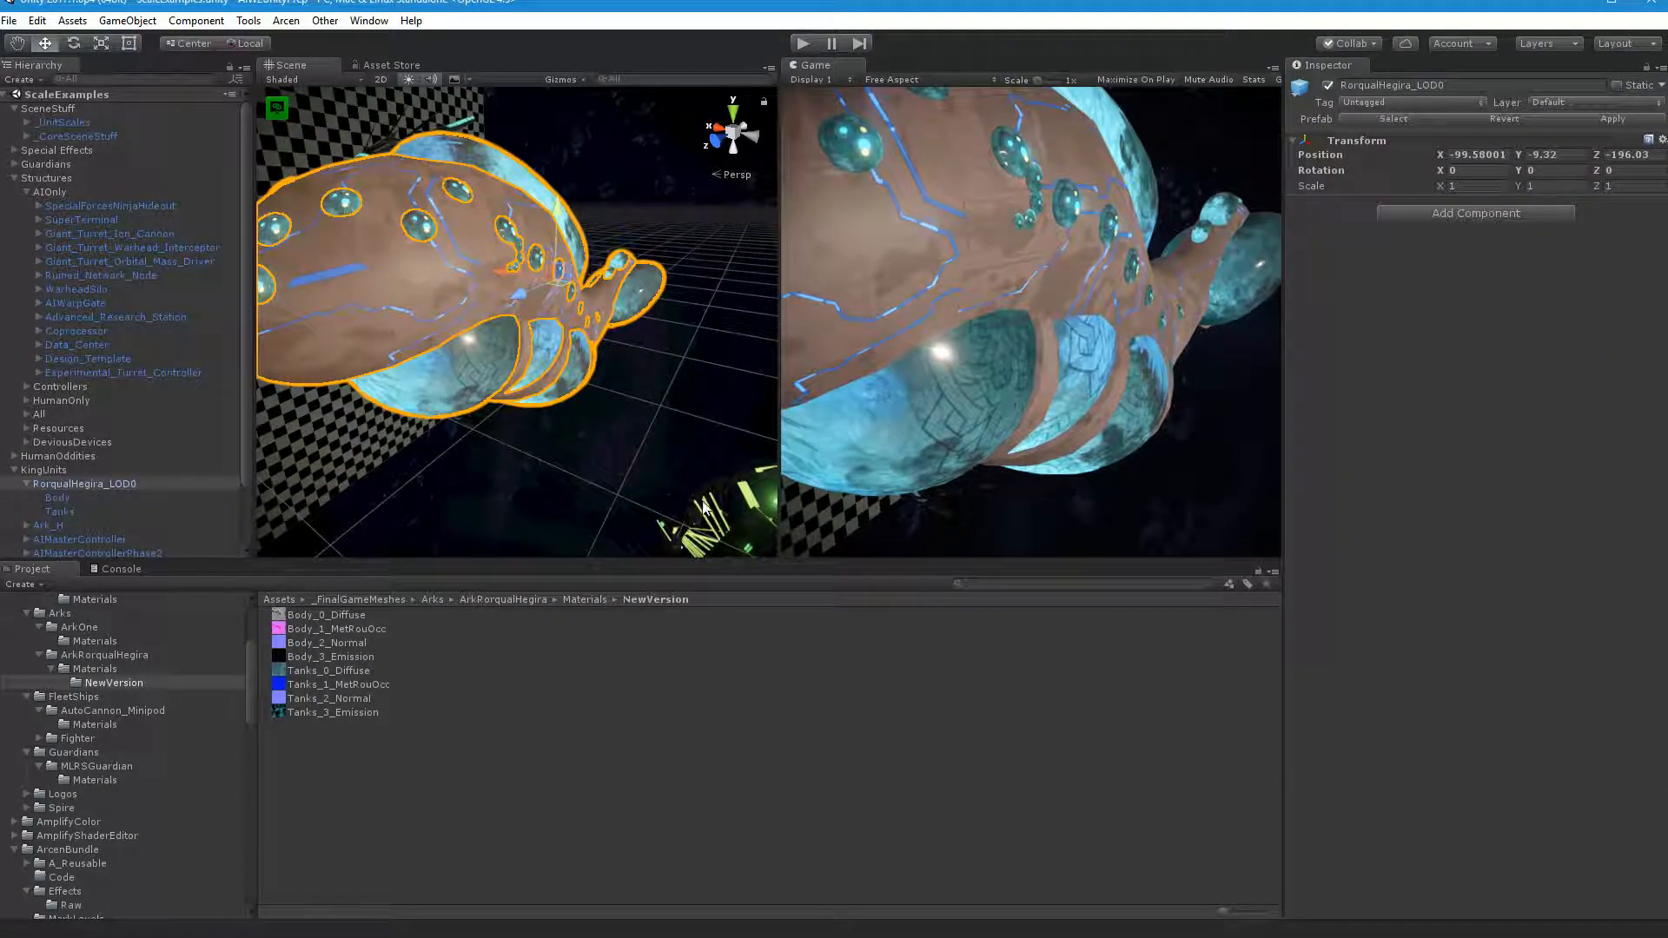
{"action": "left_click", "coordinate": [58, 512]}
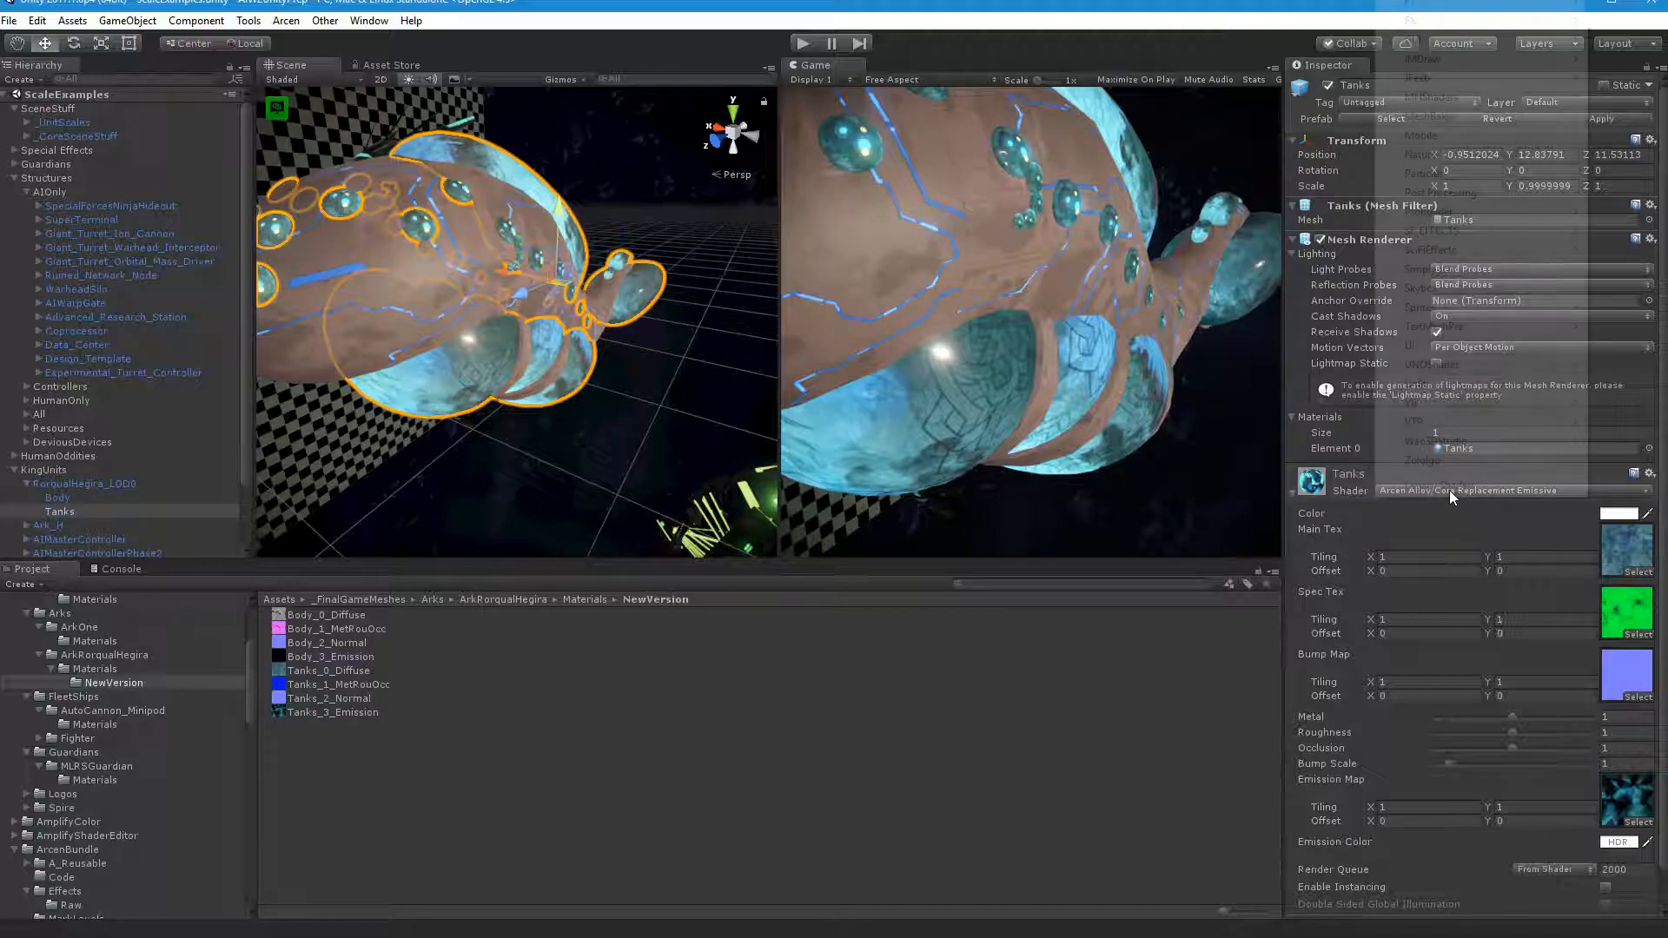
{"action": "left_click", "coordinate": [1510, 490]}
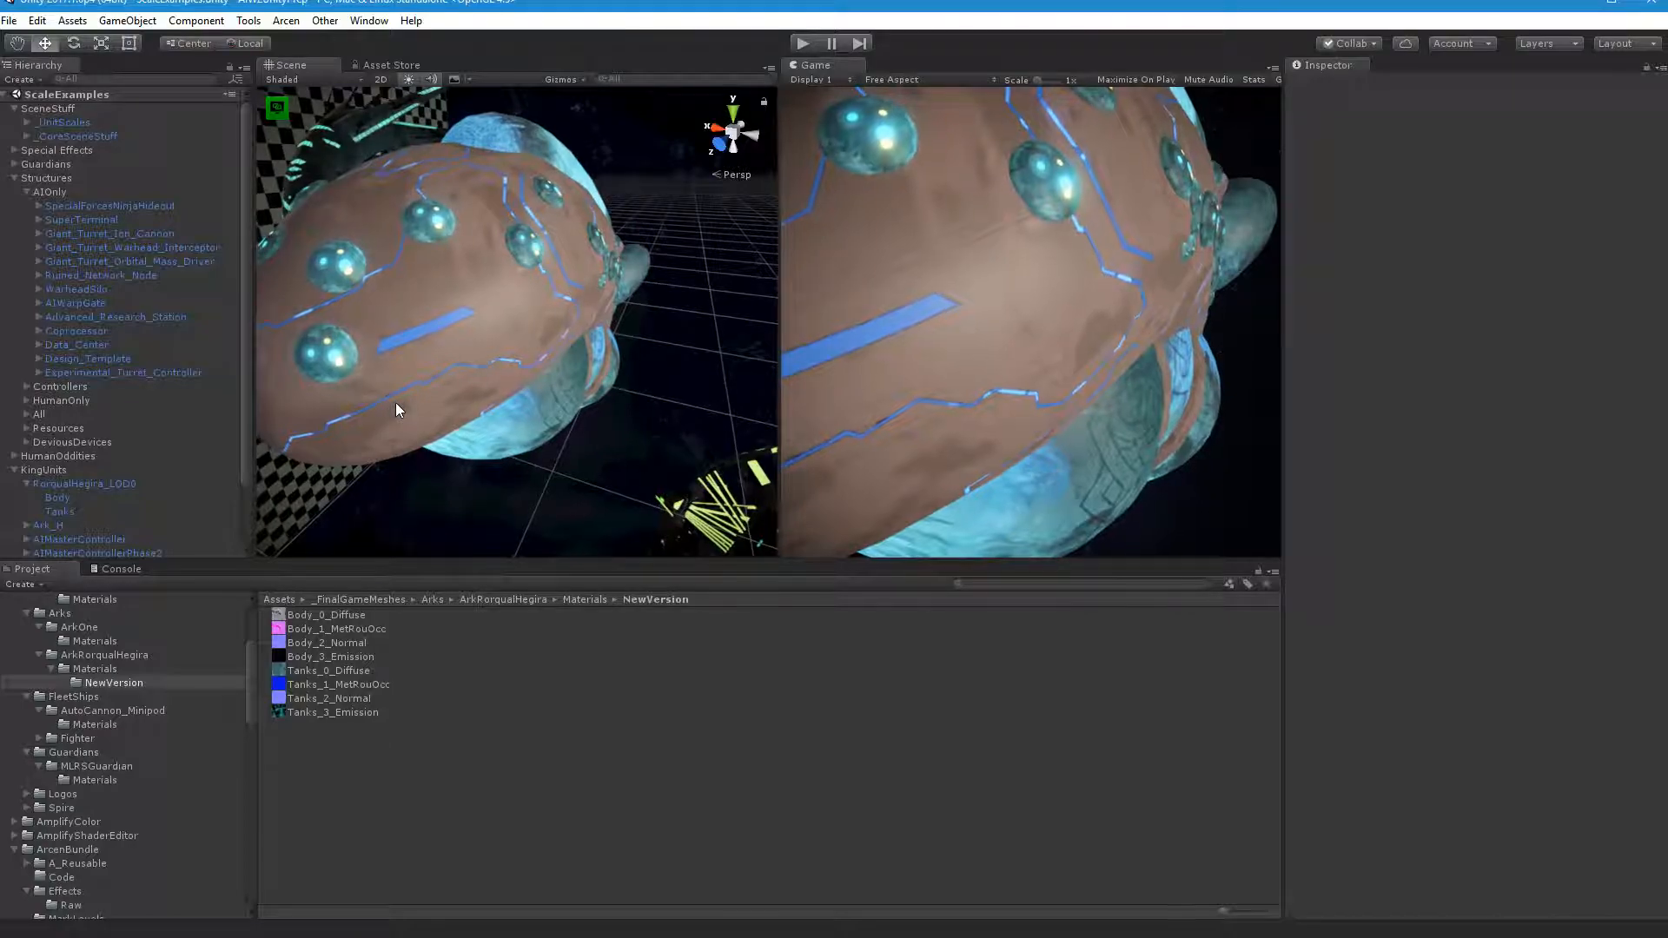
Step: Set the Rorqual Hegira Body material's shader to Arcen > Arcen Combined Emissive
{"action": "left_click", "coordinate": [84, 483]}
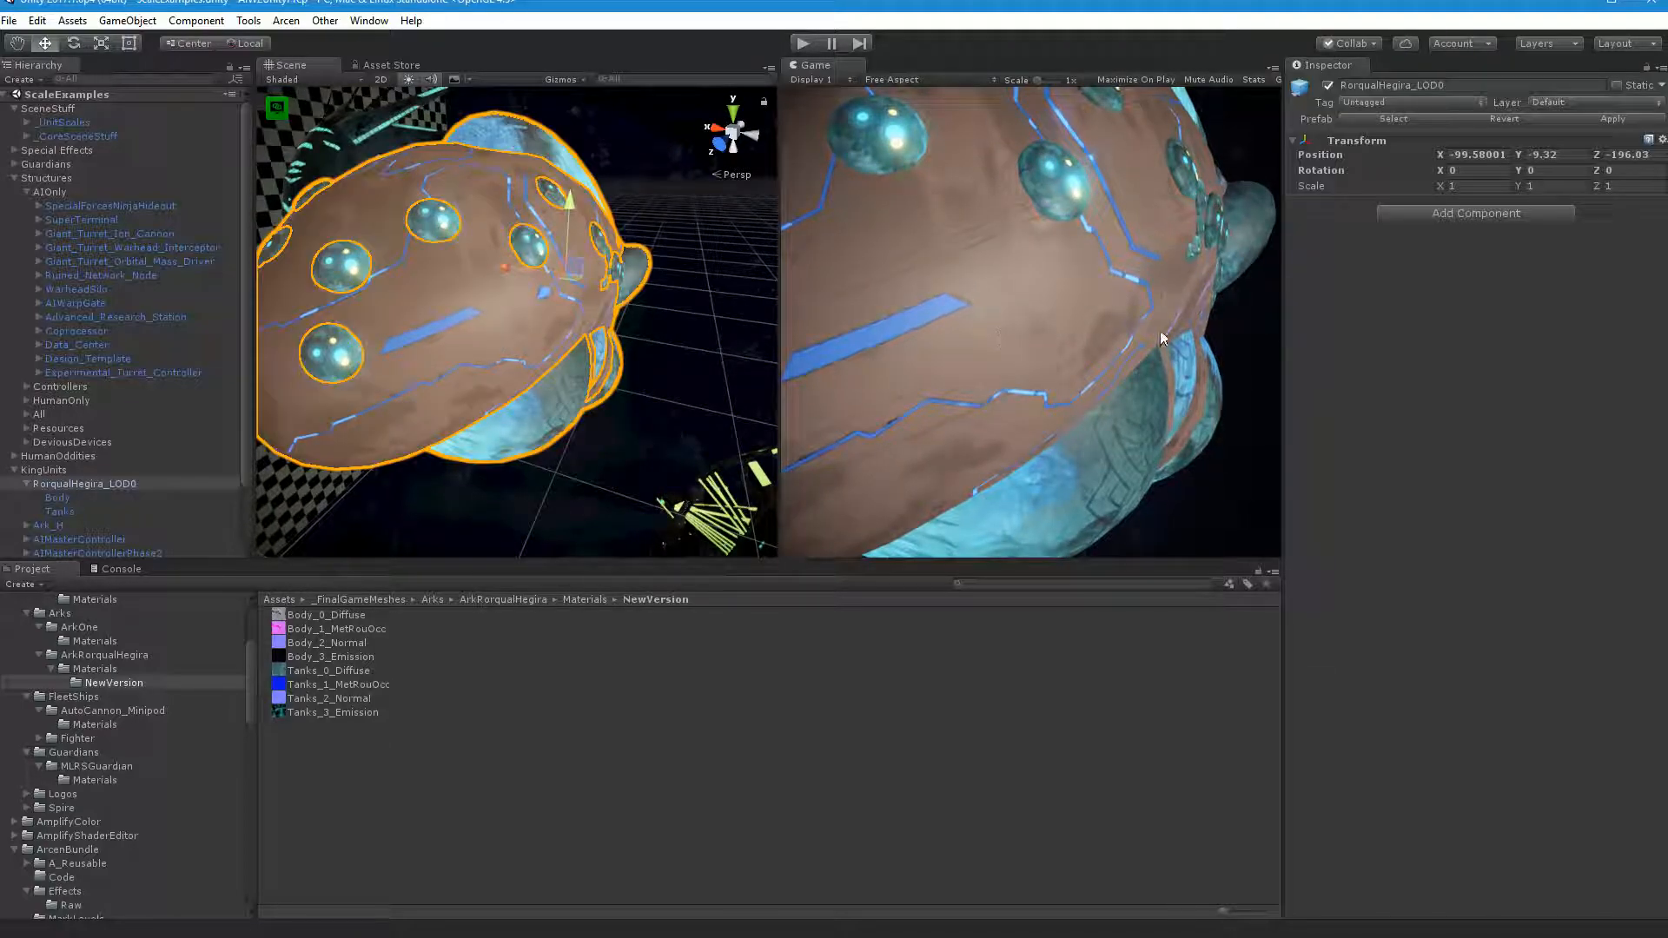
{"action": "left_click", "coordinate": [57, 498]}
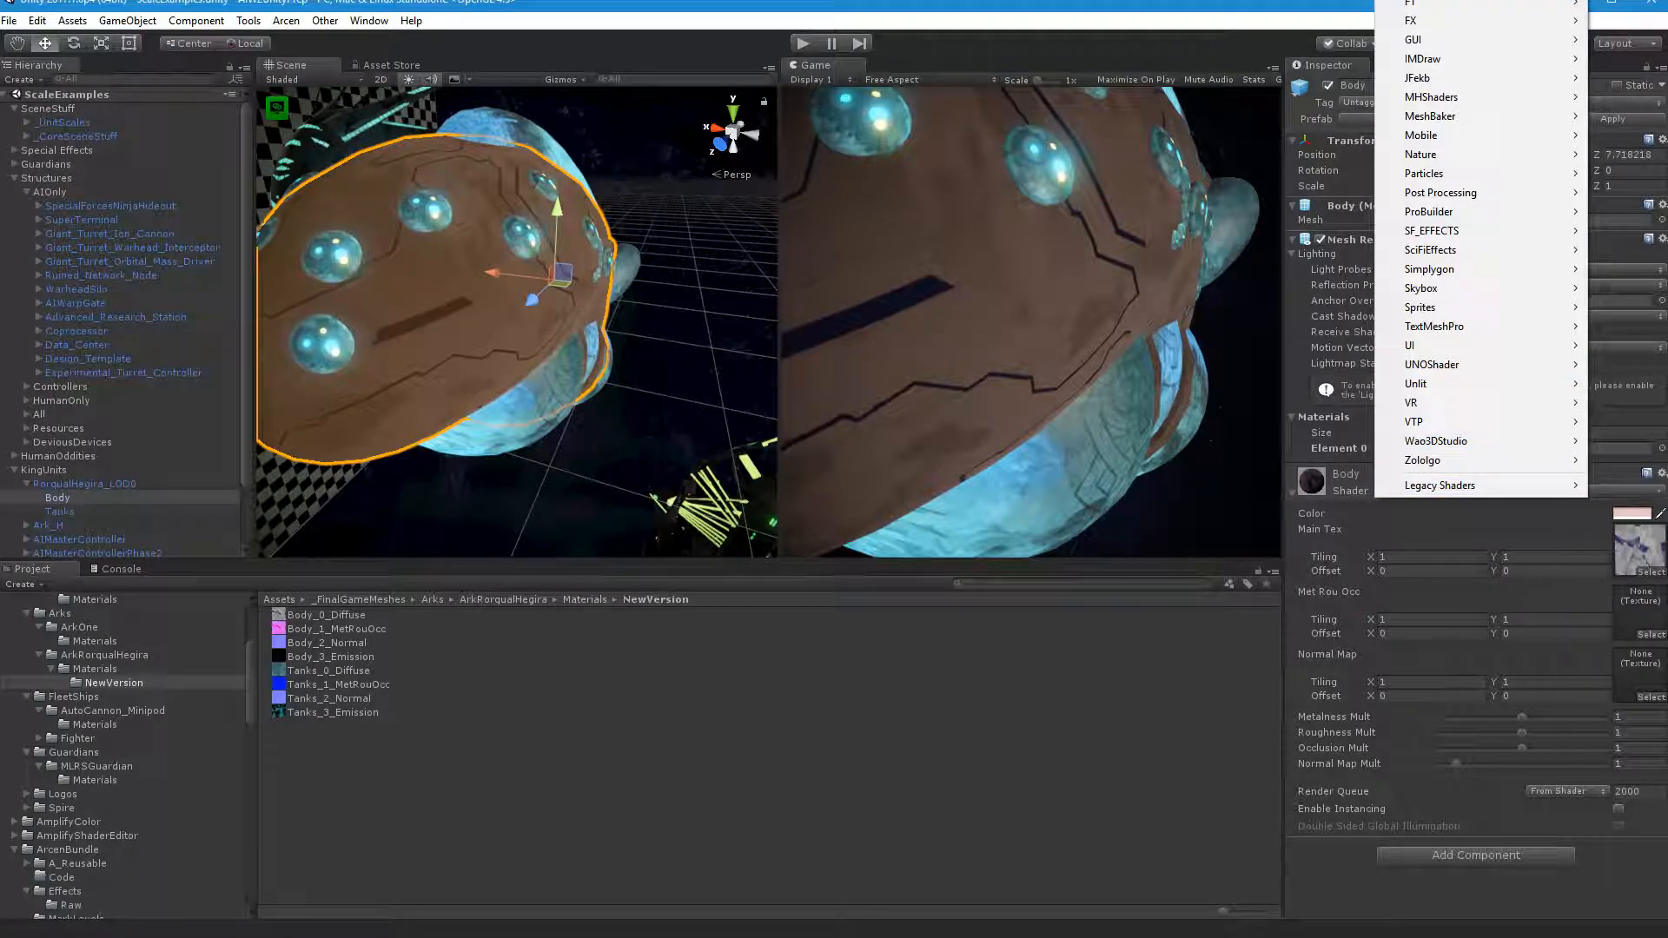
{"action": "left_click", "coordinate": [1438, 250]}
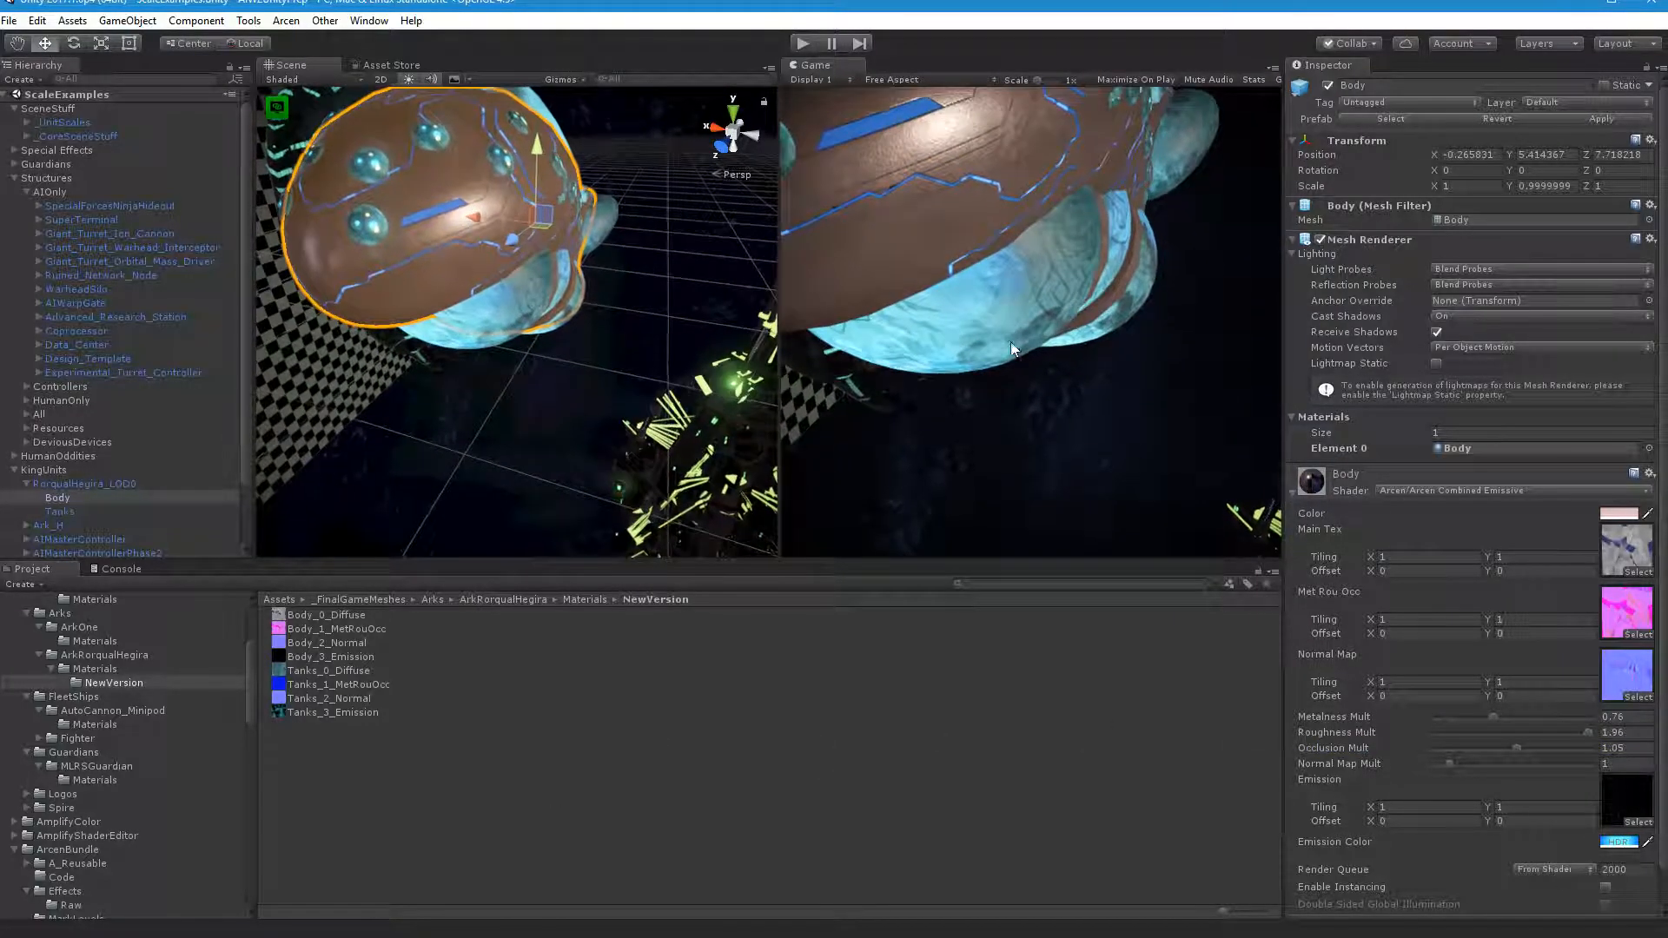
Step: Set the Tanks material's shader from Standard to Arcen > Arcen Combined Emissive
{"action": "left_click", "coordinate": [60, 512]}
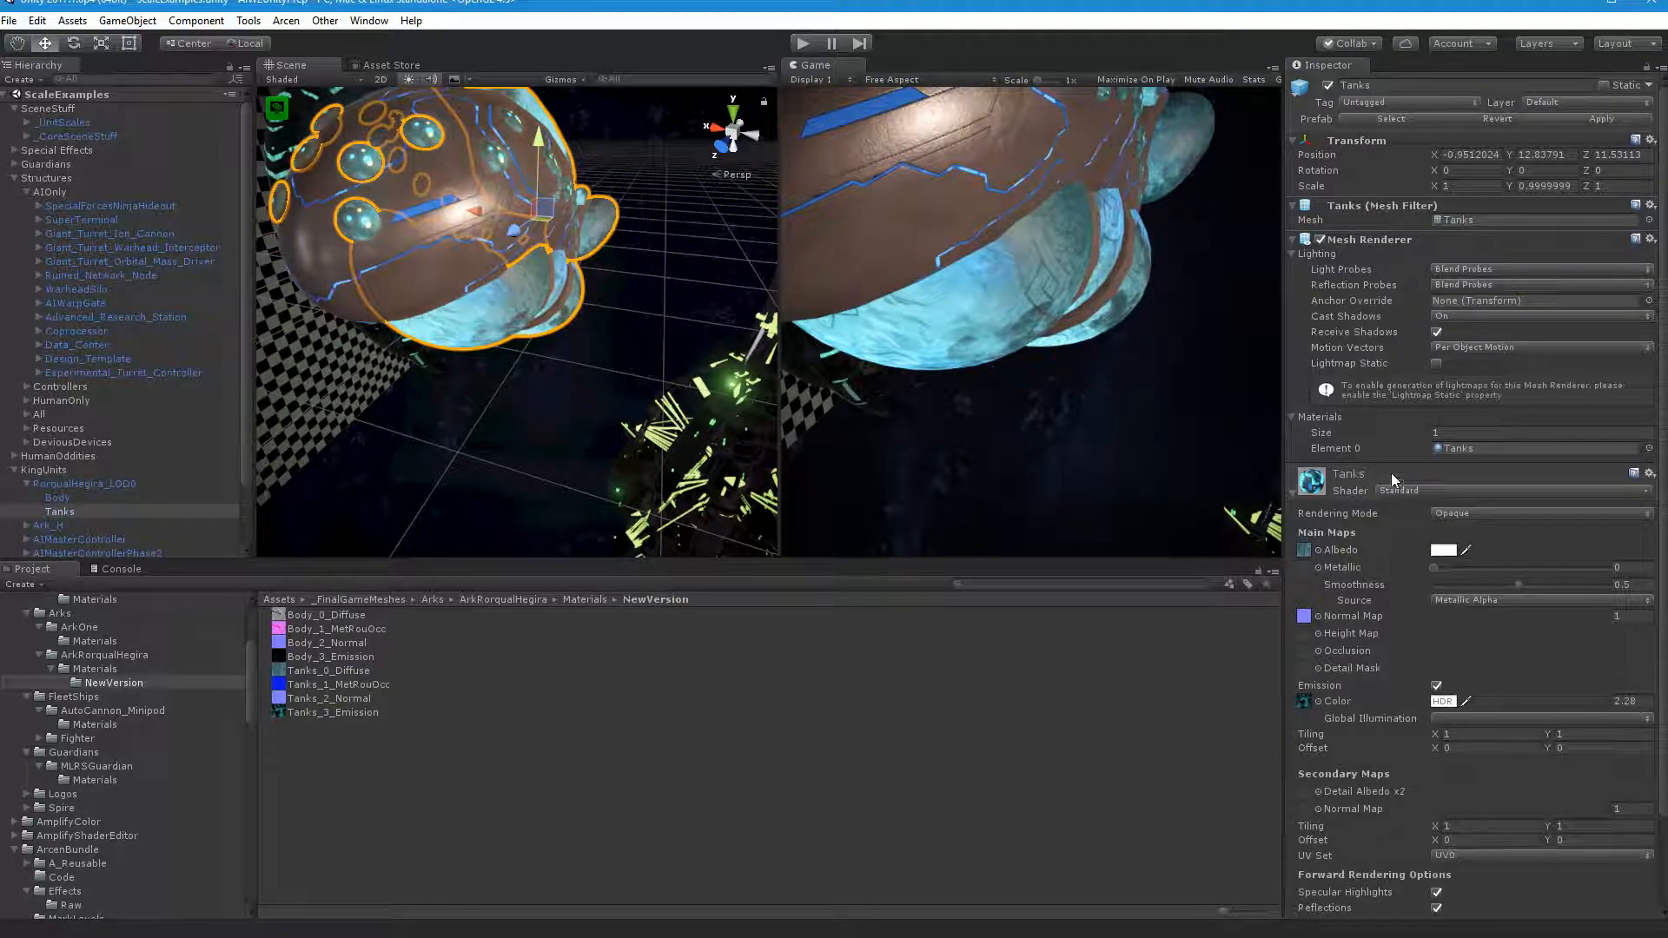
{"action": "left_click", "coordinate": [1404, 490]}
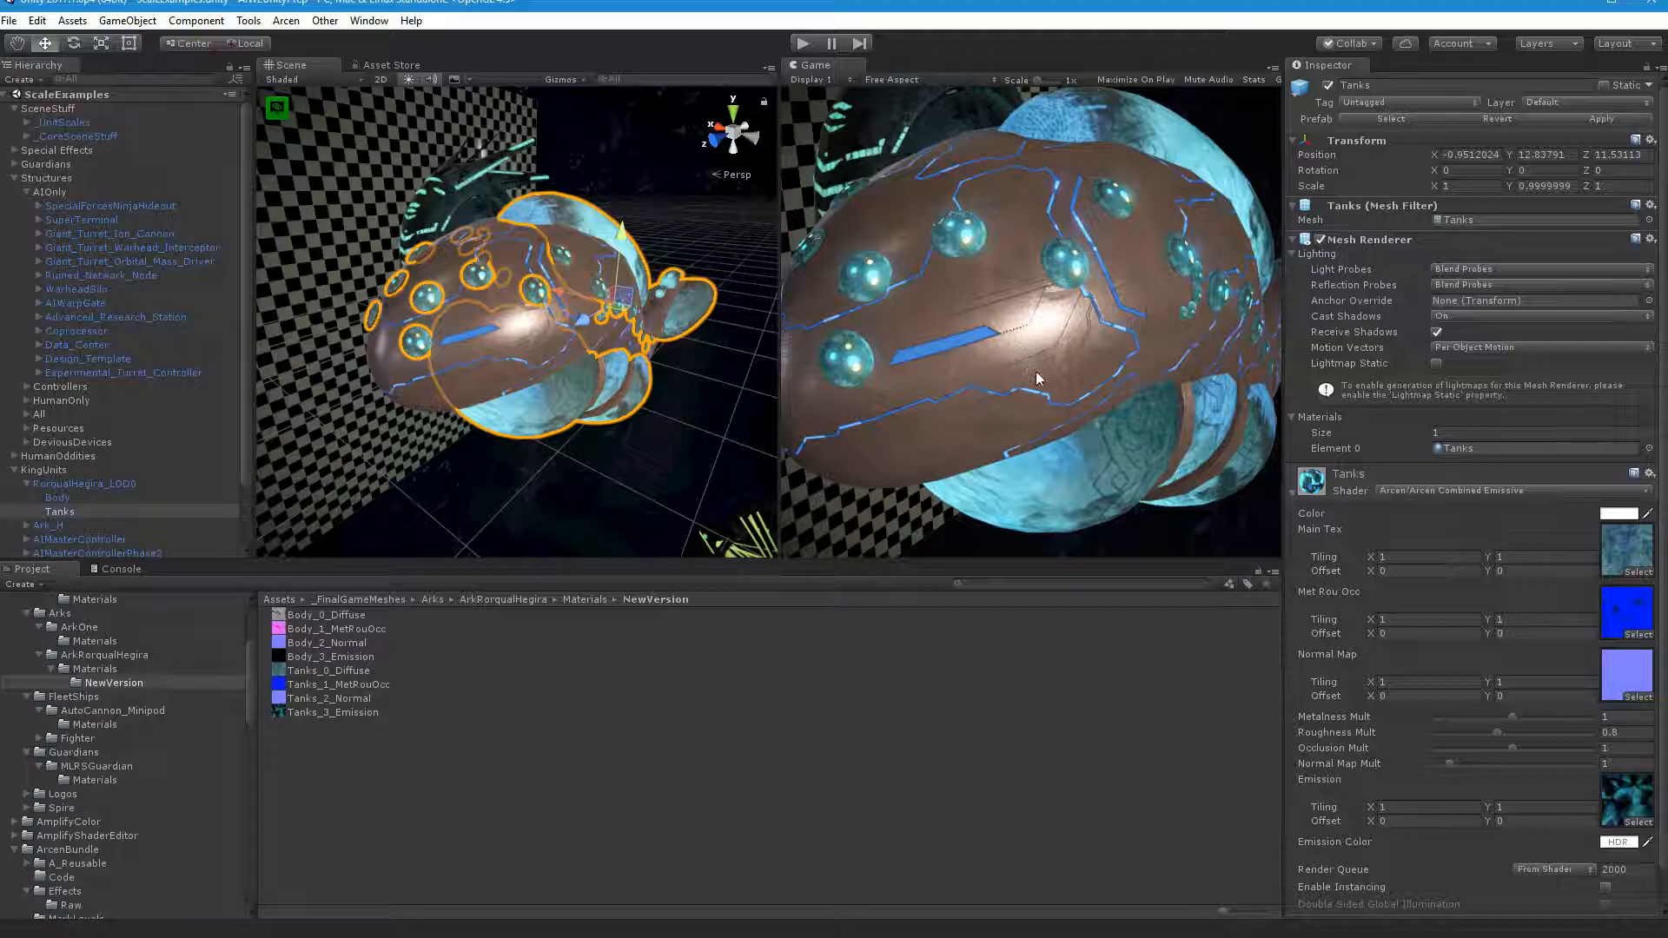
Step: Select the RorqualHegira_LOD0 root object to view the whole retextured ship
{"action": "left_click", "coordinate": [84, 483]}
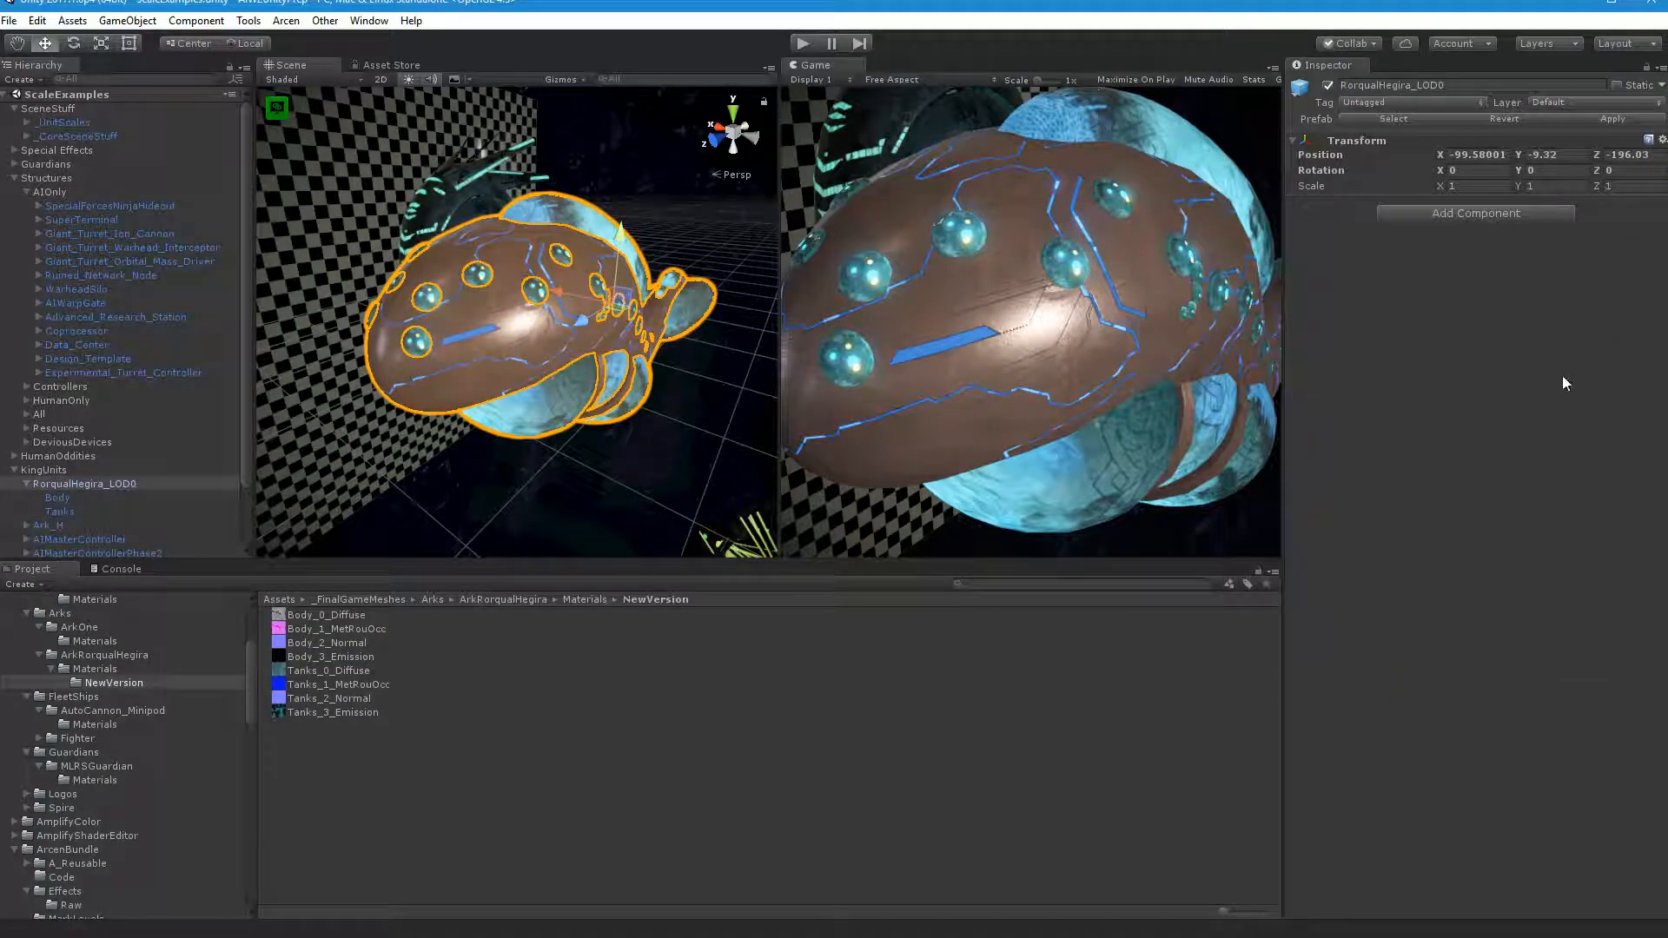
{"action": "left_click", "coordinate": [57, 496]}
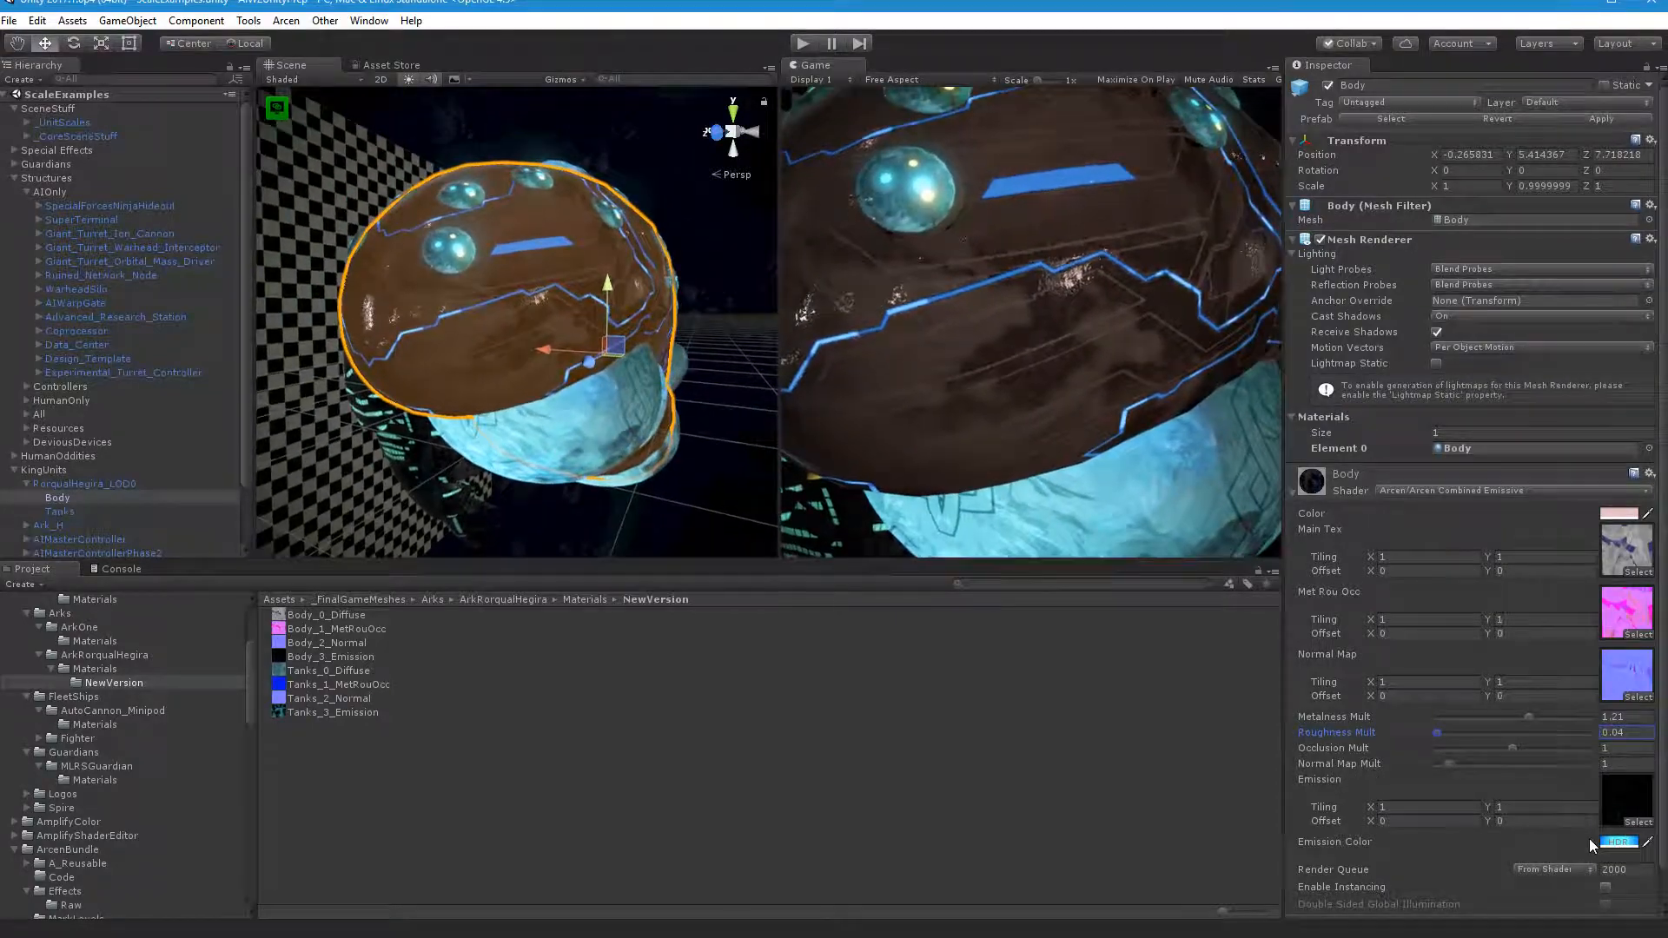
Step: Open the Body material's Emission Color picker to brighten the blue glow
{"action": "left_click", "coordinate": [1625, 842]}
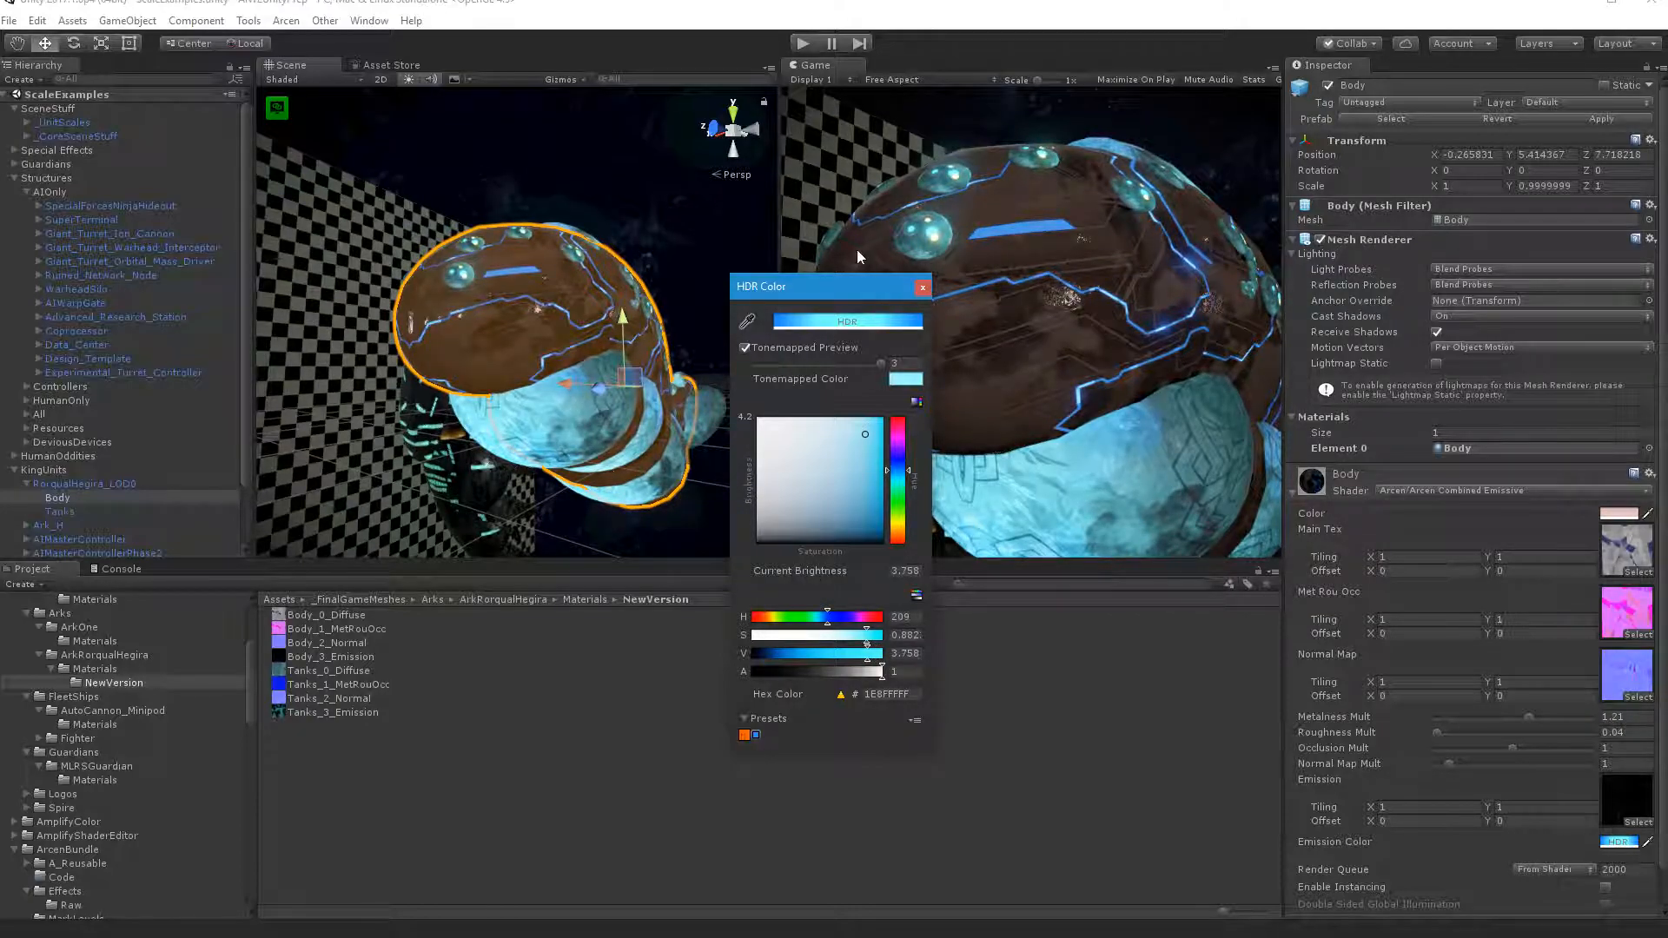
Step: Set Body Normal Map Mult to 0.01 and emission brightness to about 3.505
{"action": "left_click", "coordinate": [921, 287]}
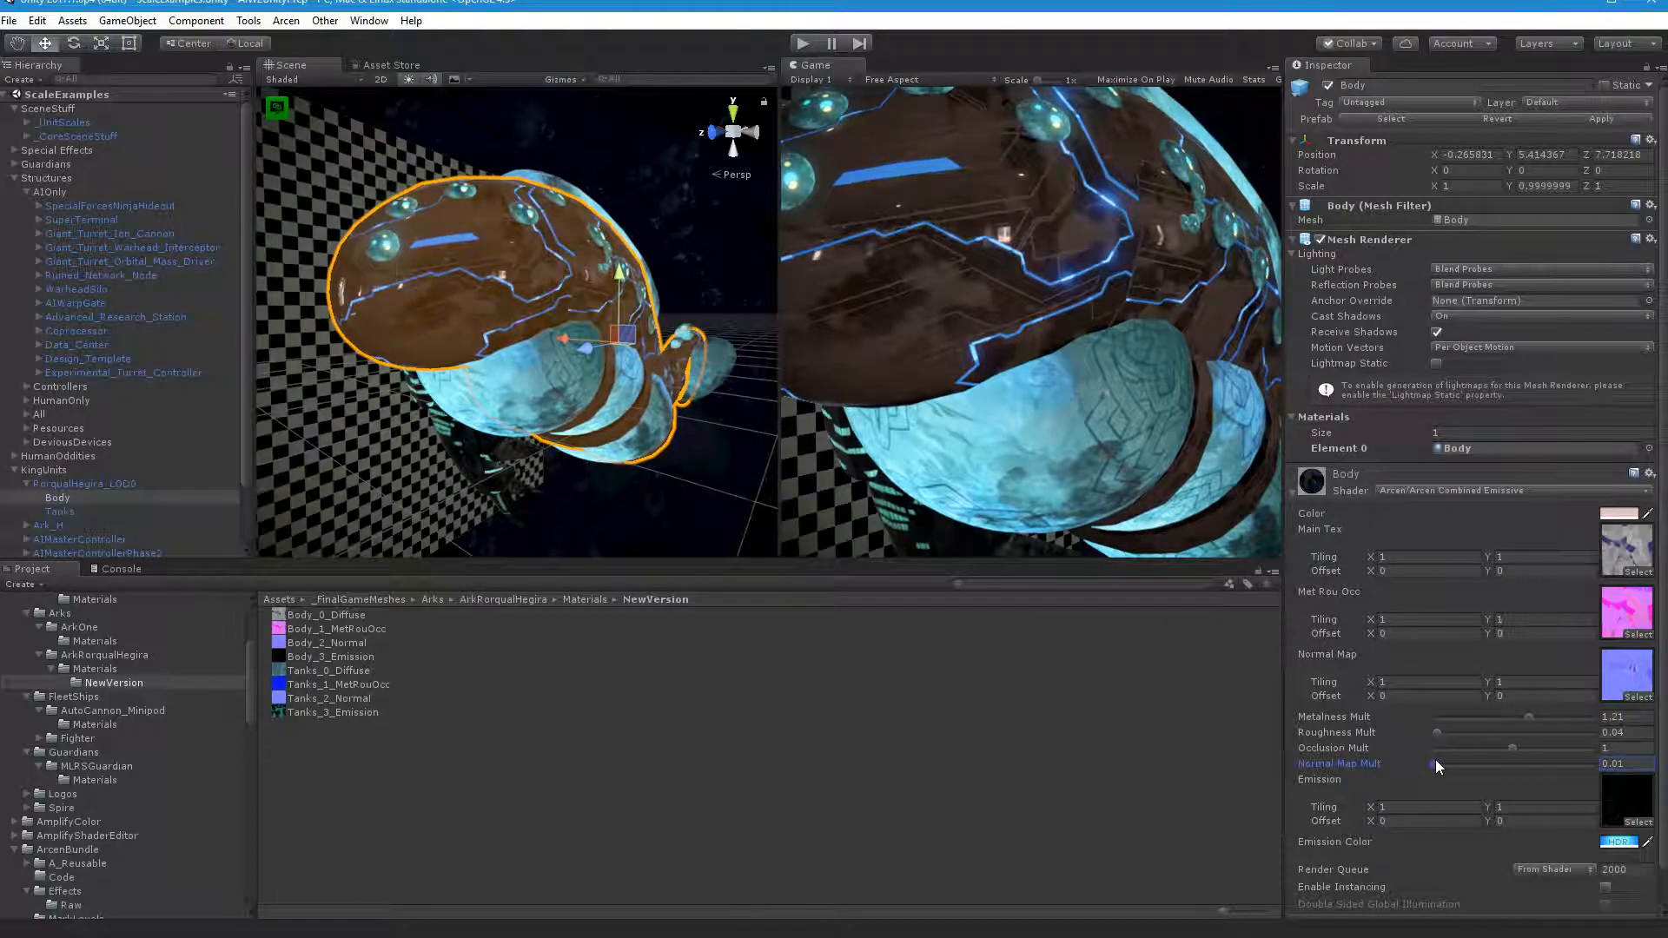
{"action": "left_click_drag", "start_coordinate": [510, 319], "coordinate": [511, 212]}
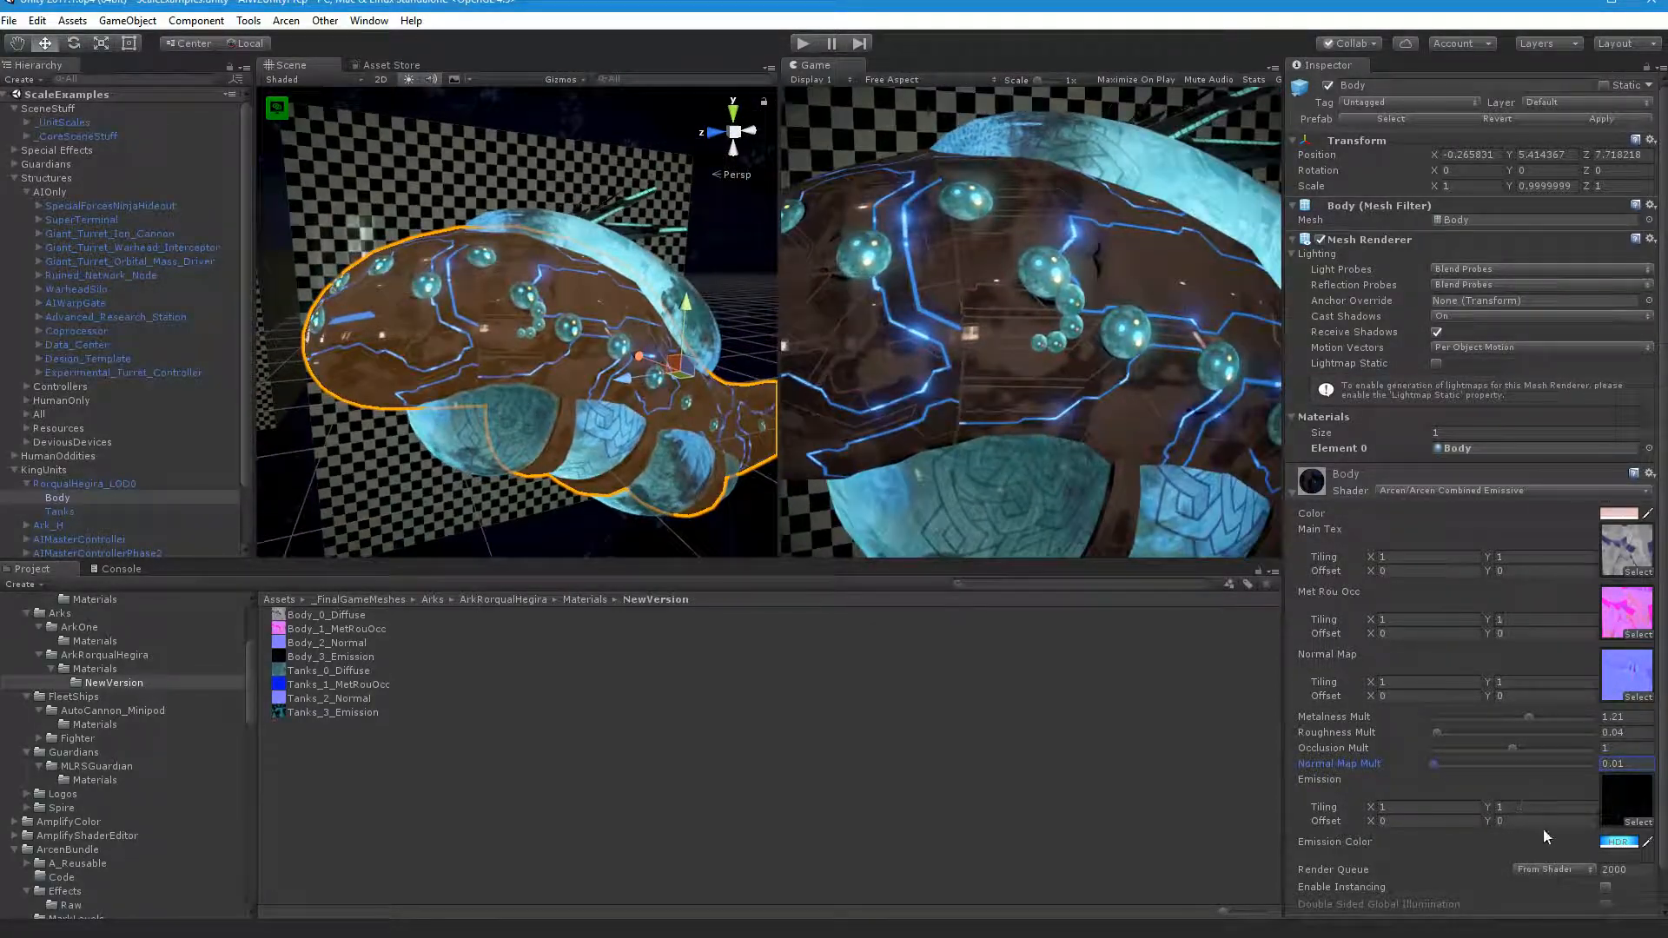
{"action": "left_click", "coordinate": [1617, 841]}
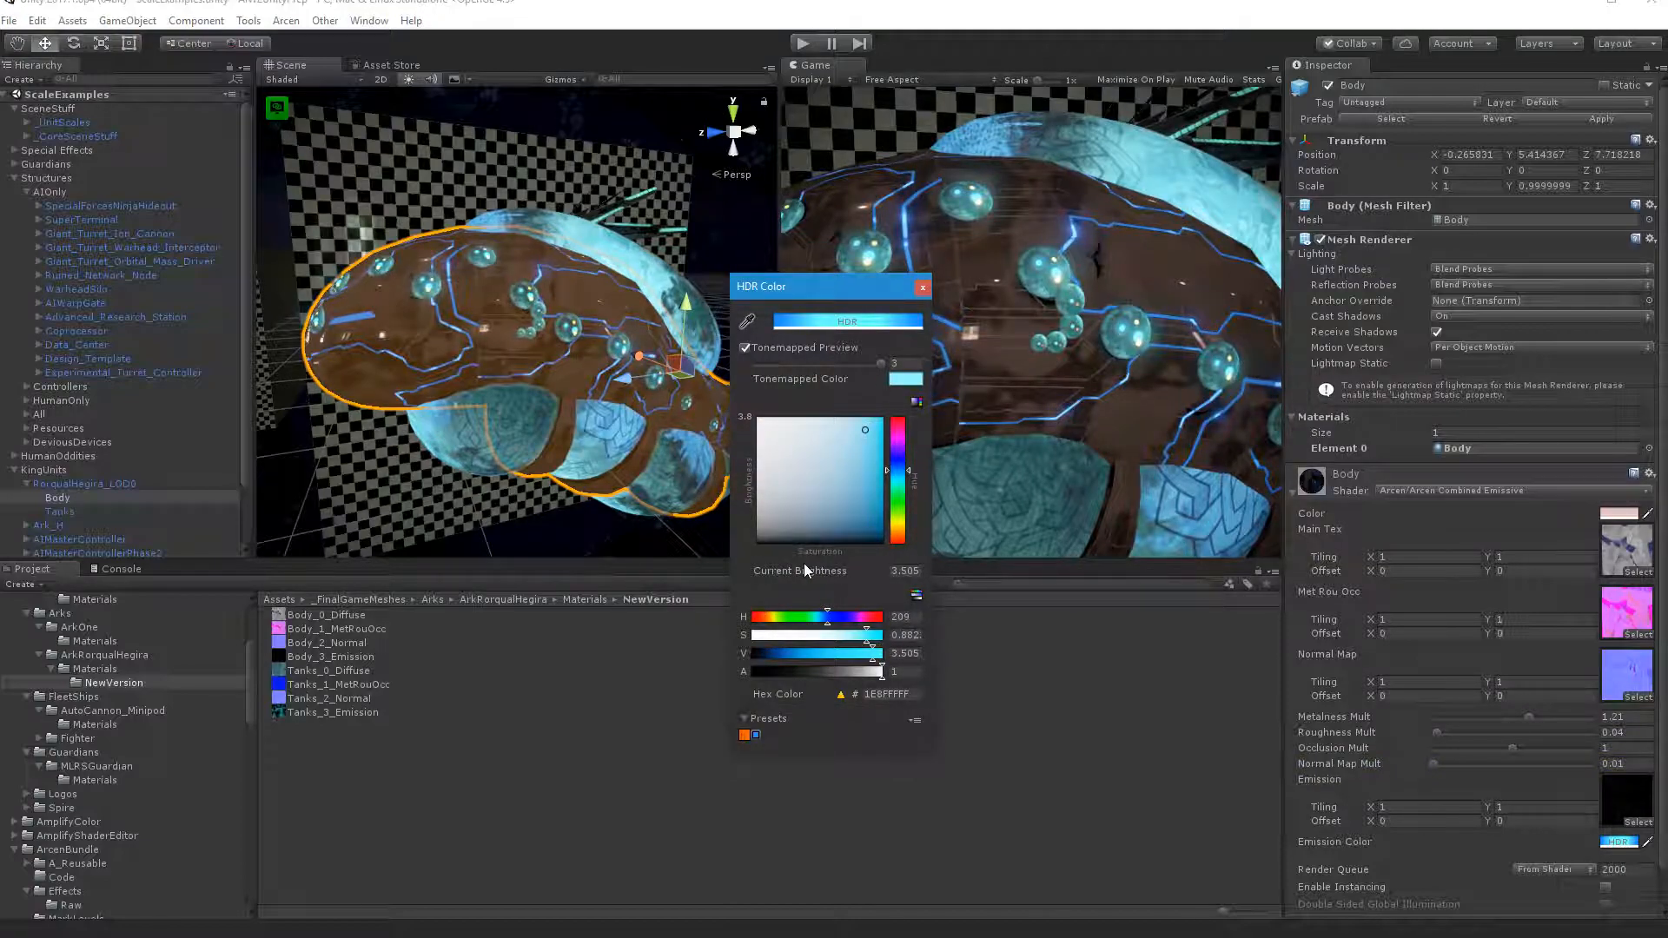
{"action": "left_click", "coordinate": [920, 285]}
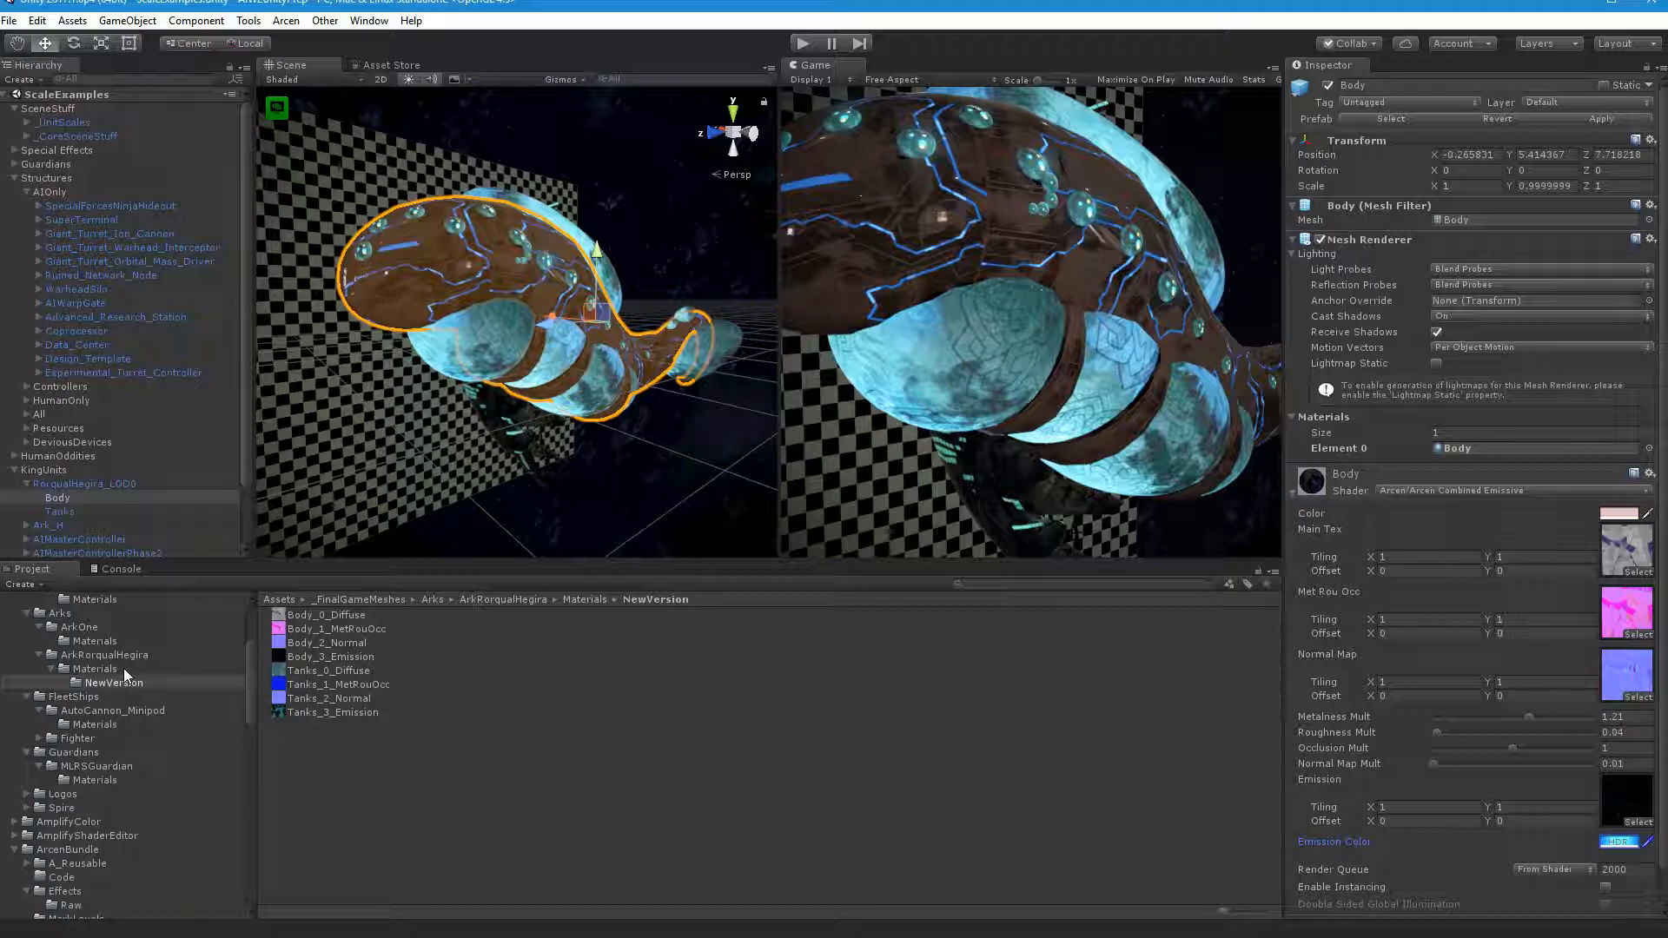
Step: Delete the old Tanks textures plus Body_AlloyPM, Body_0_Diffuse, Body_5_Normal and Body_6_Emissive
{"action": "left_click", "coordinate": [96, 668]}
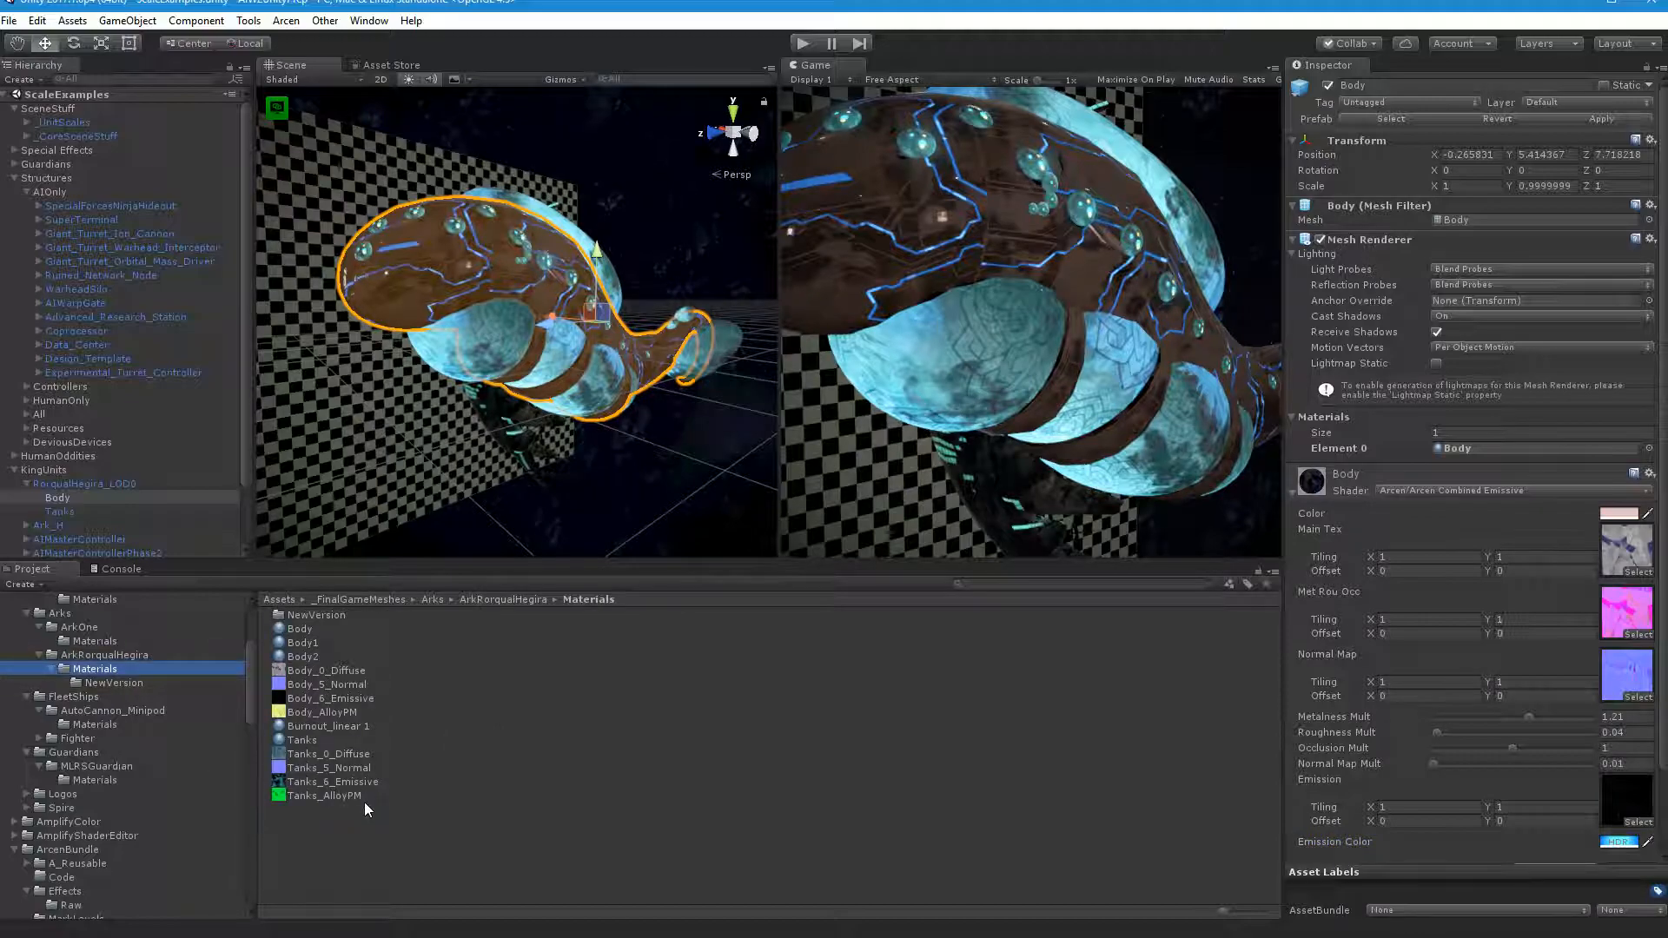
{"action": "left_click", "coordinate": [324, 796]}
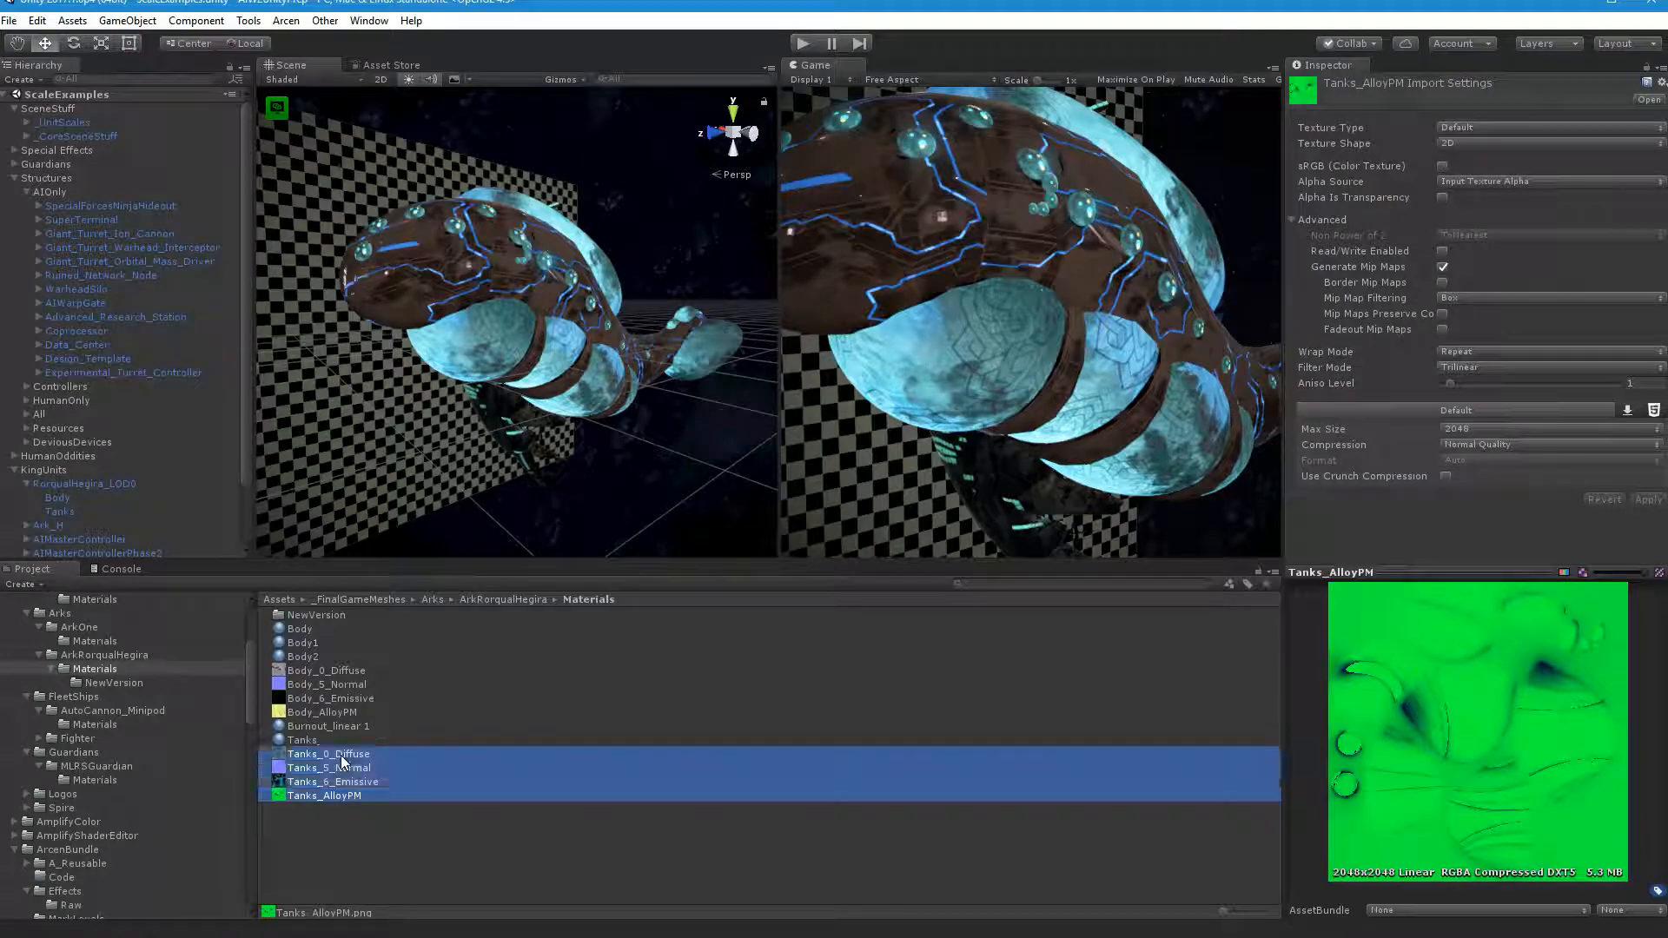
{"action": "left_click", "coordinate": [322, 711]}
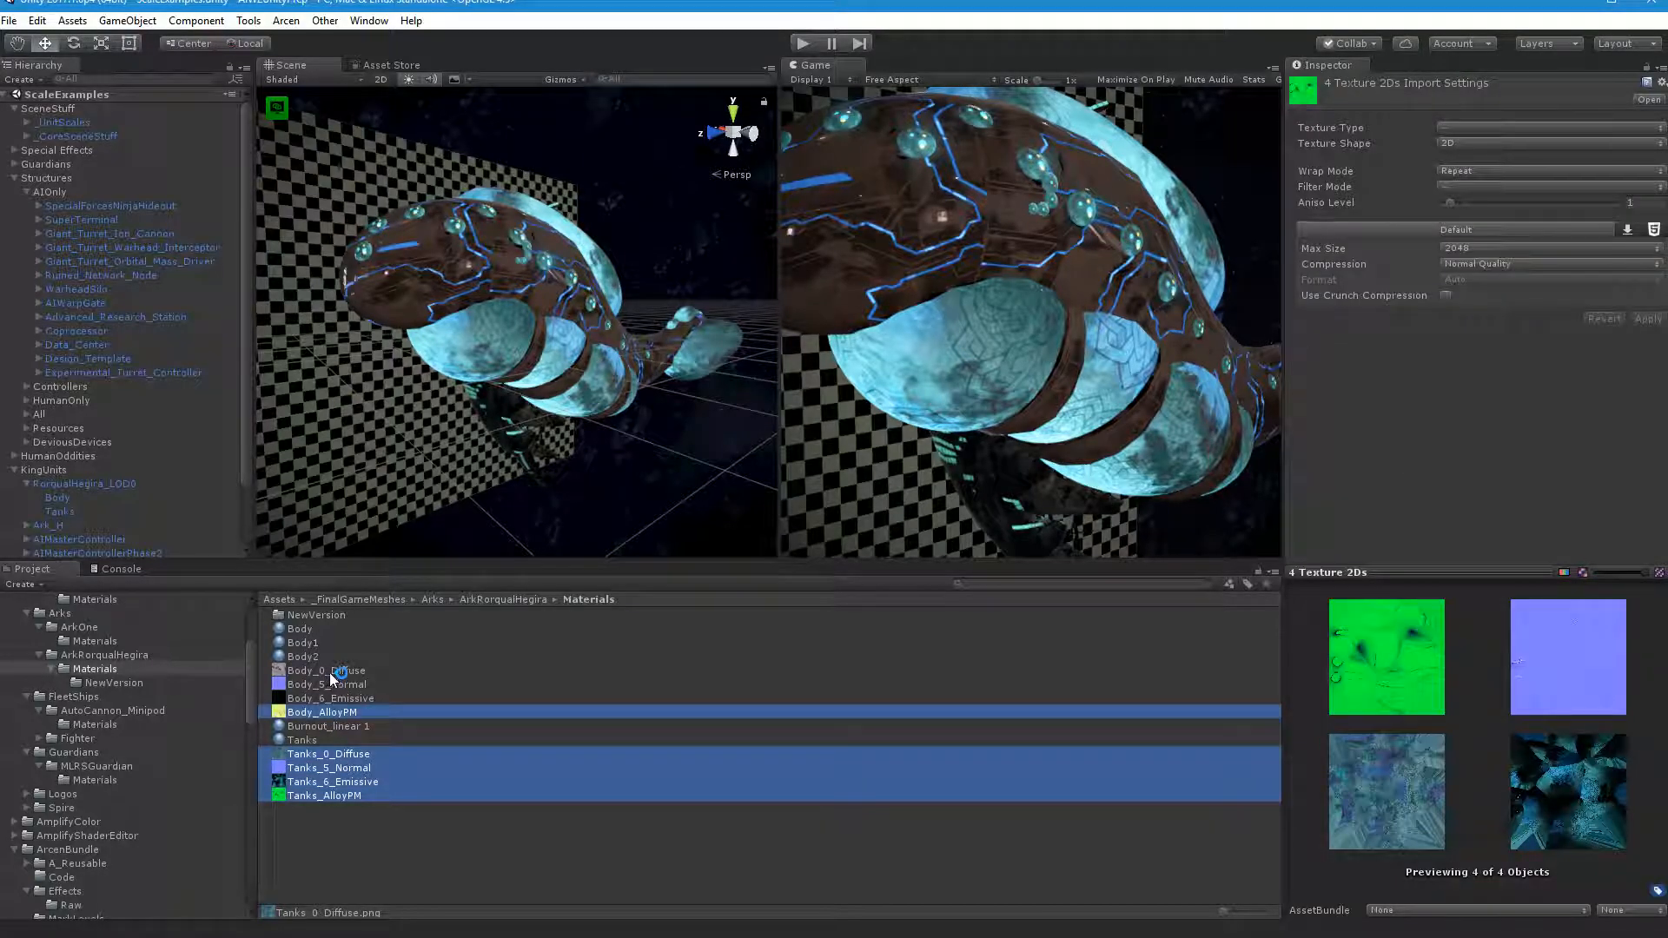
{"action": "left_click", "coordinate": [327, 669]}
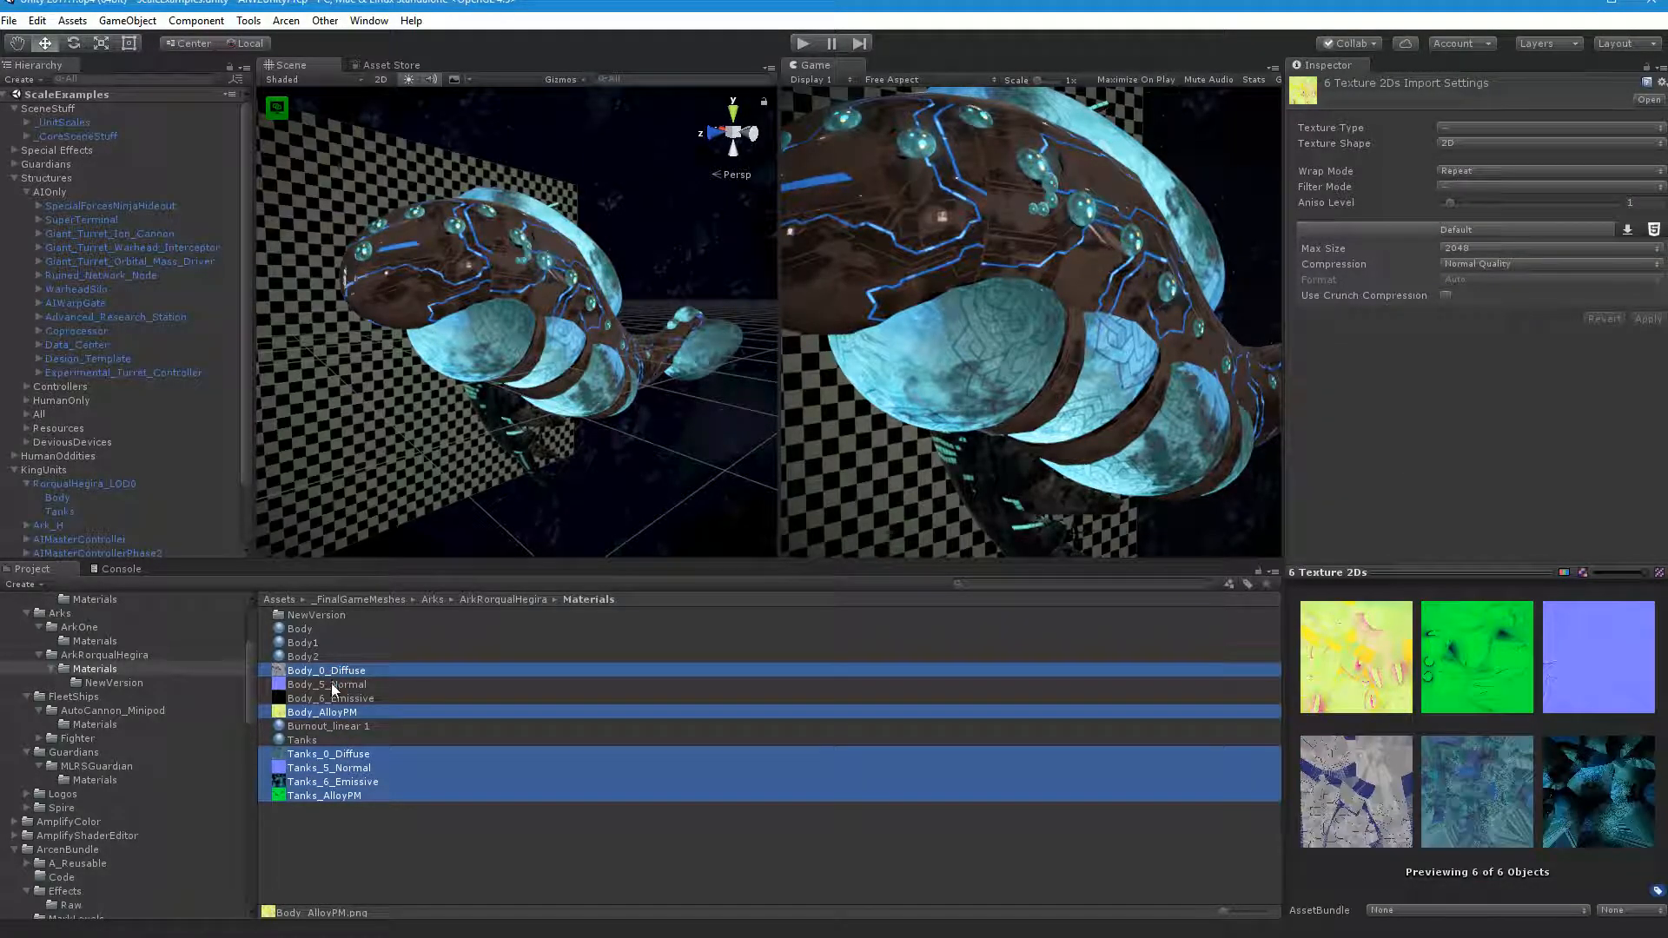
{"action": "left_click", "coordinate": [332, 698]}
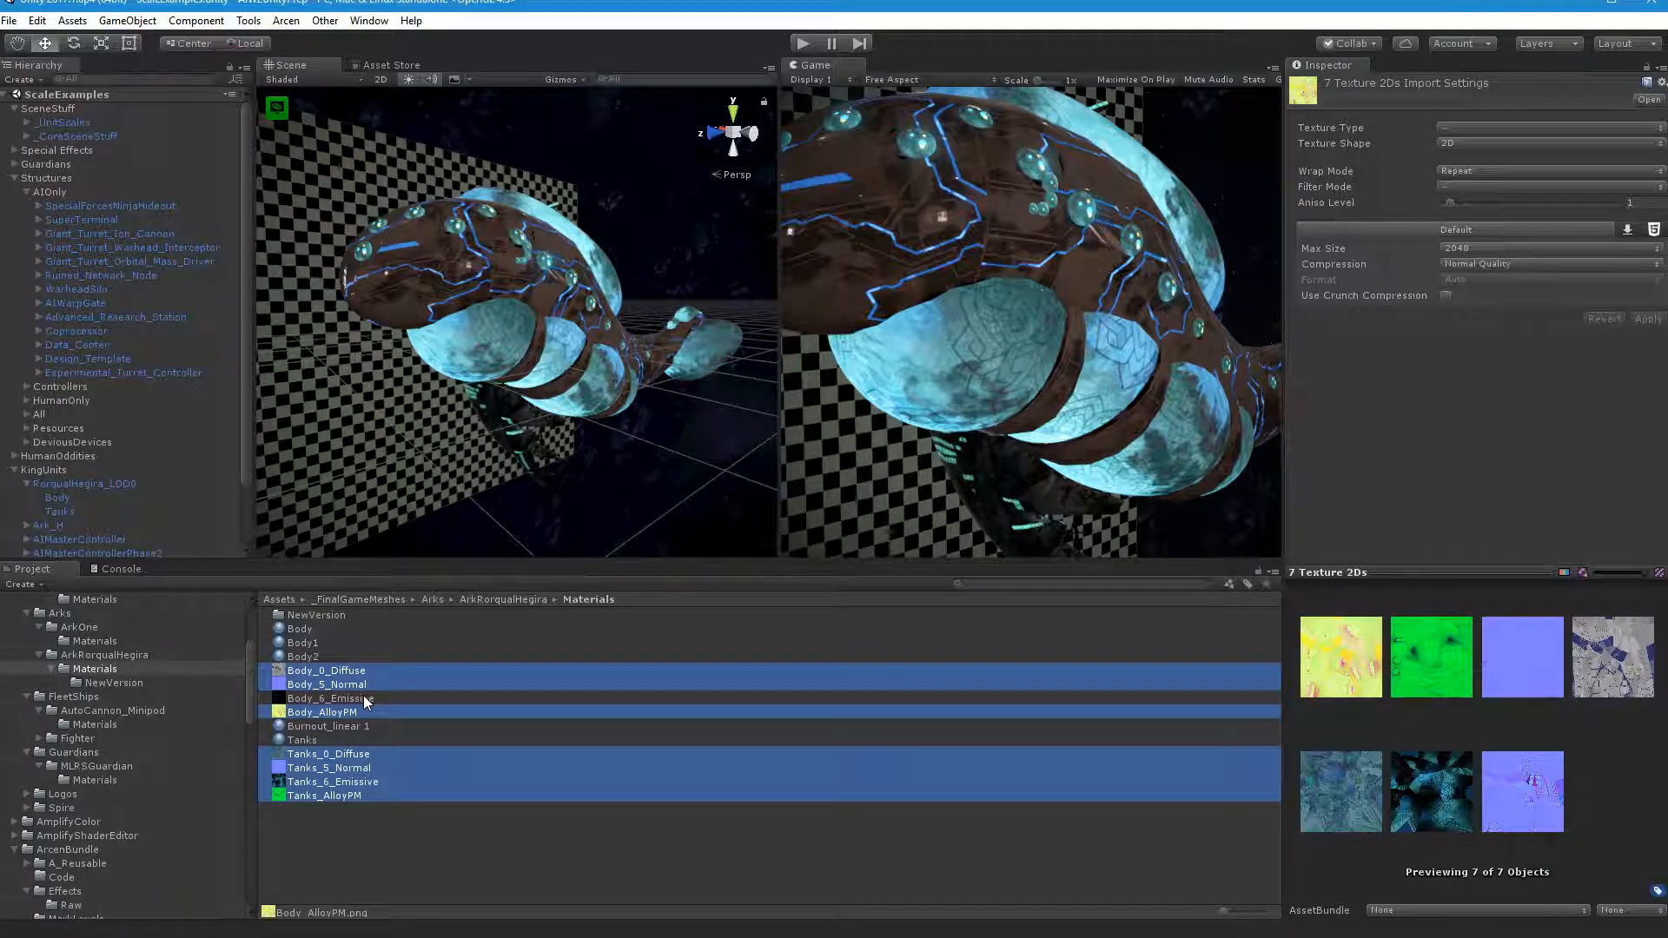
{"action": "left_click", "coordinate": [330, 698]}
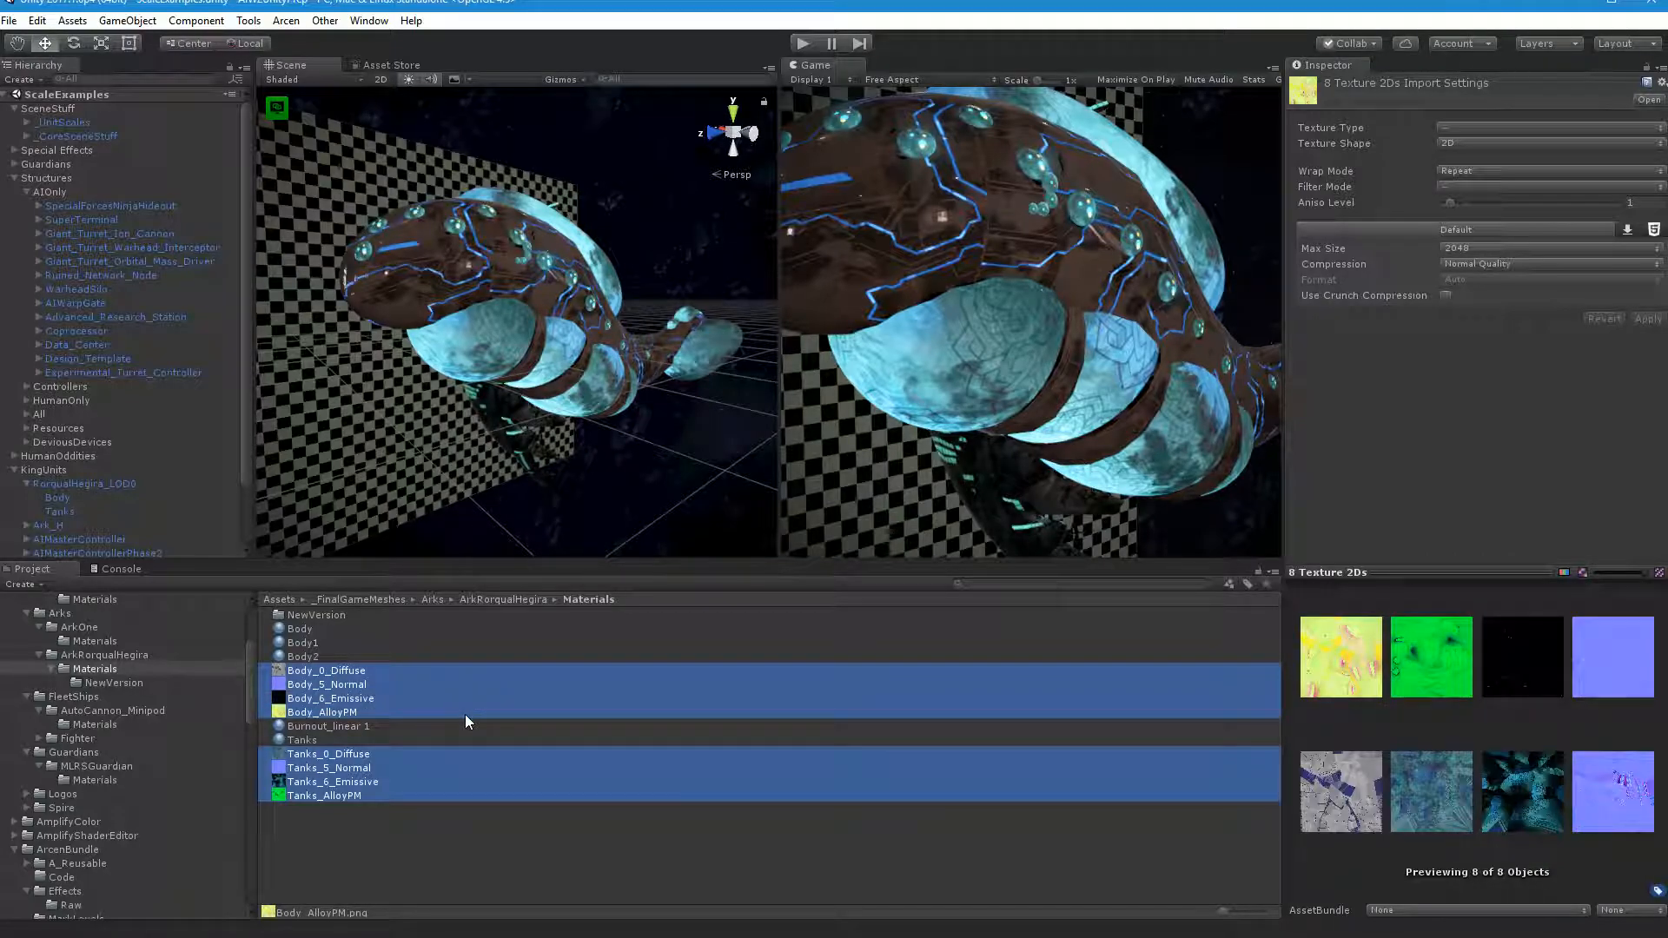
{"action": "key", "text": "Delete"}
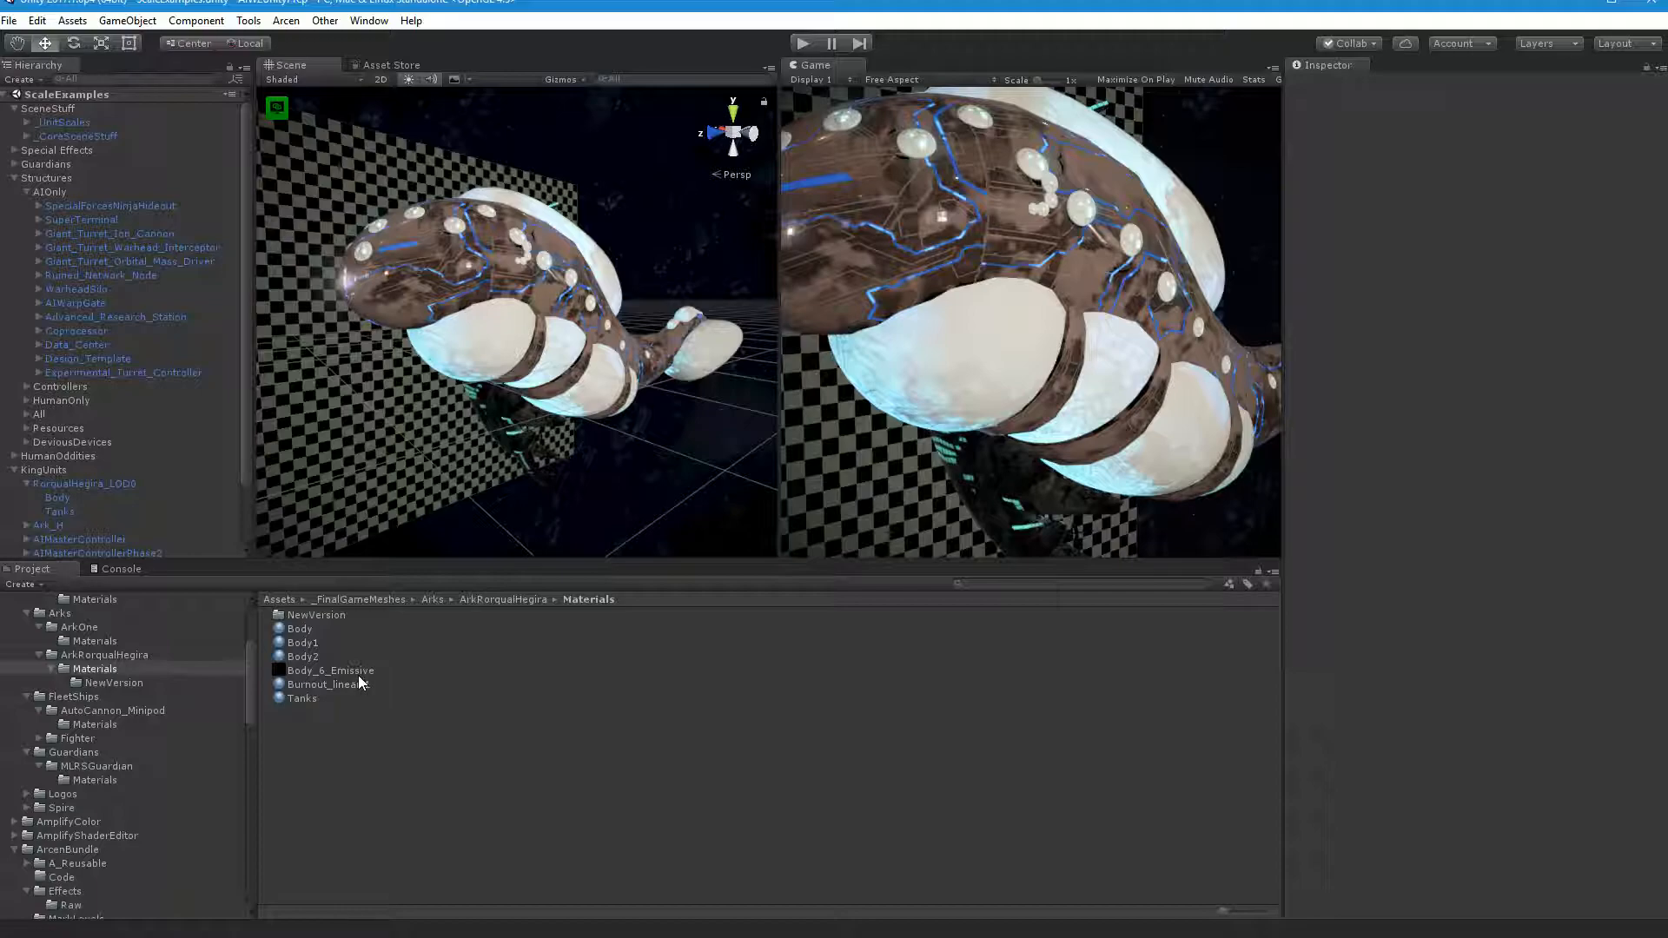
Step: Confirm the old textures are gone from Materials and inspect the Body object's material
{"action": "left_click", "coordinate": [330, 670]}
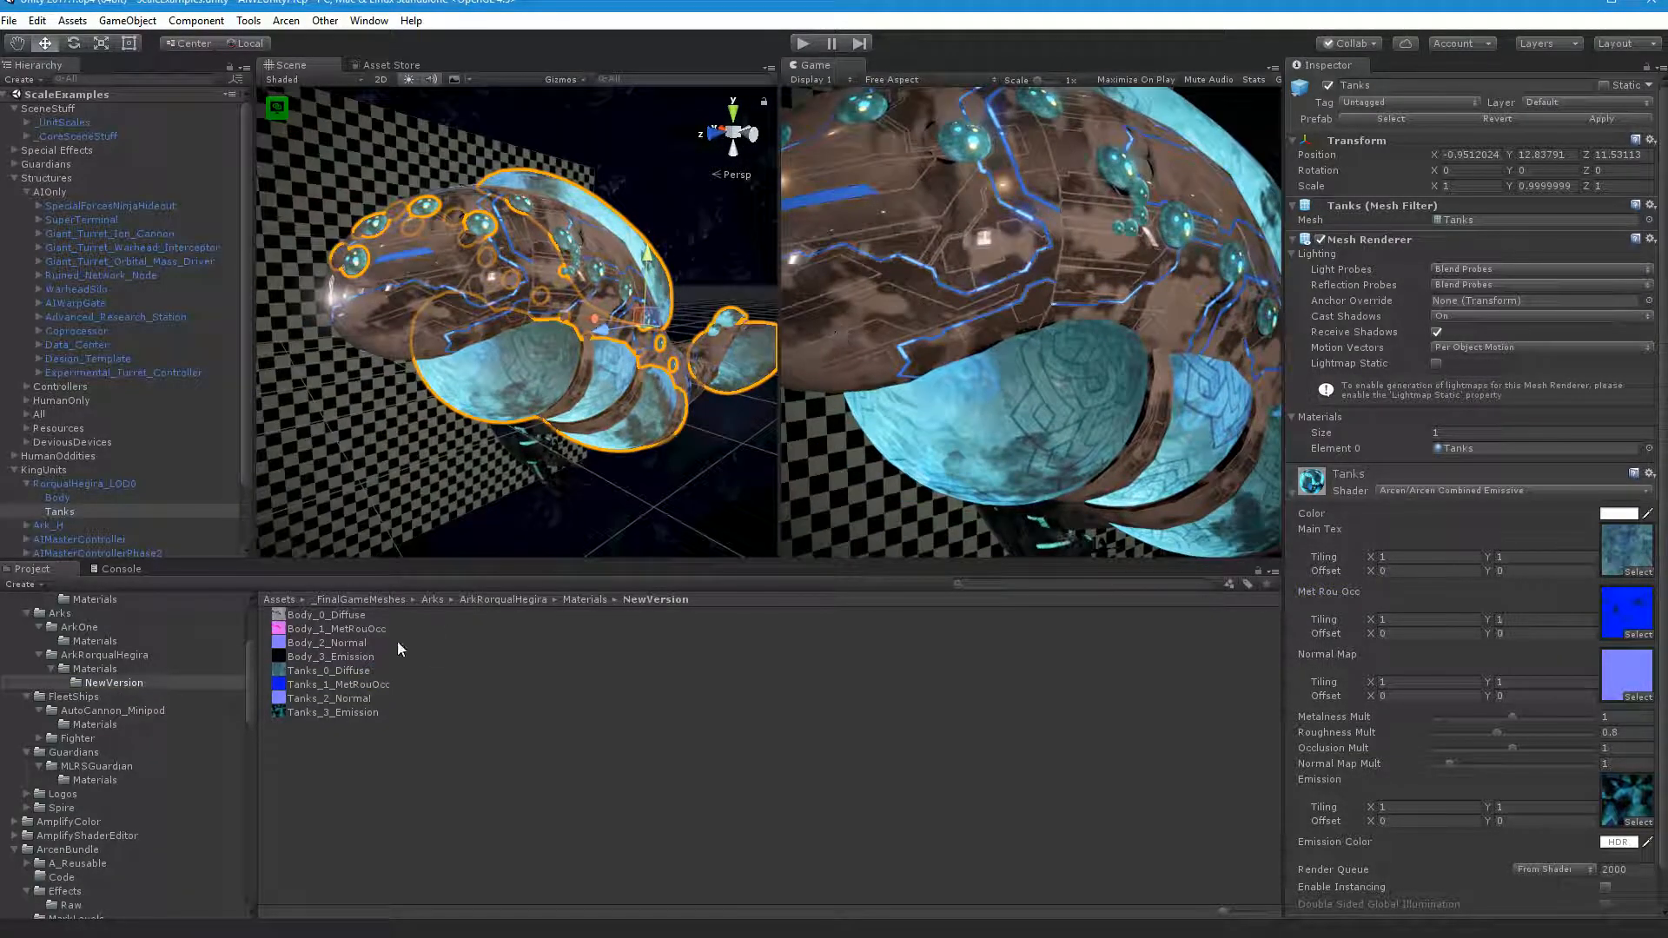
{"action": "left_click", "coordinate": [94, 668]}
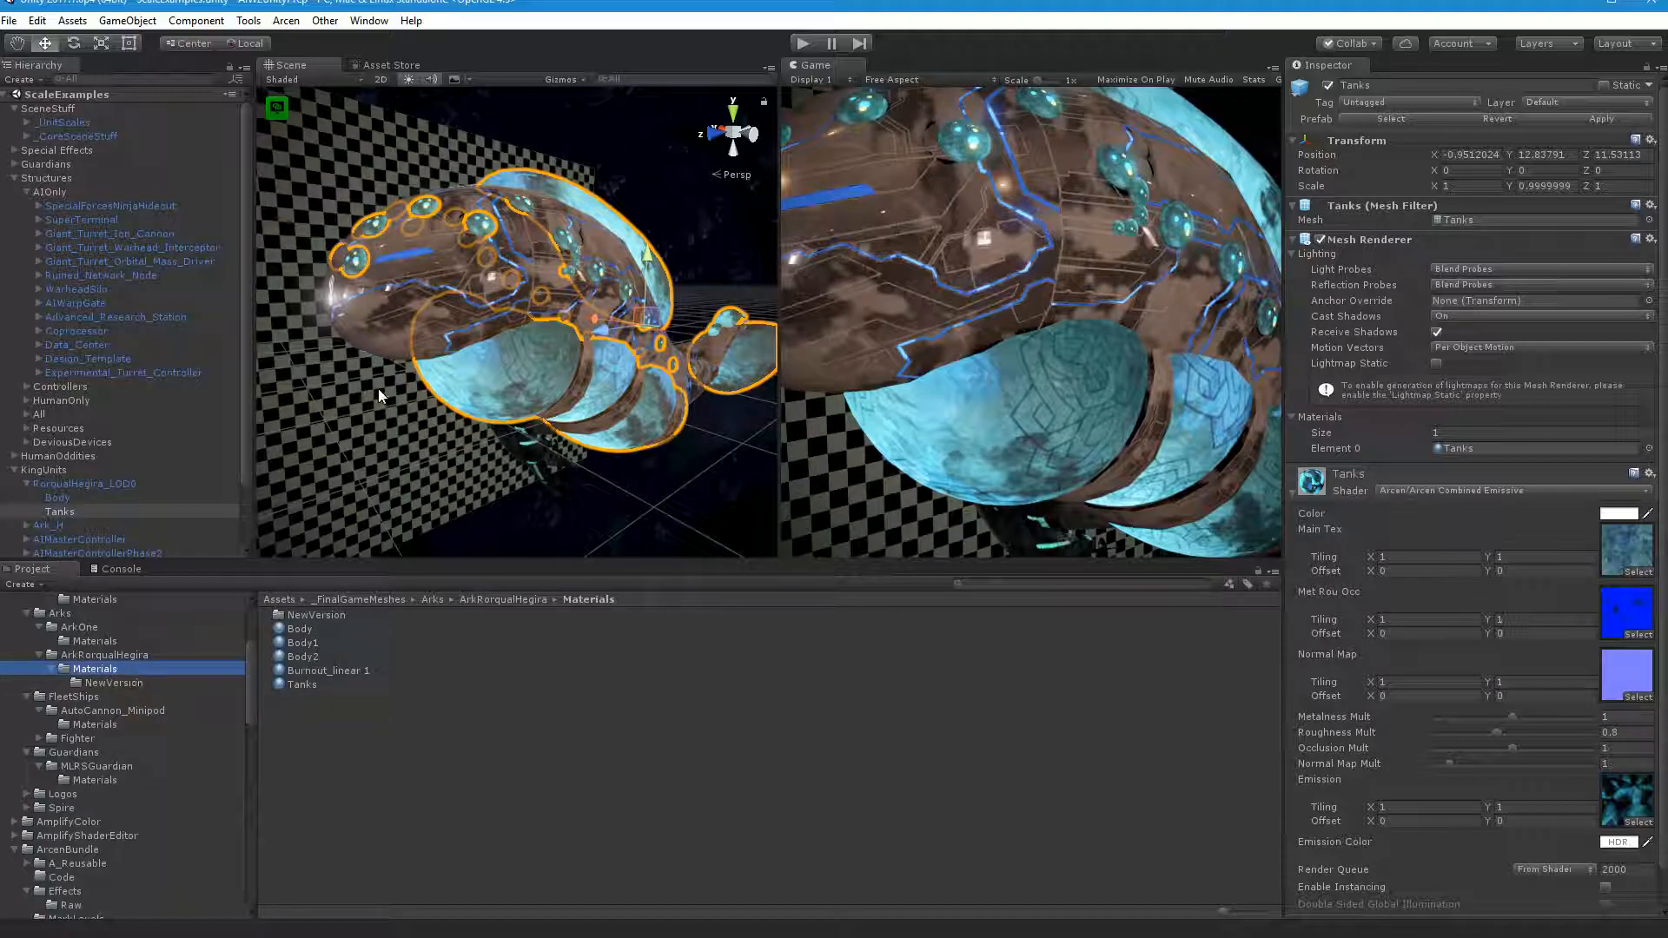
{"action": "left_click", "coordinate": [57, 497]}
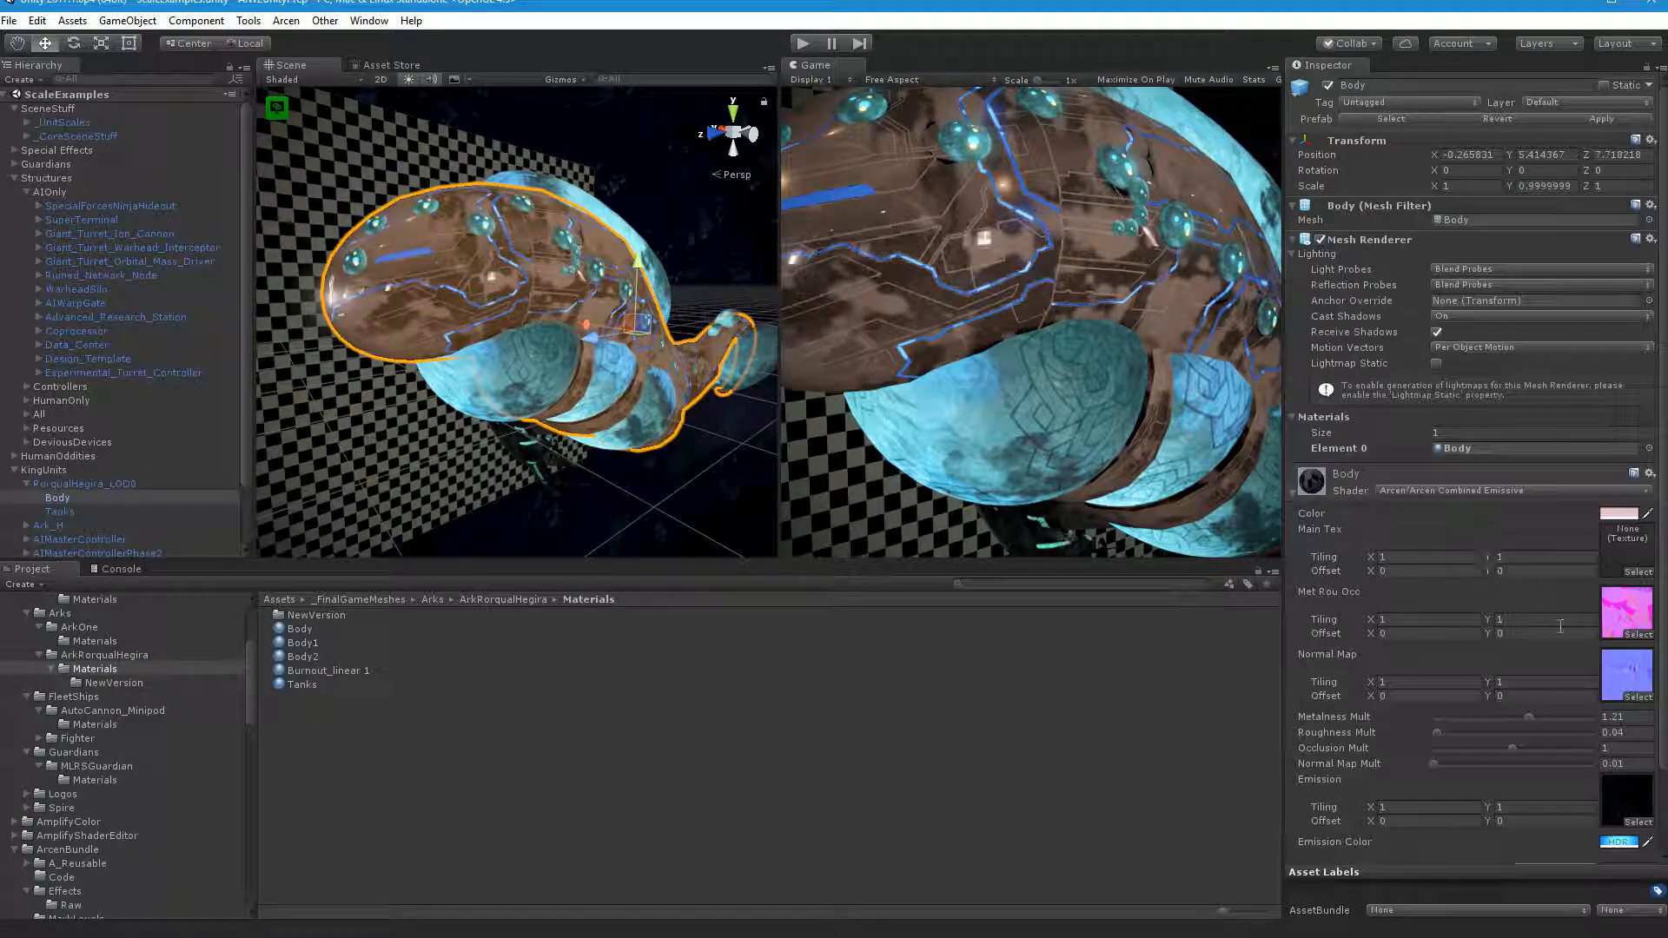